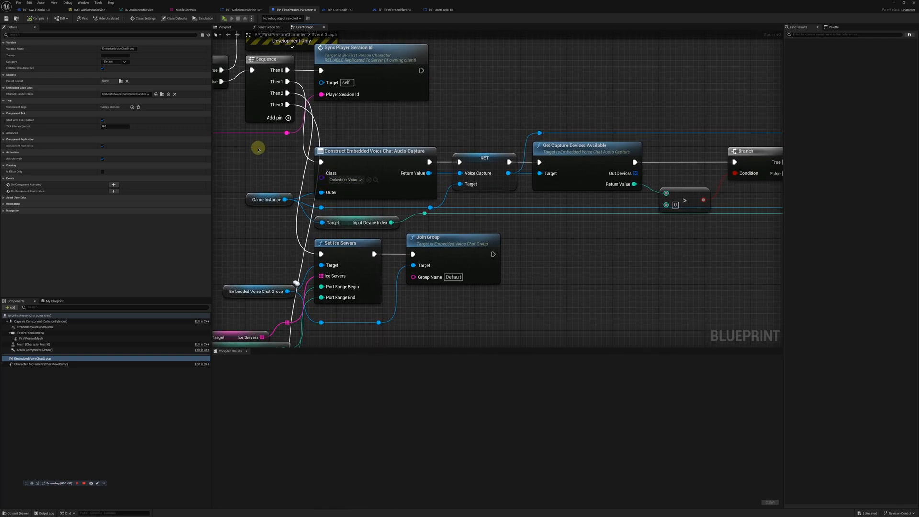
mouse_move(273, 174)
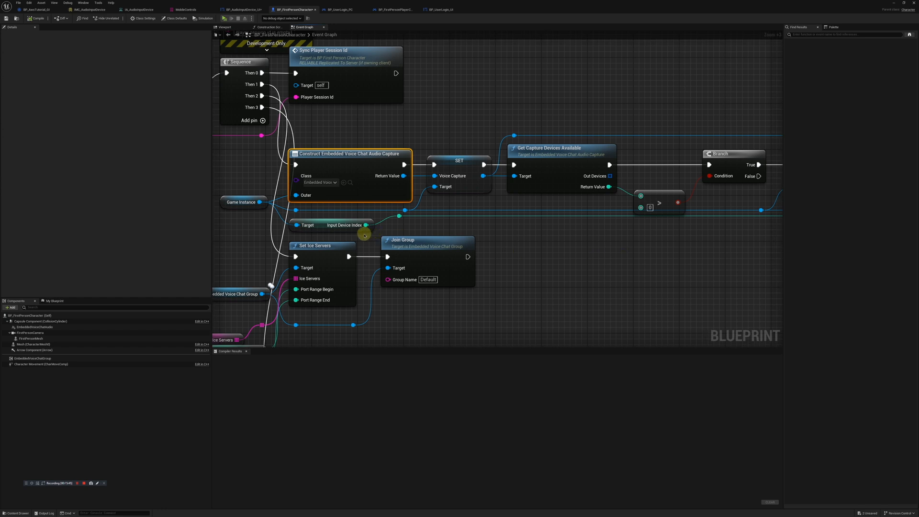
Step: Inspect the voice capture device listing logic and the Voice Capture and Game Instance nodes
click(331, 224)
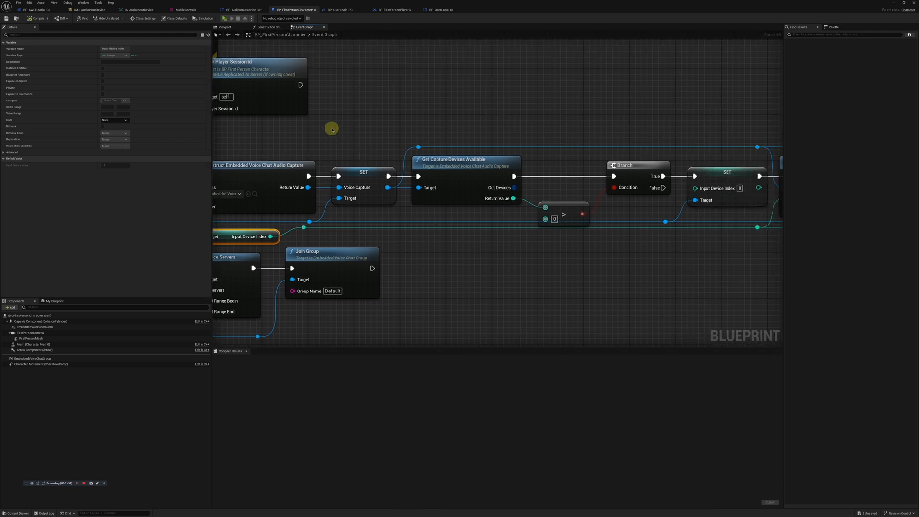
mouse_move(600, 256)
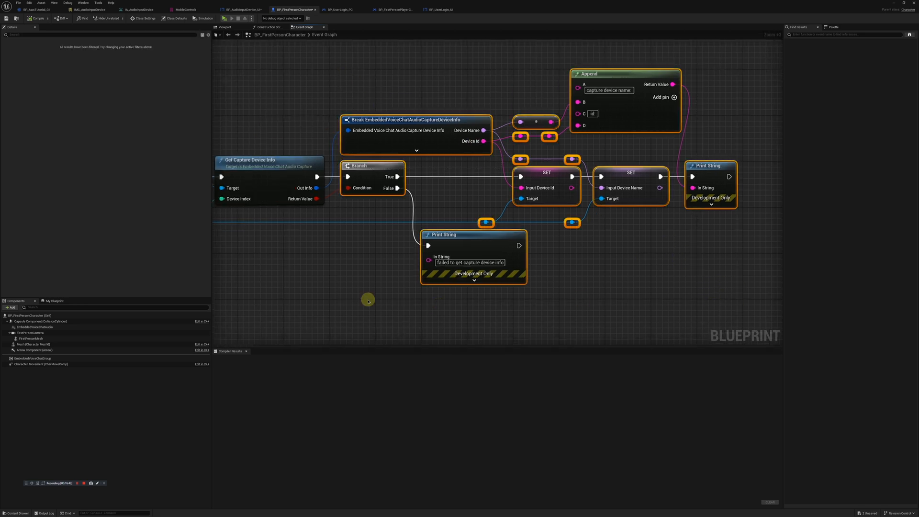
mouse_move(449, 244)
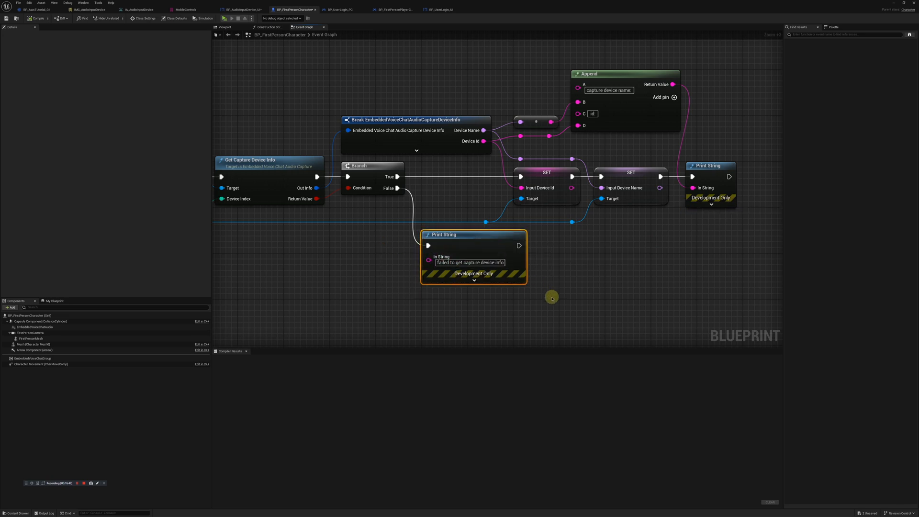
click(243, 10)
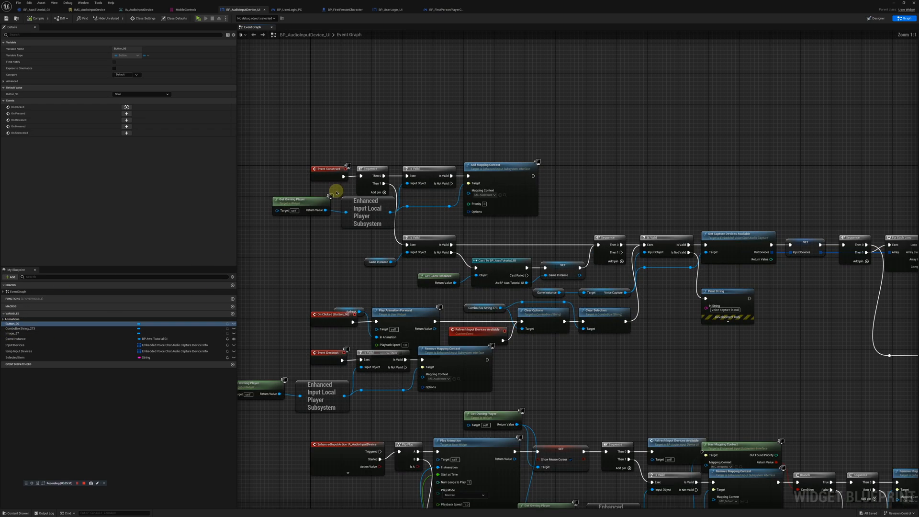
mouse_move(378, 243)
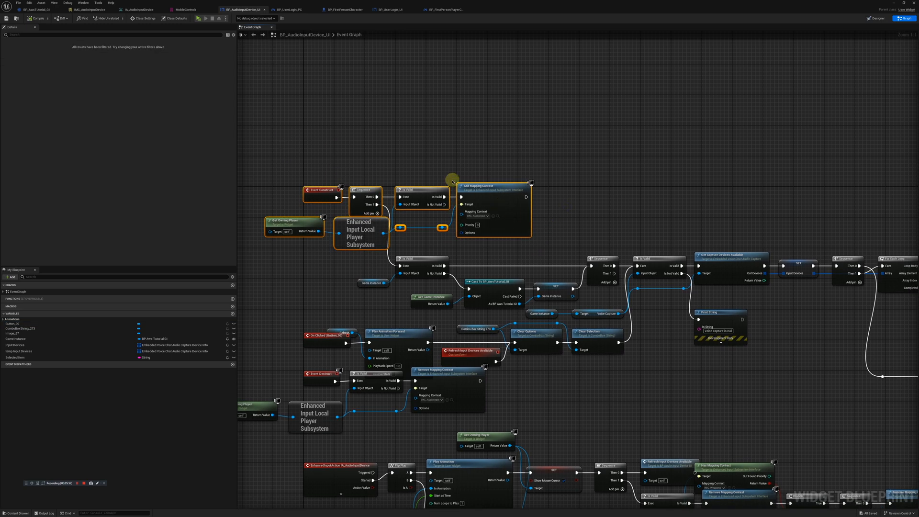
mouse_move(478, 215)
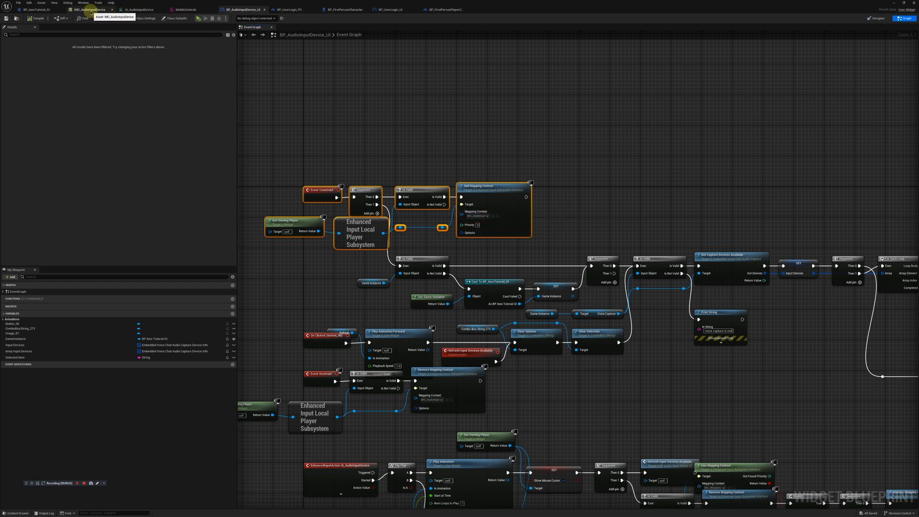
mouse_move(549, 235)
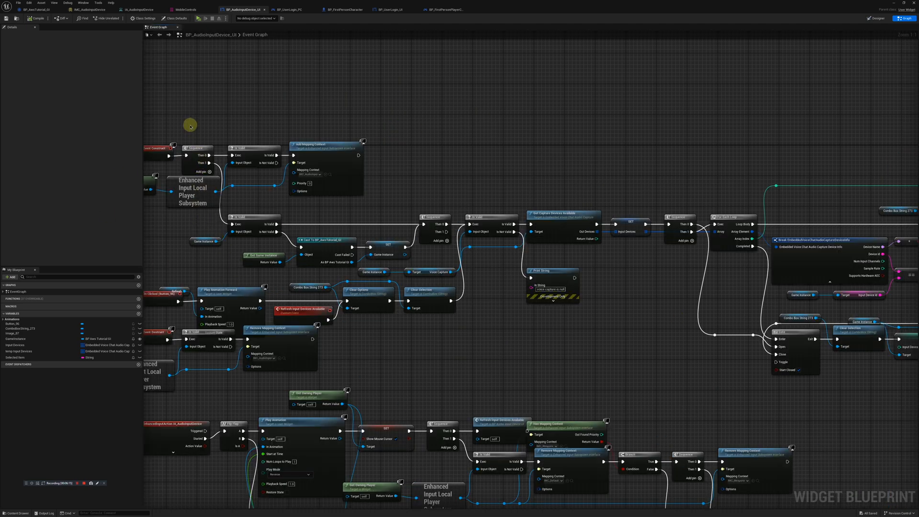
drag(190, 125, 353, 201)
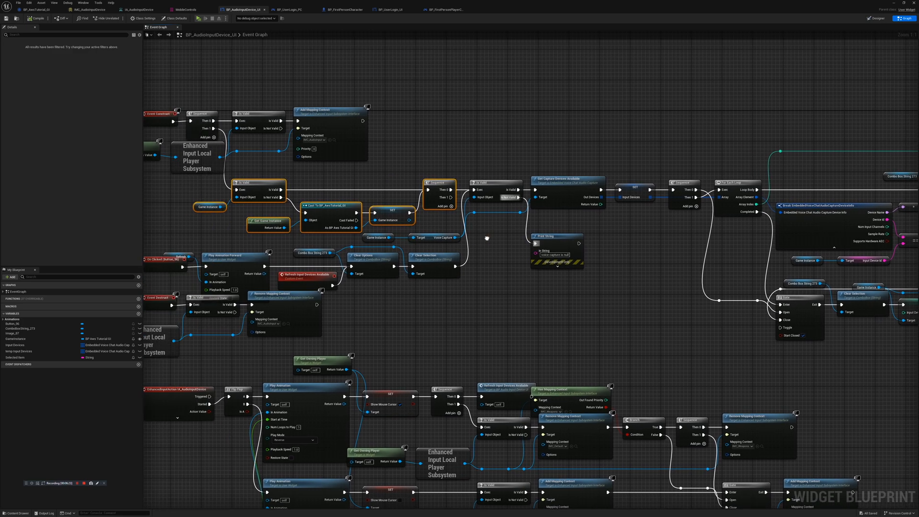
mouse_move(499, 242)
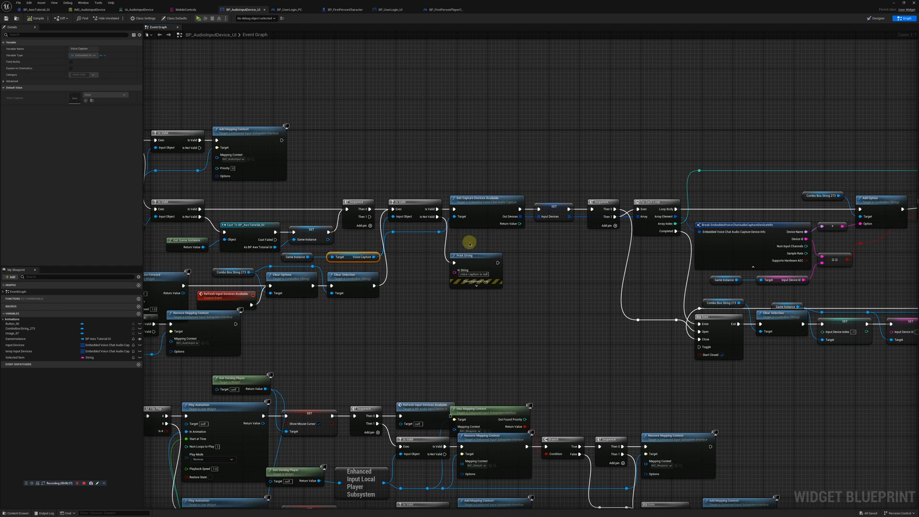
mouse_move(349, 260)
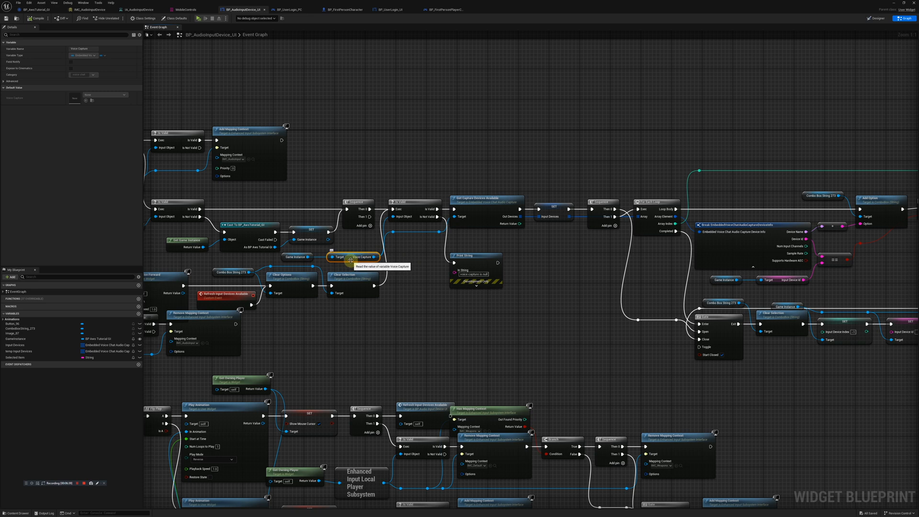
click(297, 257)
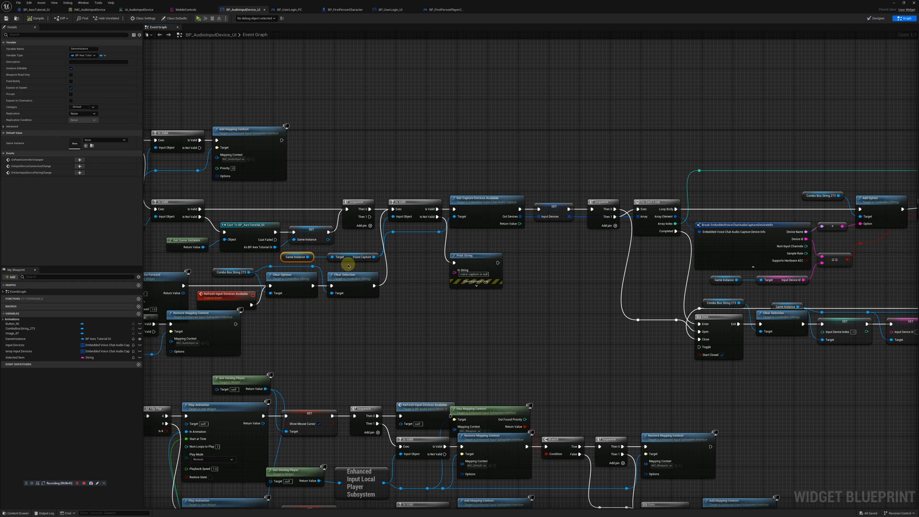
click(354, 257)
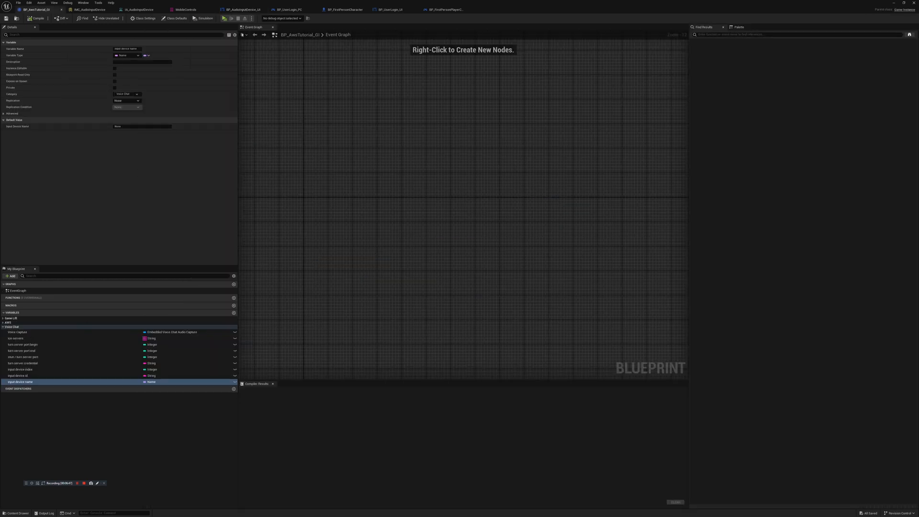
mouse_move(17, 331)
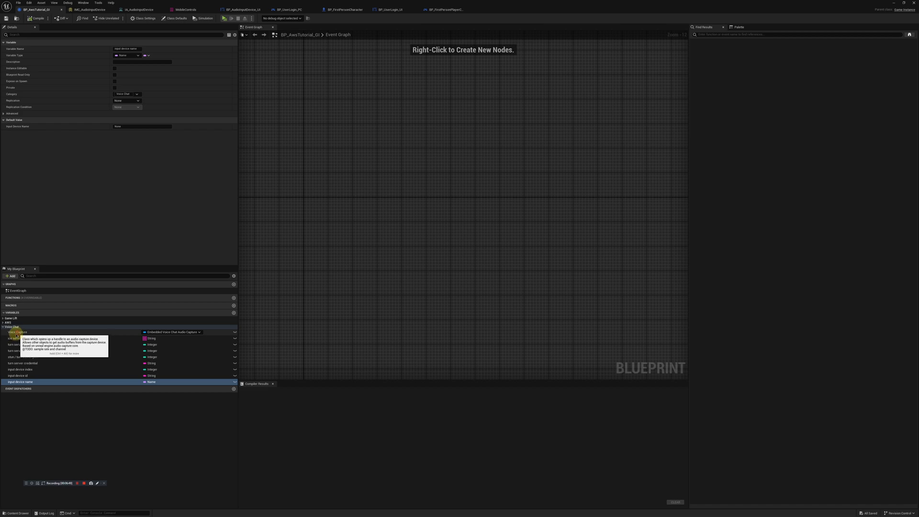
click(18, 331)
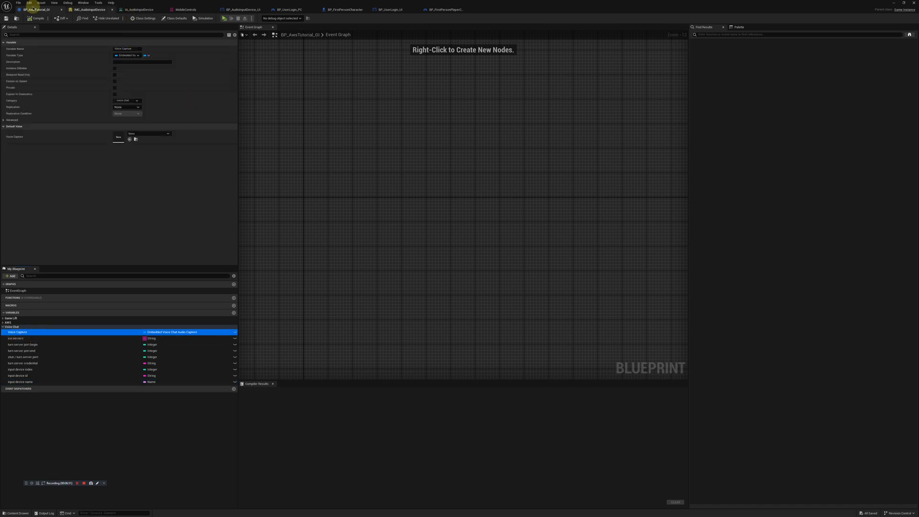
click(242, 10)
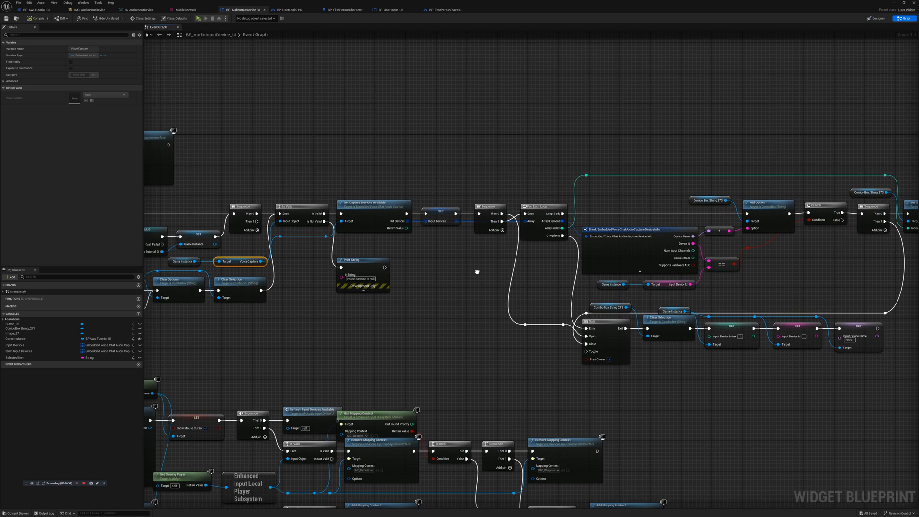
mouse_move(249, 262)
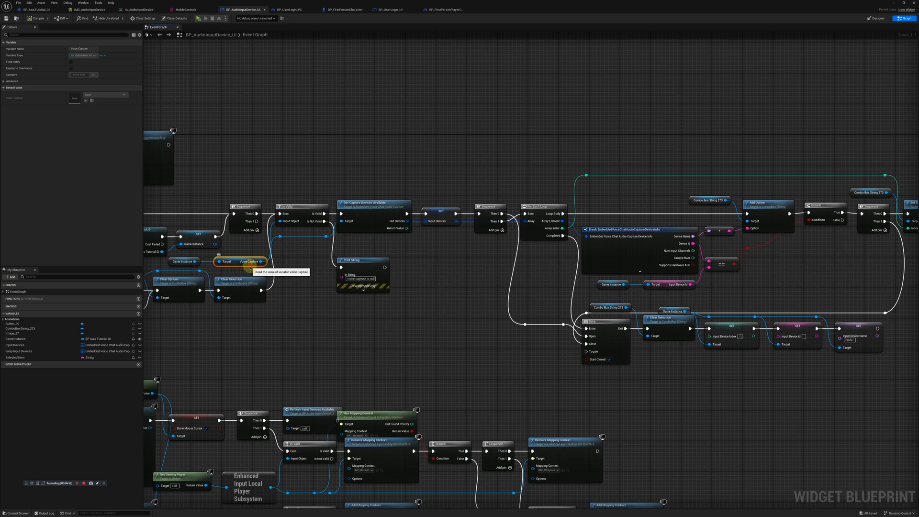
click(373, 216)
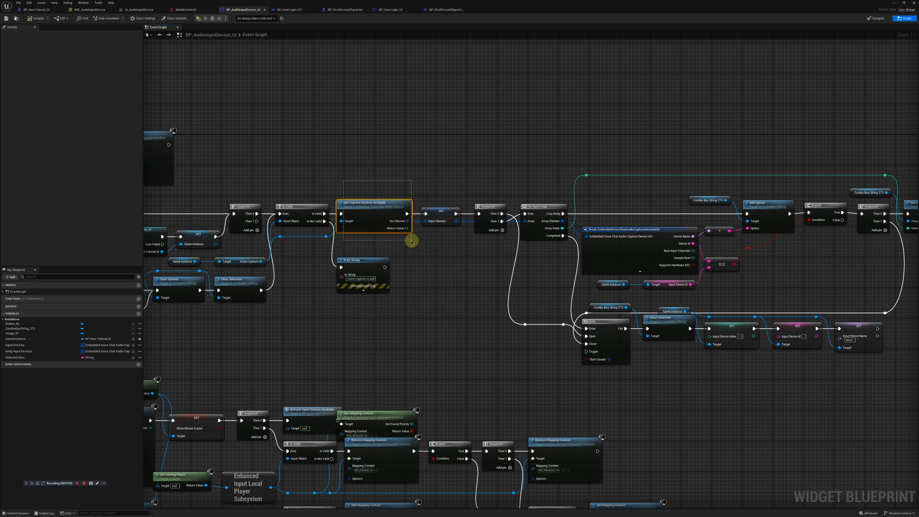
click(373, 204)
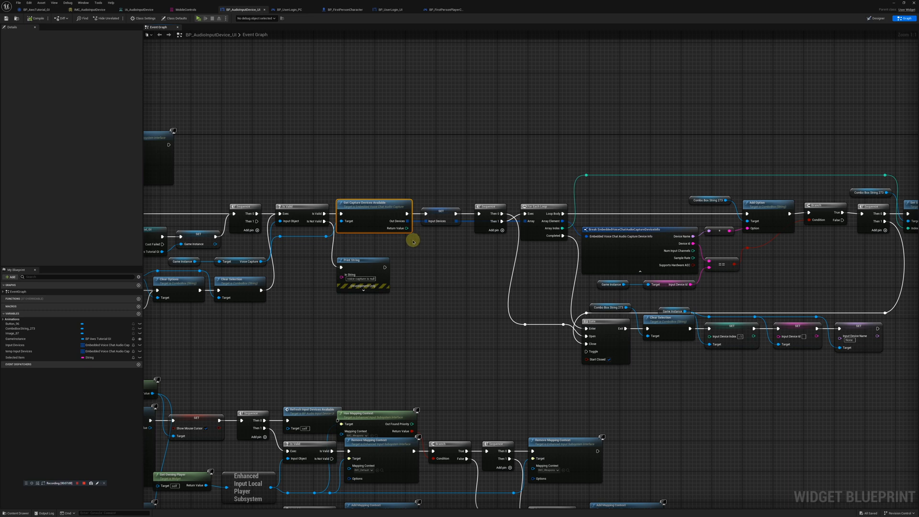
mouse_move(457, 238)
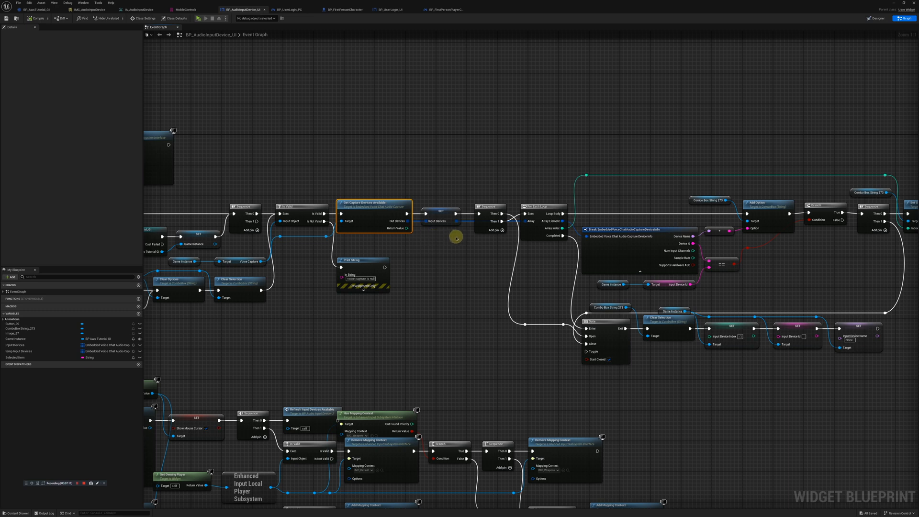
mouse_move(438, 239)
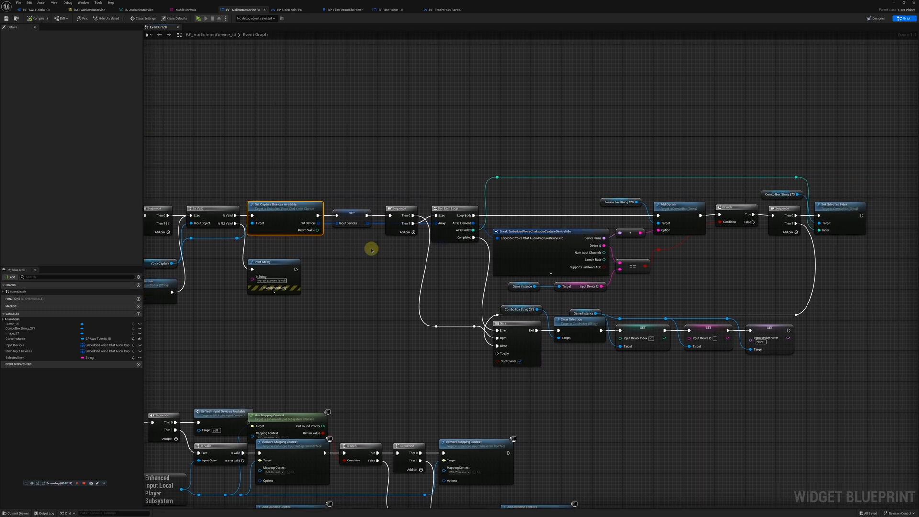
mouse_move(385, 260)
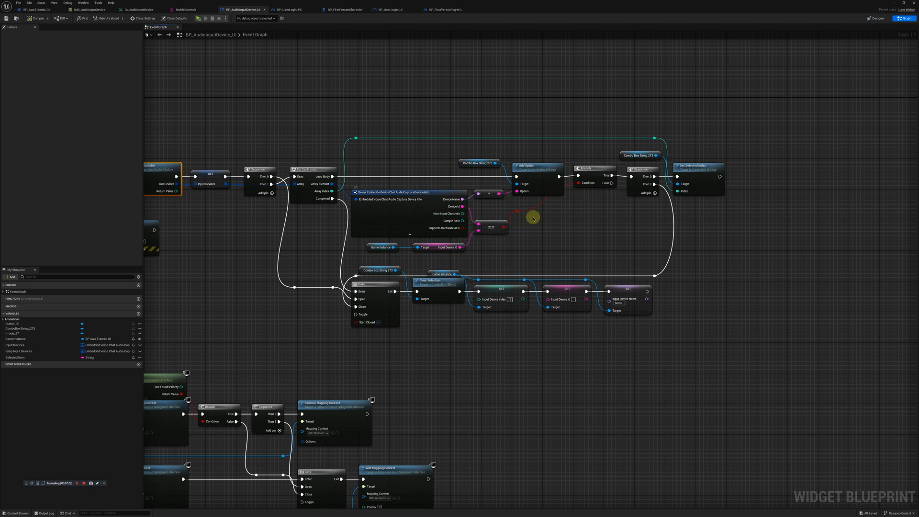
mouse_move(536, 208)
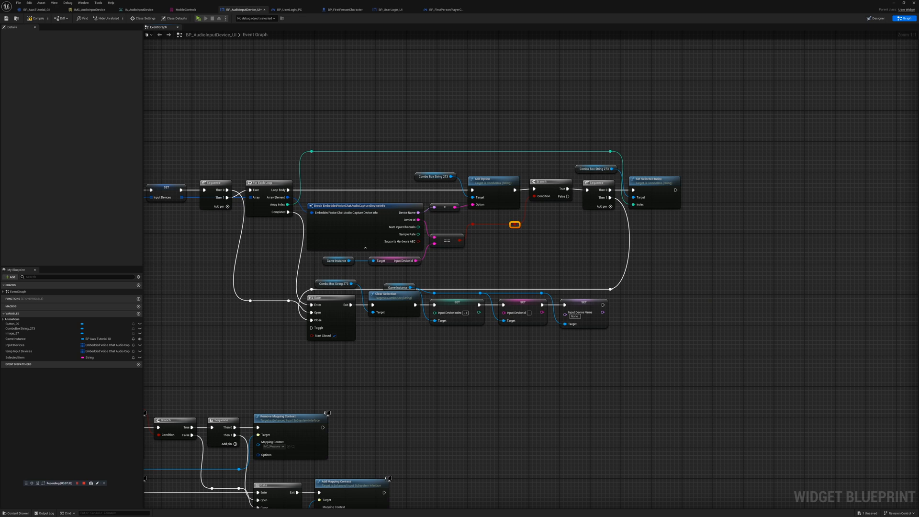
click(433, 177)
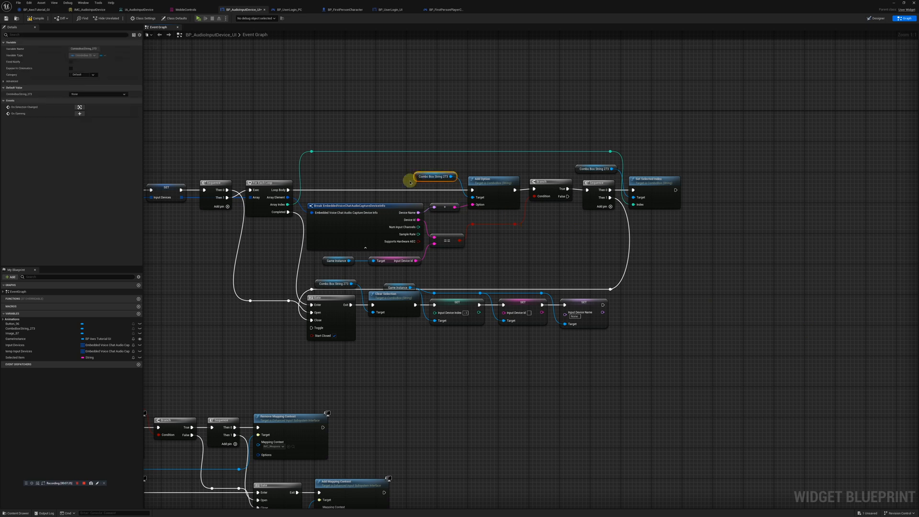
mouse_move(898, 99)
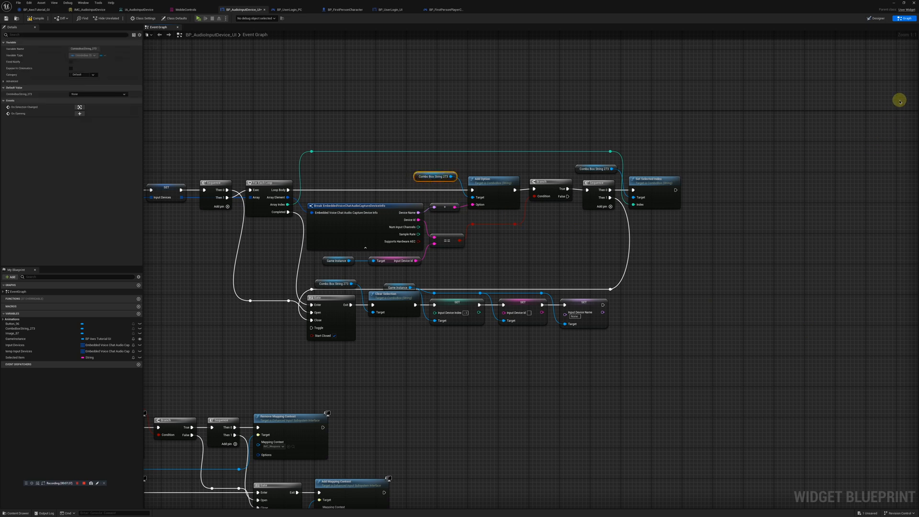
mouse_move(877, 18)
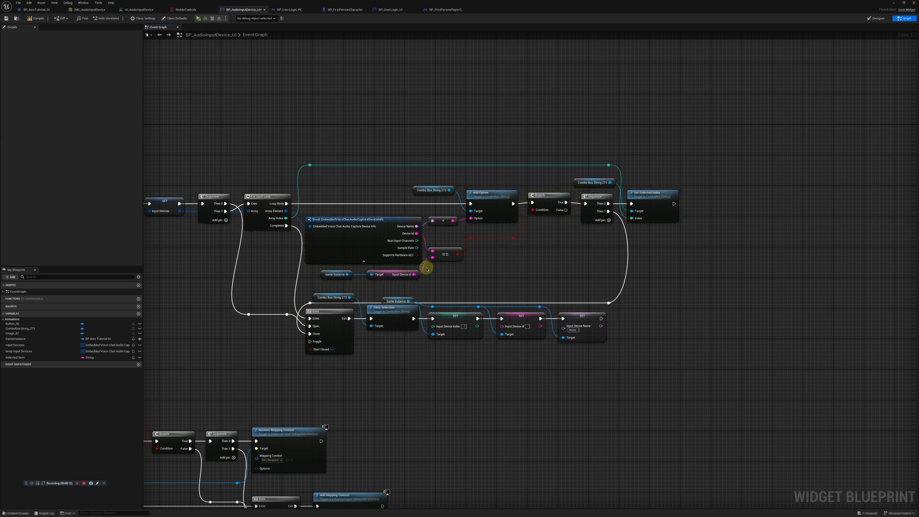
mouse_move(304, 240)
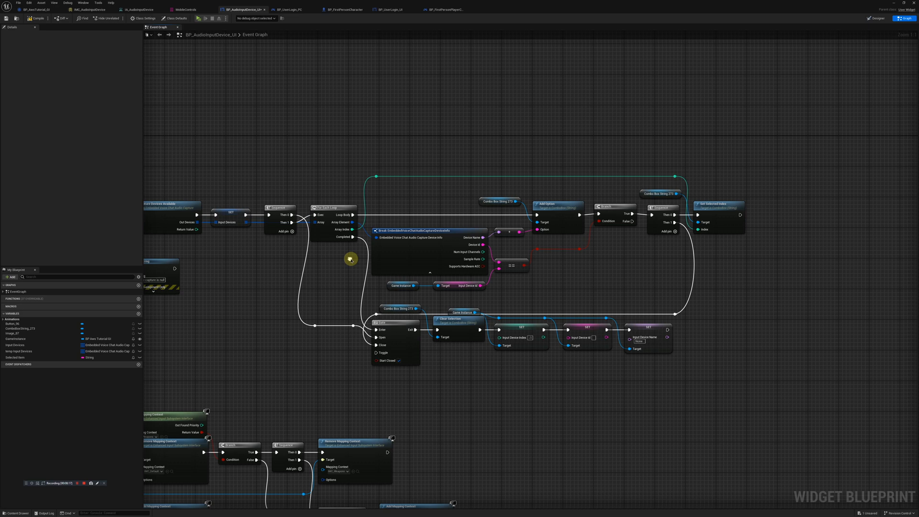
click(499, 201)
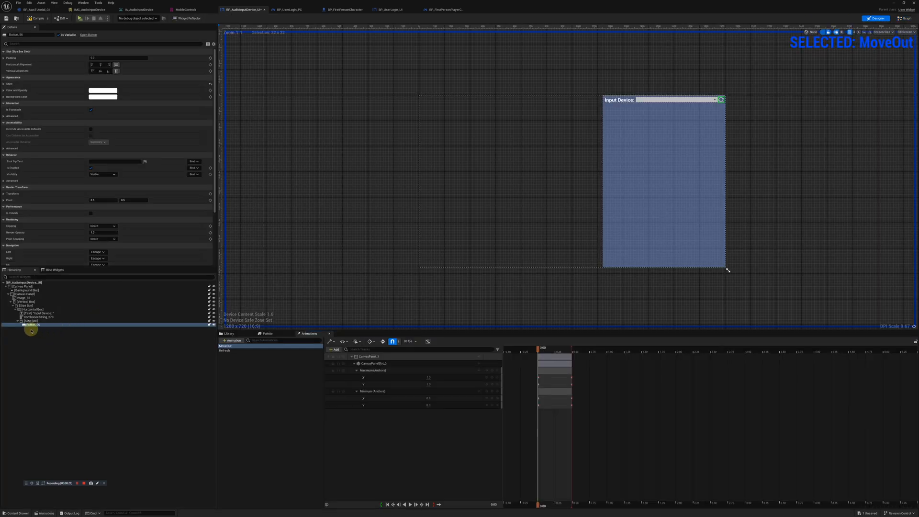
click(37, 316)
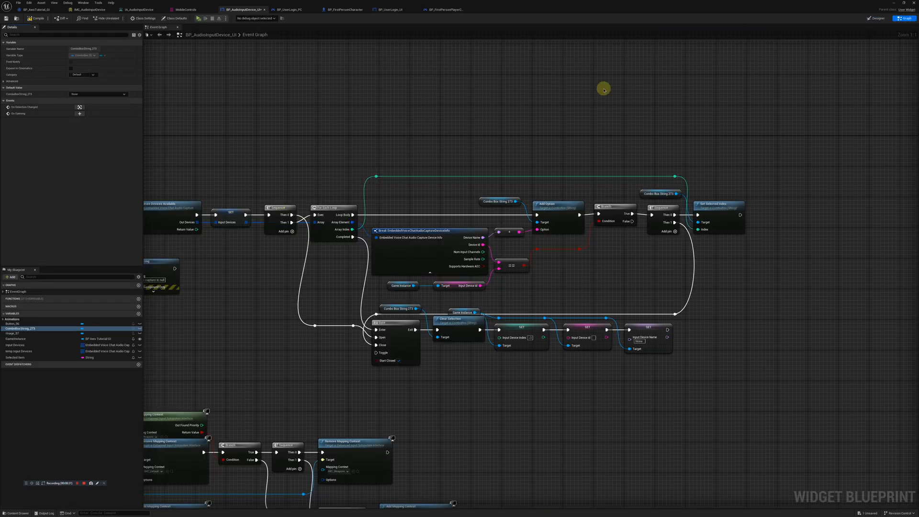
click(878, 18)
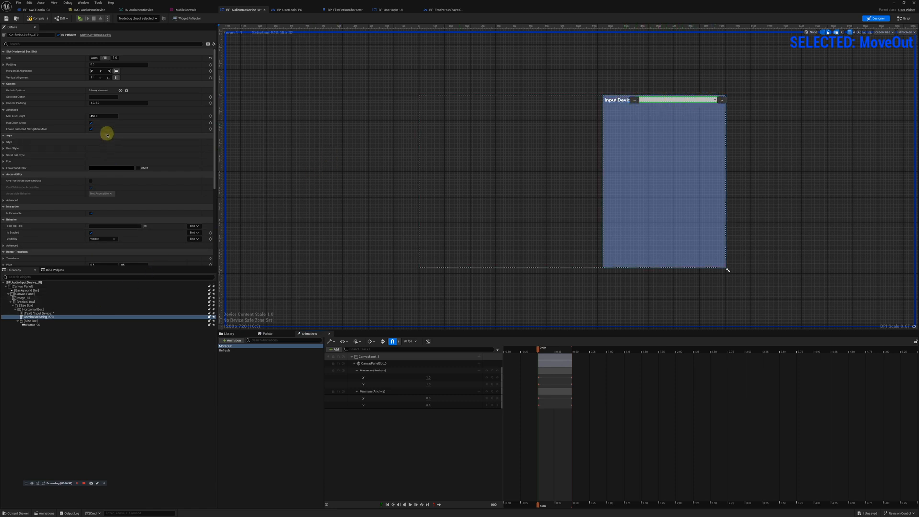
mouse_move(18, 116)
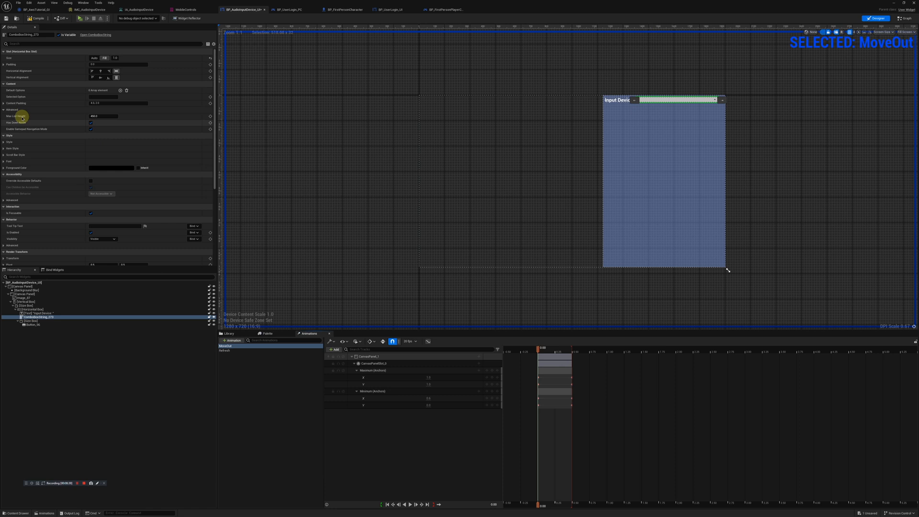
mouse_move(141, 138)
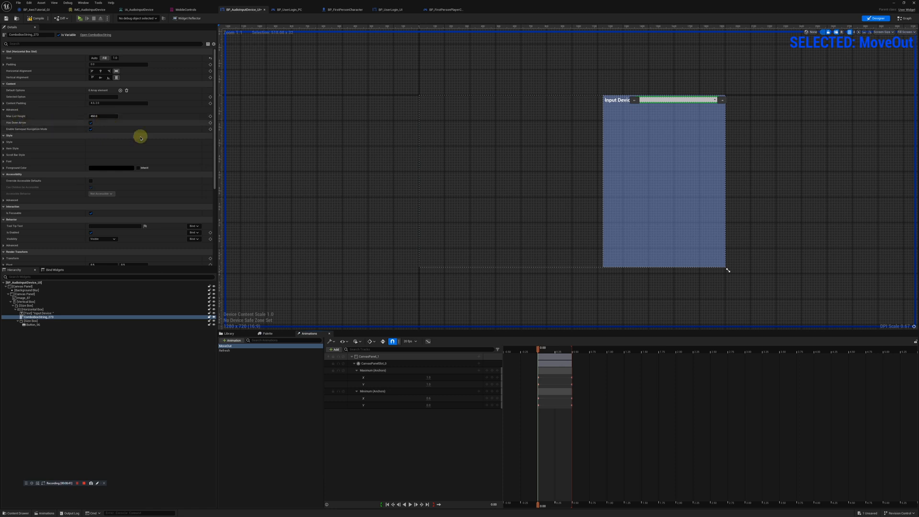
mouse_move(89, 127)
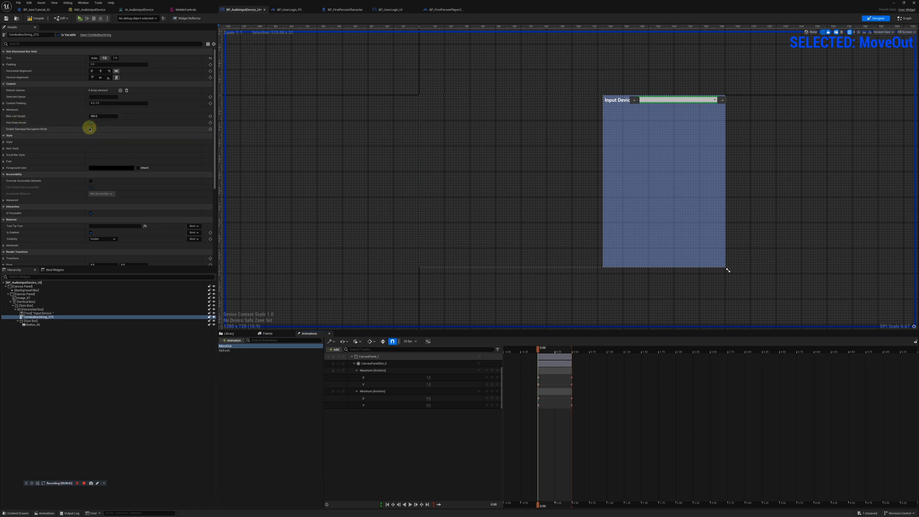
click(91, 129)
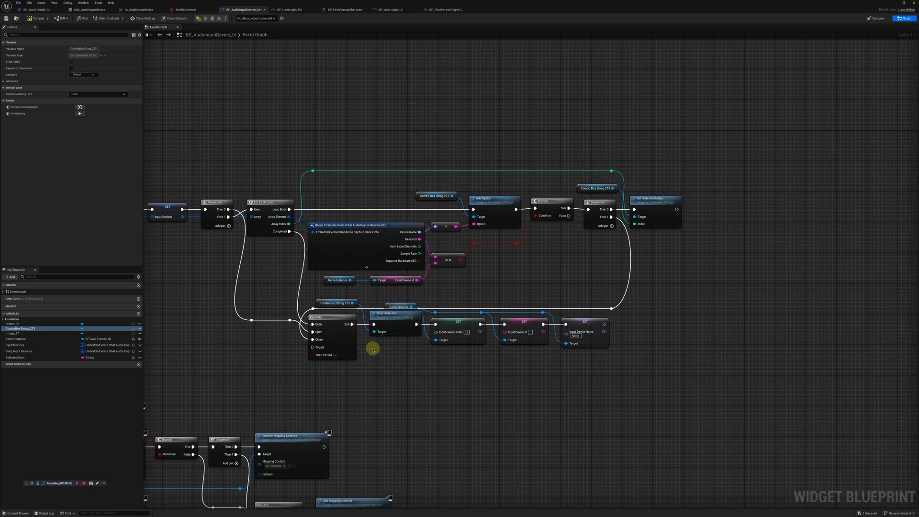
mouse_move(262, 226)
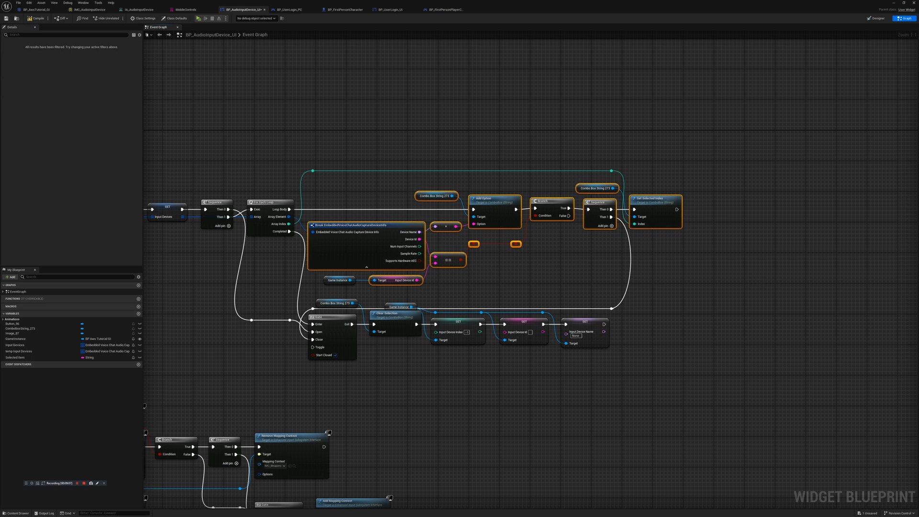
mouse_move(230, 148)
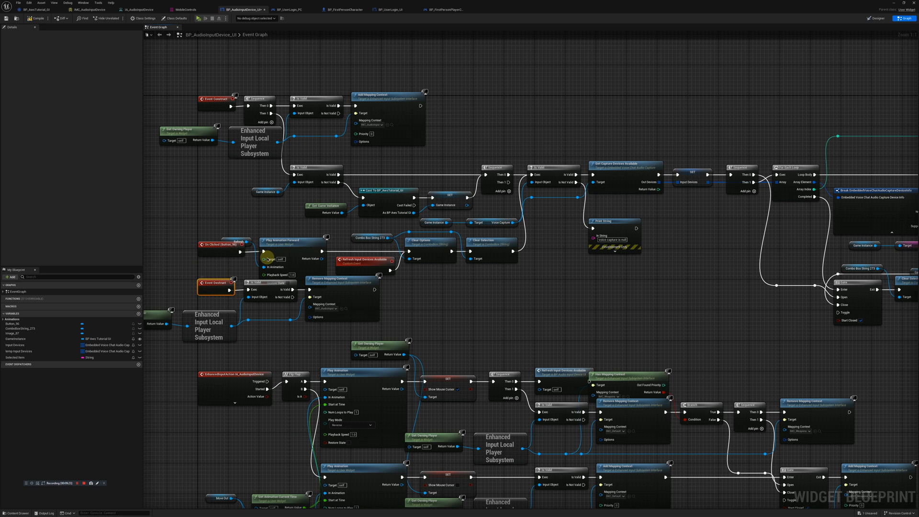
mouse_move(215, 322)
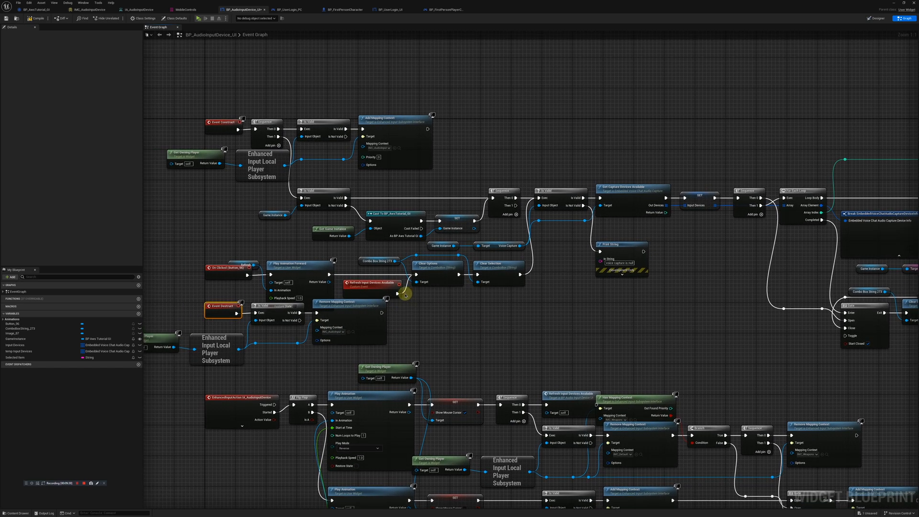
click(370, 284)
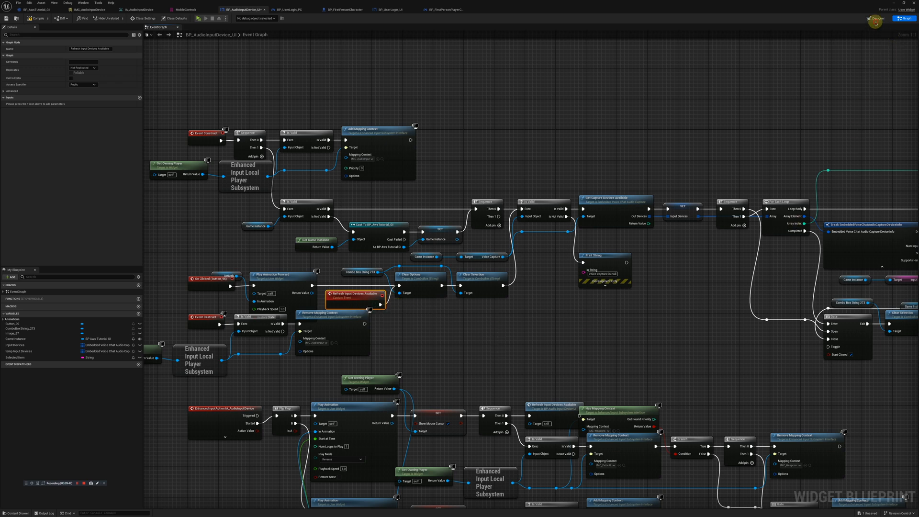
click(878, 18)
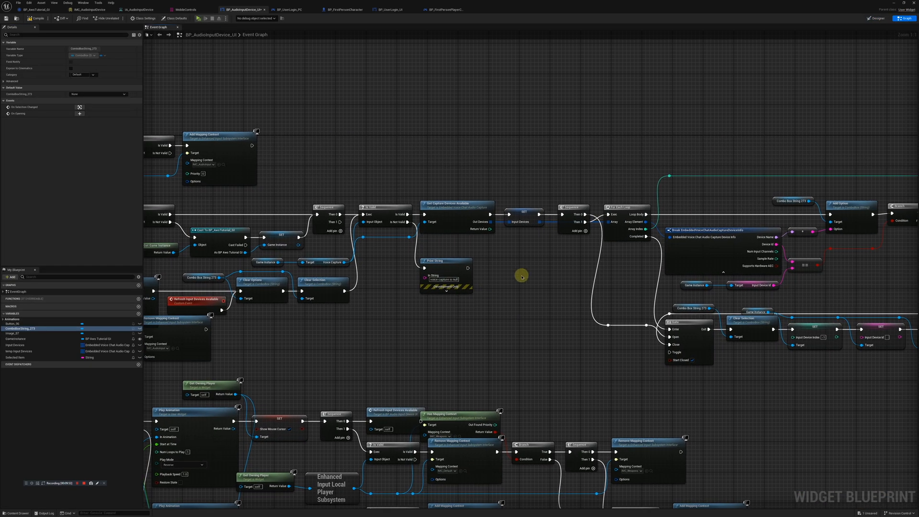
mouse_move(503, 311)
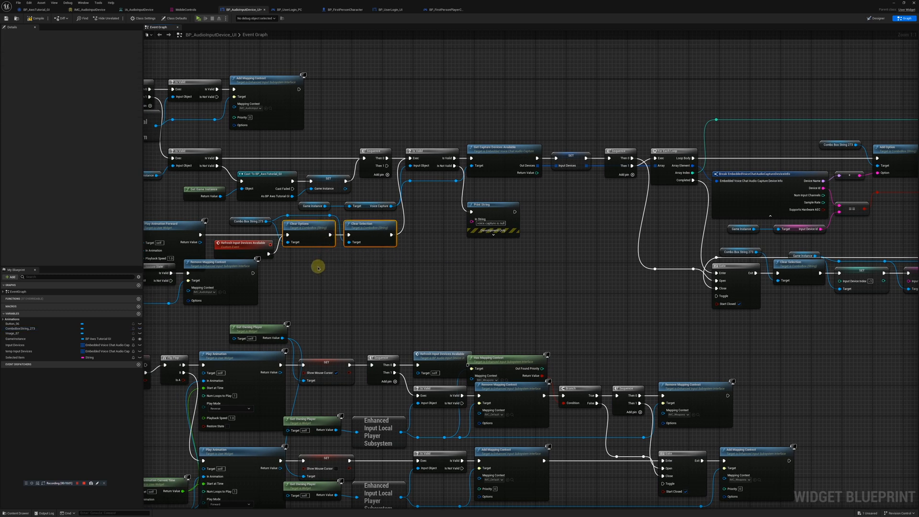
mouse_move(350, 271)
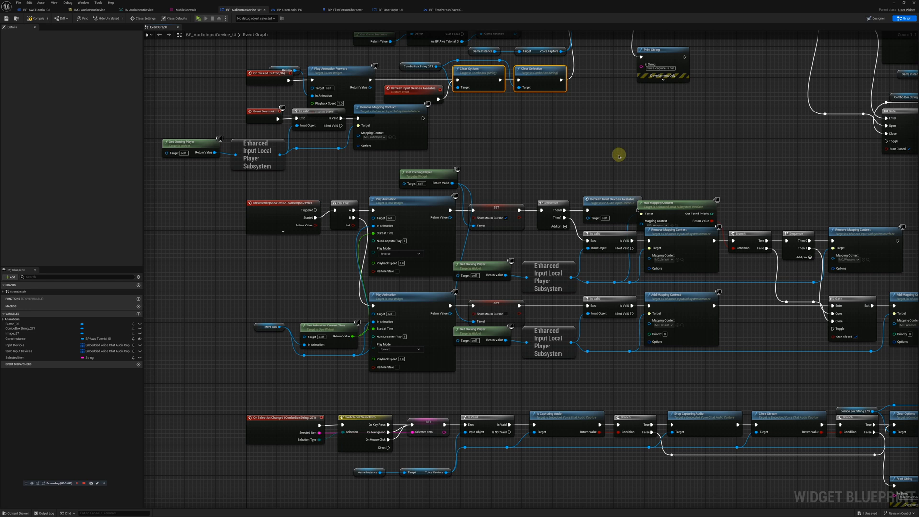
mouse_move(264, 347)
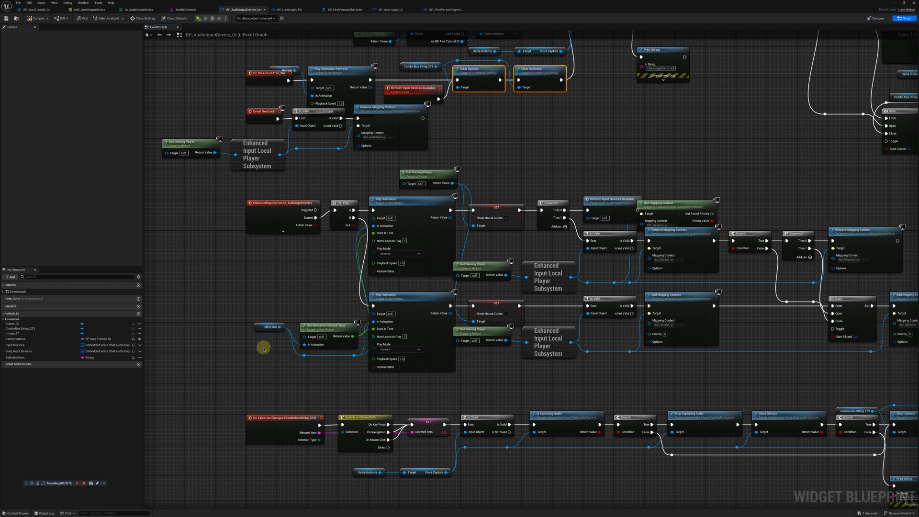
scroll(down, 3)
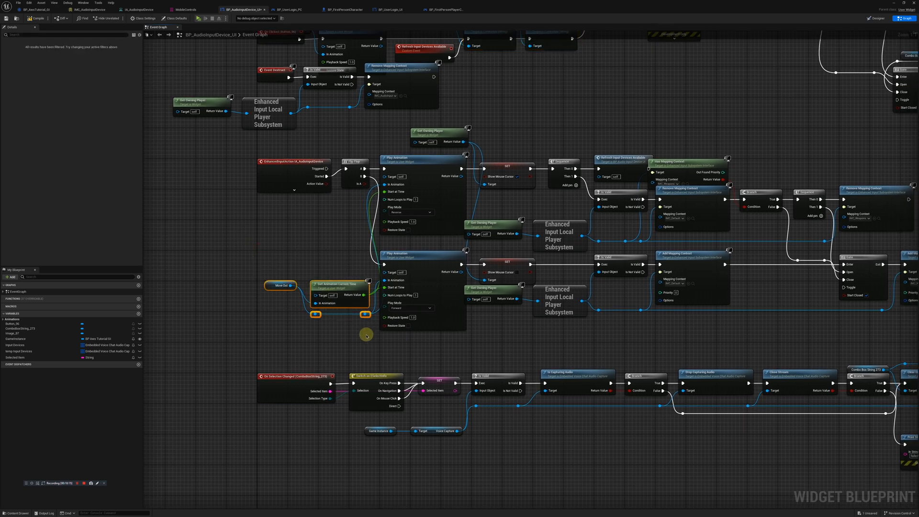
mouse_move(300, 318)
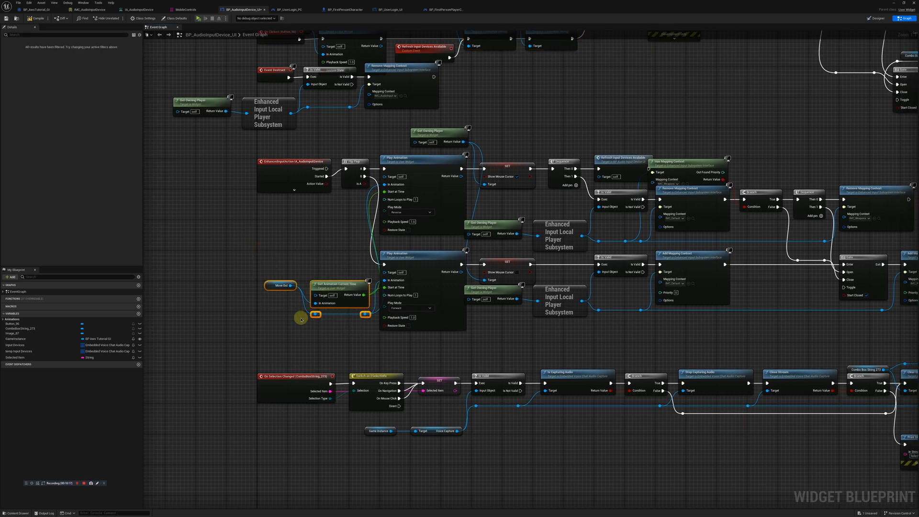
mouse_move(447, 234)
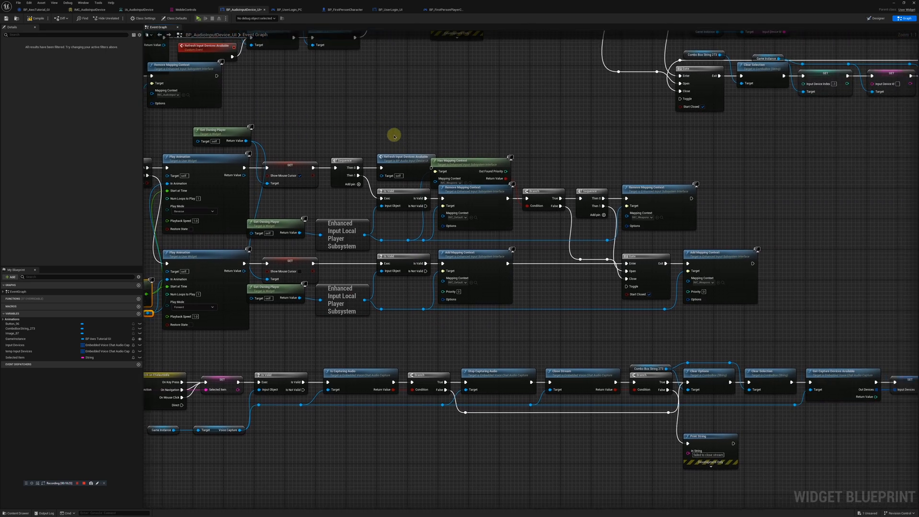
mouse_move(404, 176)
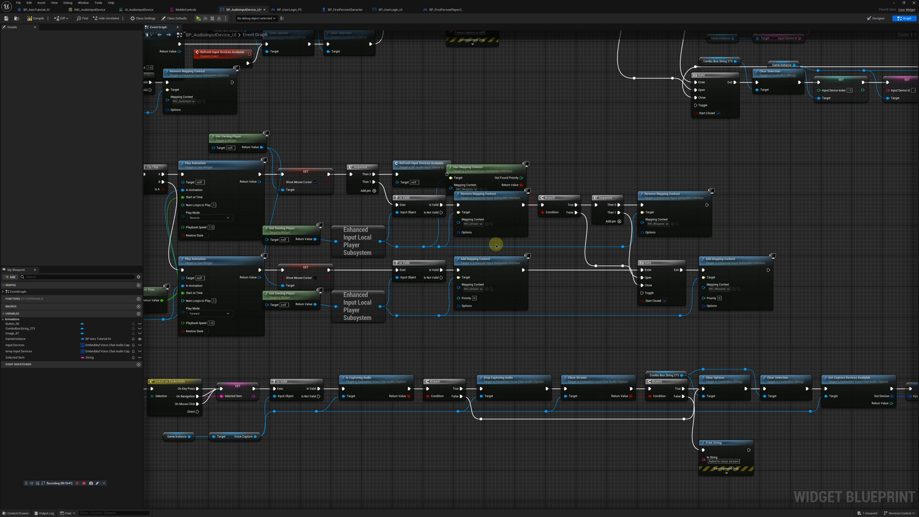
mouse_move(496, 244)
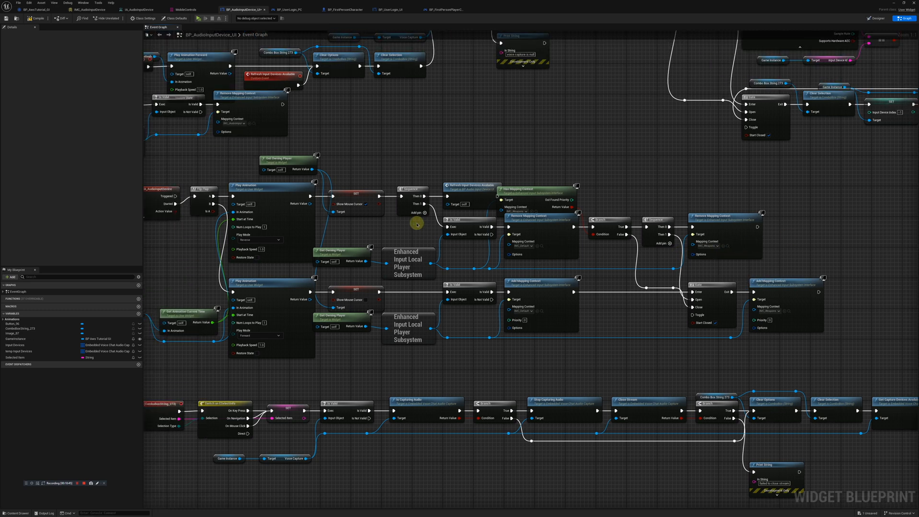
mouse_move(220, 154)
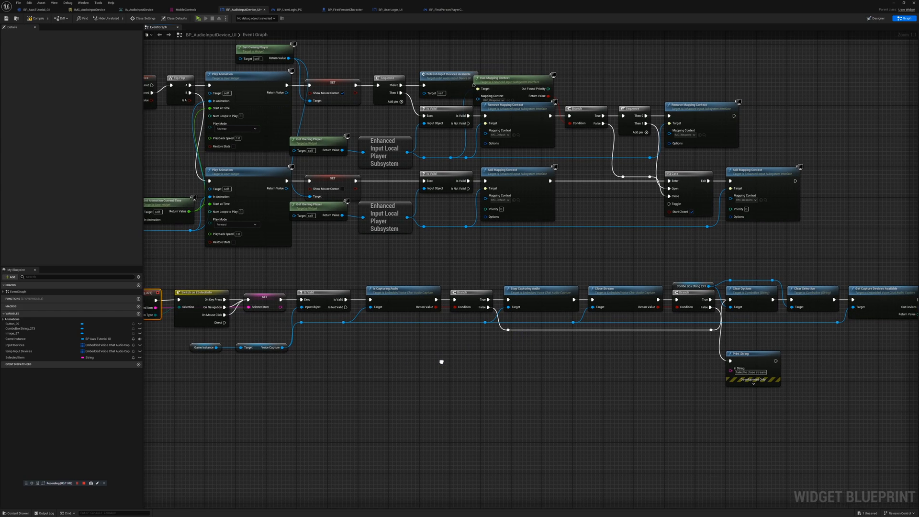
scroll(down, 3)
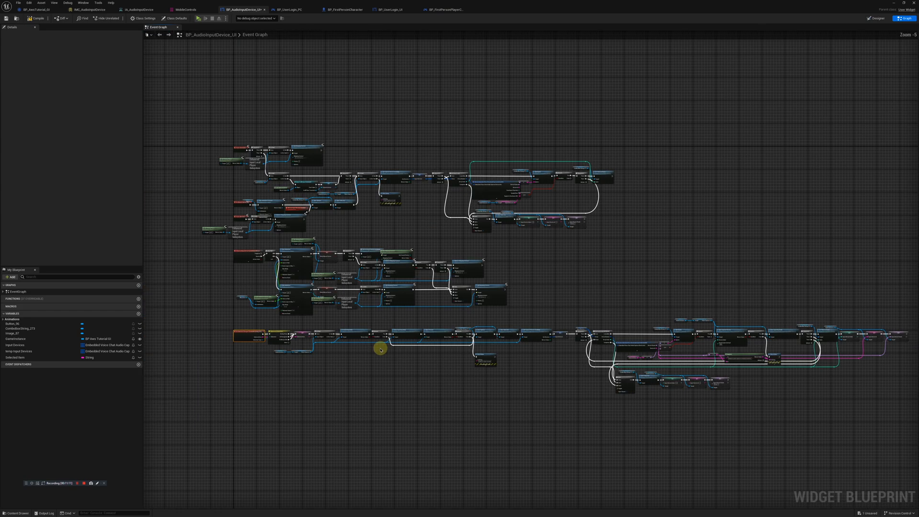
scroll(up, 3)
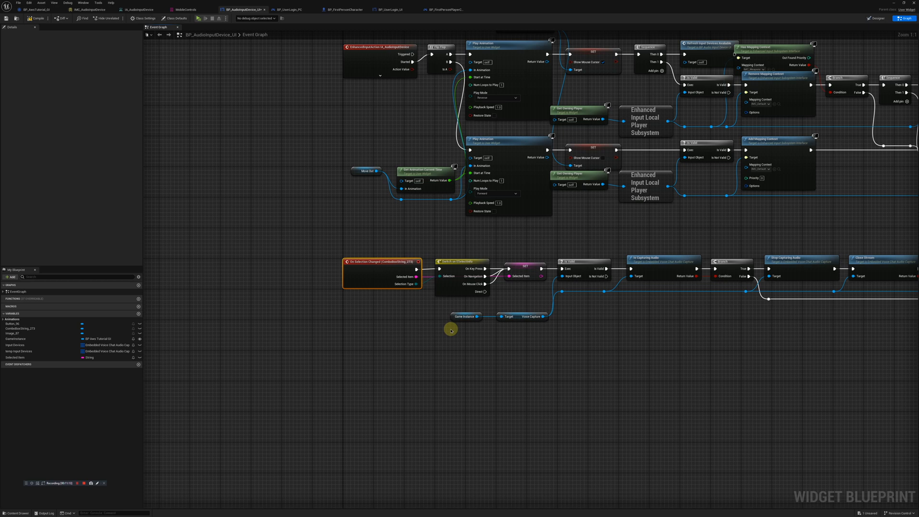
mouse_move(360, 263)
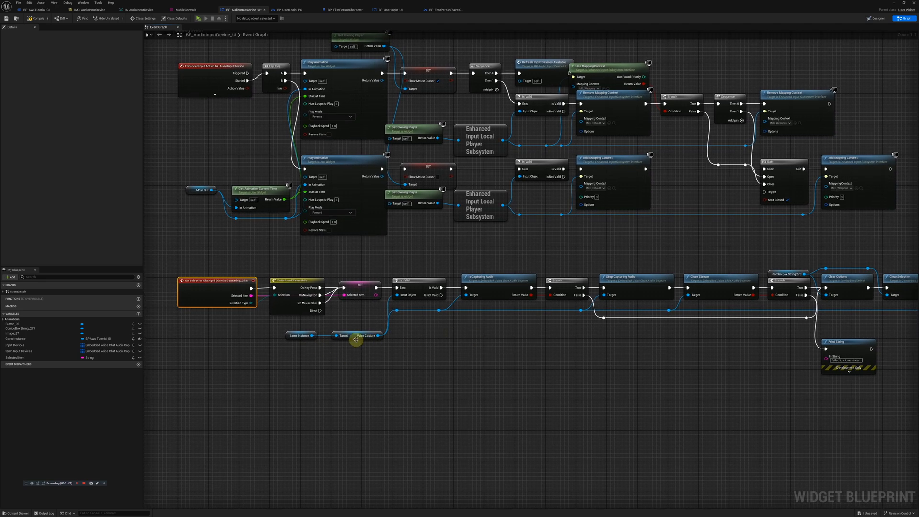
mouse_move(479, 301)
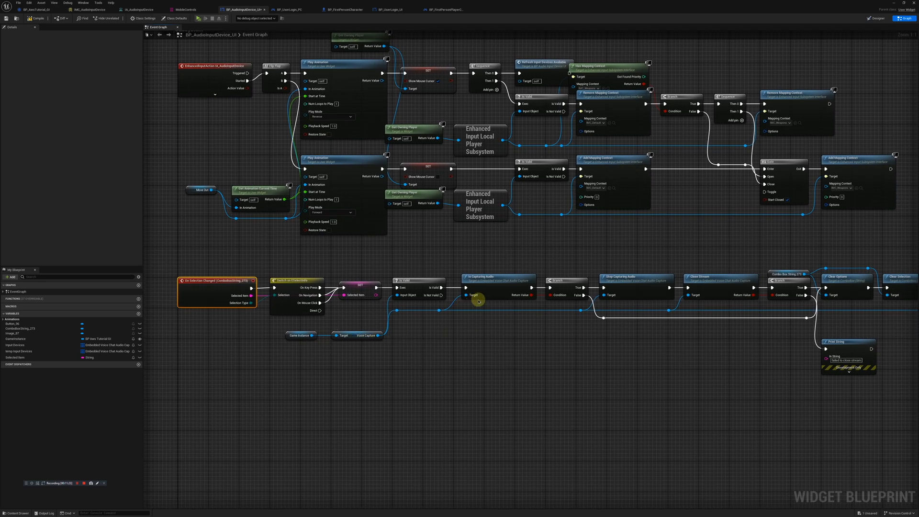
mouse_move(515, 309)
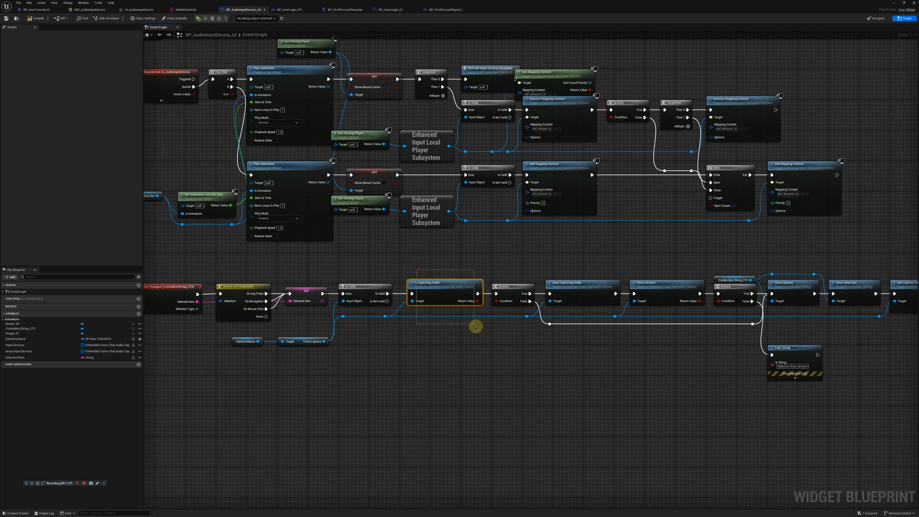
mouse_move(477, 327)
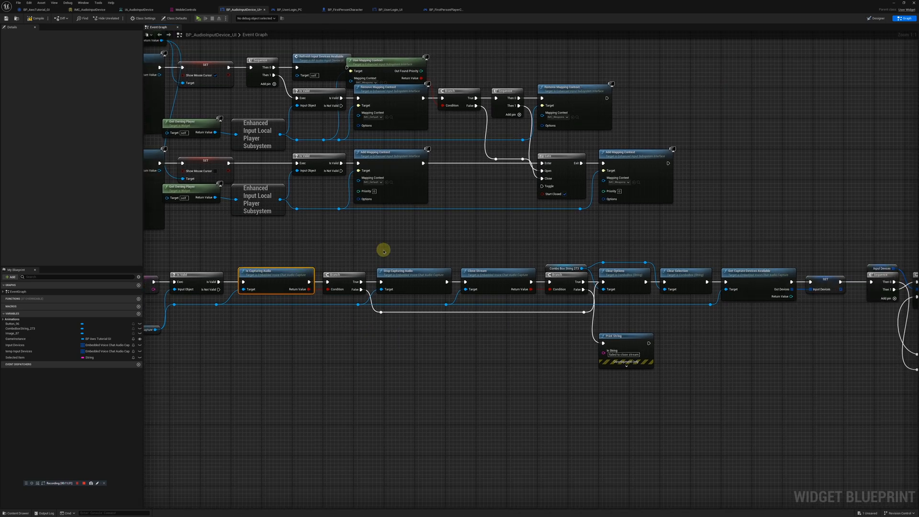
mouse_move(389, 247)
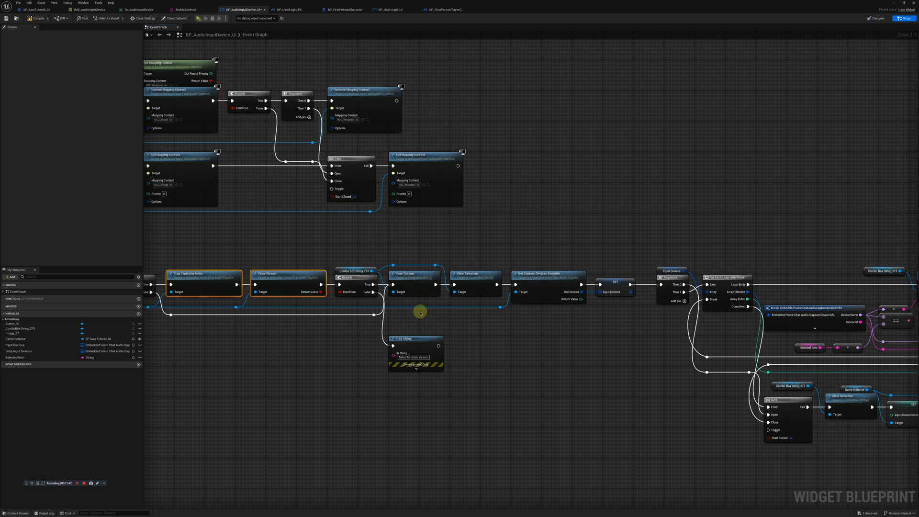
mouse_move(388, 239)
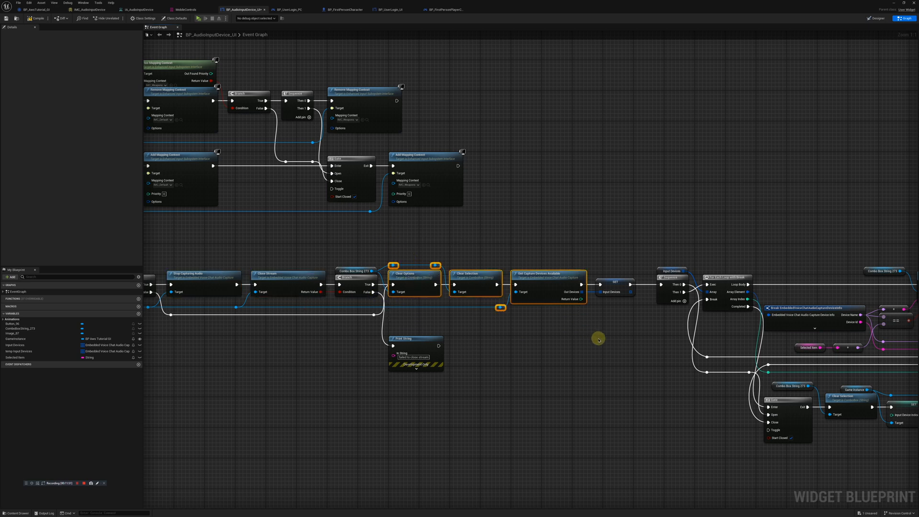
mouse_move(645, 340)
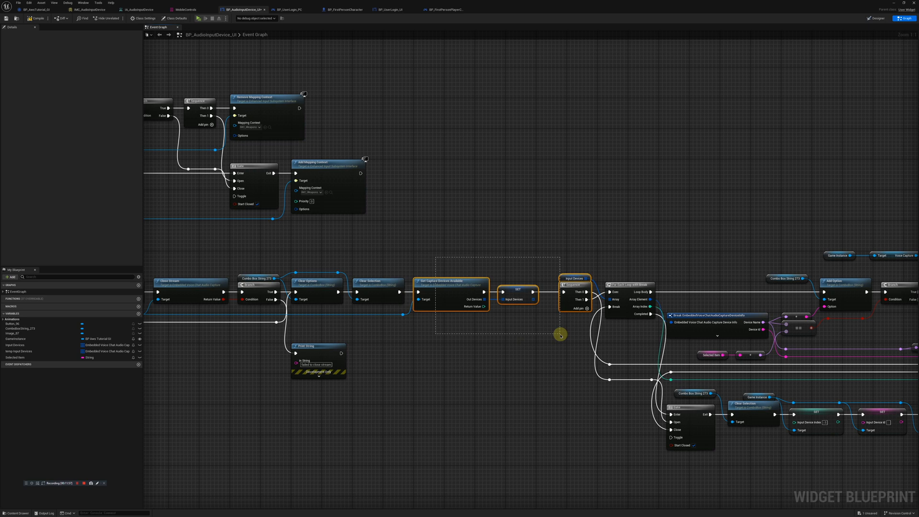
mouse_move(472, 285)
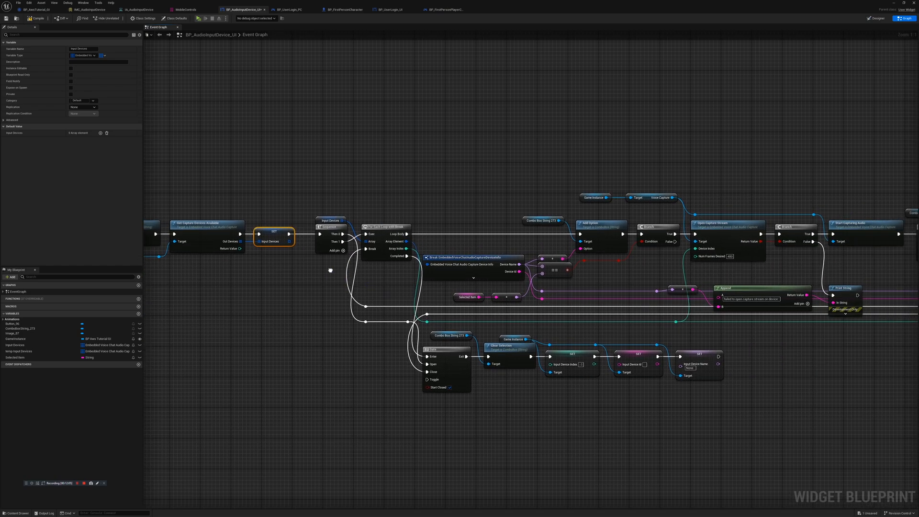
mouse_move(394, 209)
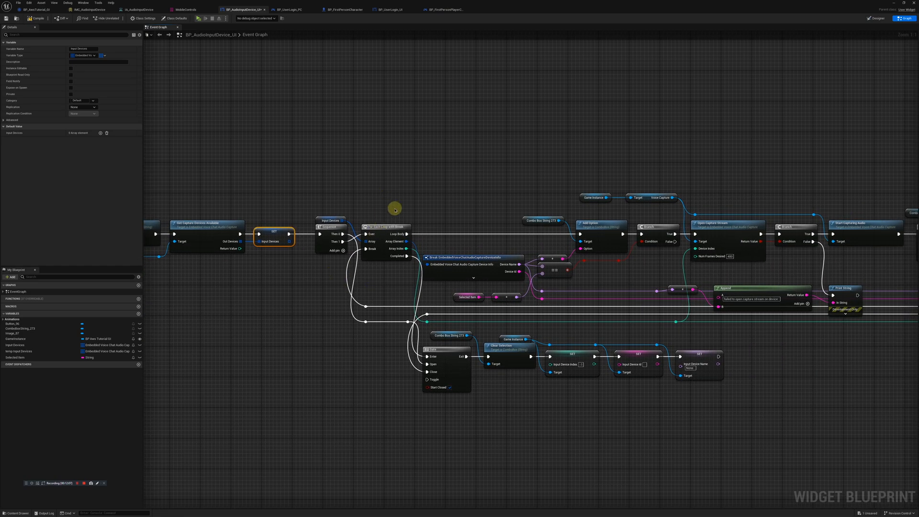
mouse_move(505, 225)
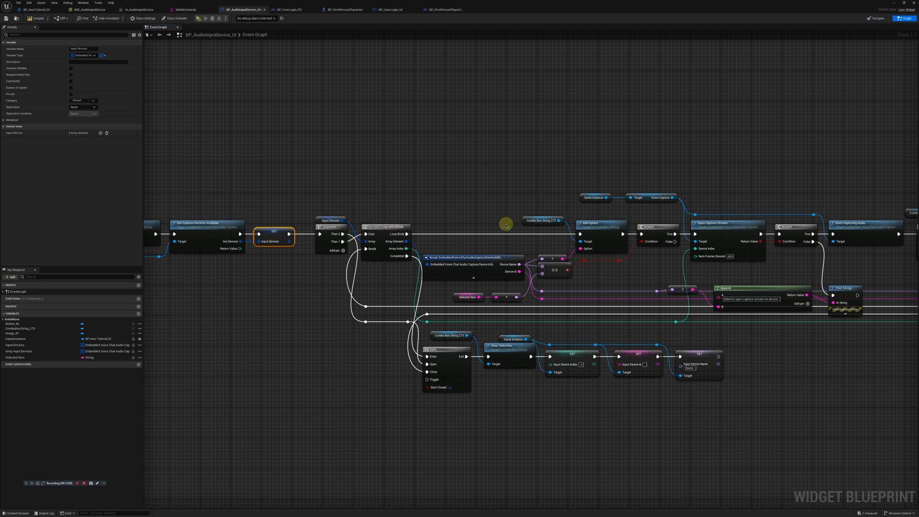
mouse_move(337, 195)
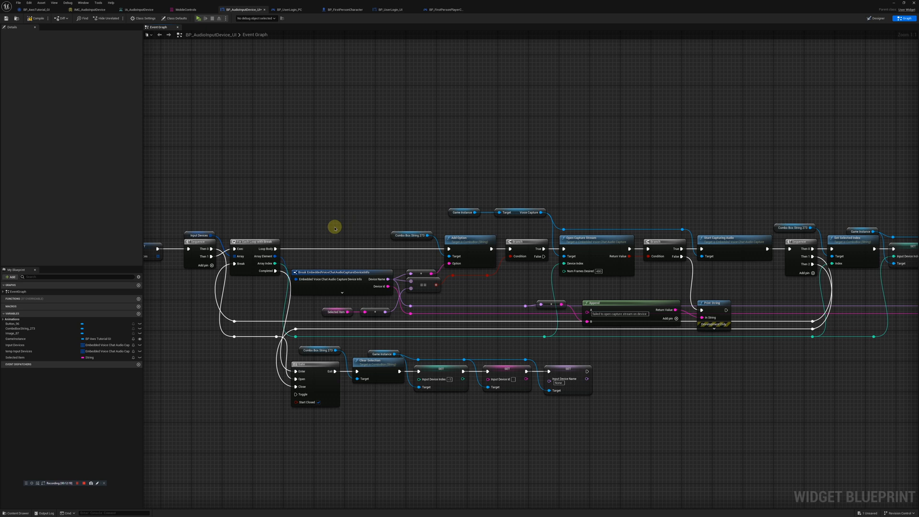
mouse_move(379, 186)
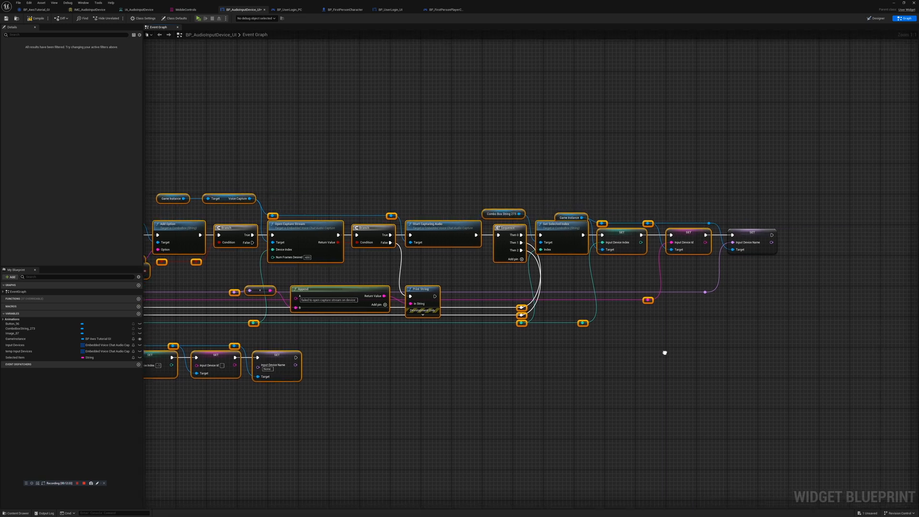
mouse_move(665, 353)
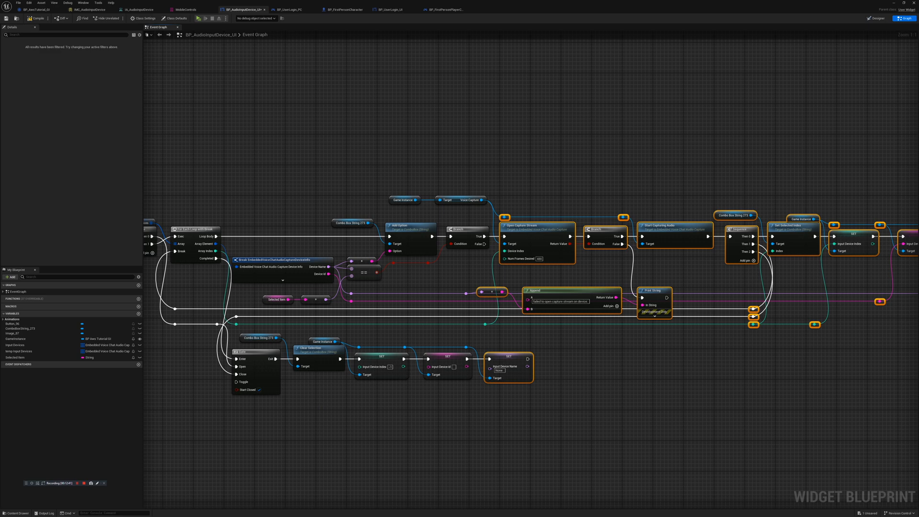
mouse_move(287, 10)
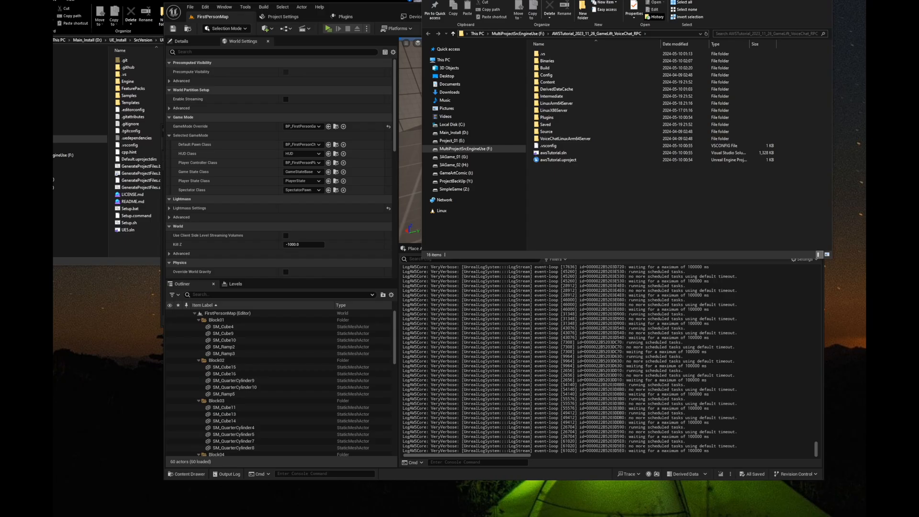
mouse_move(555, 481)
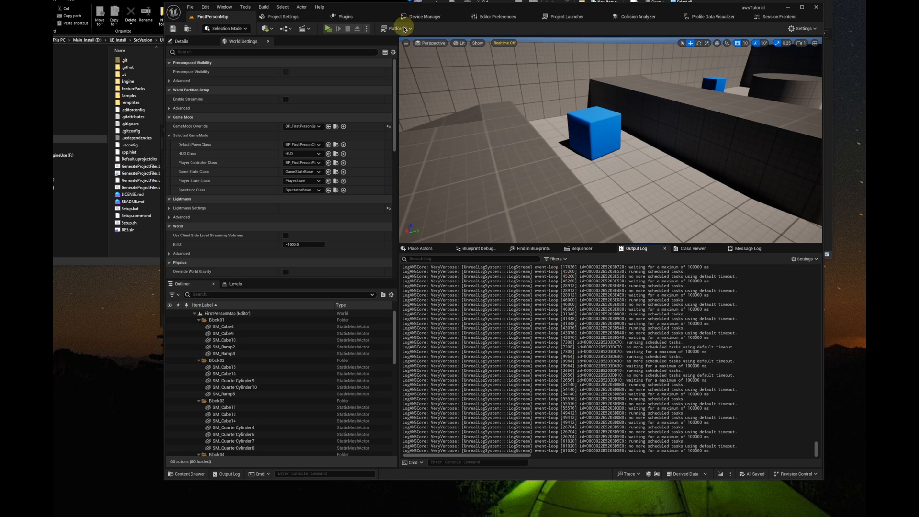
Step: Package awsTutorialServer for LinuxArm64, outputting to a new LinuxArm64Server folder
click(397, 28)
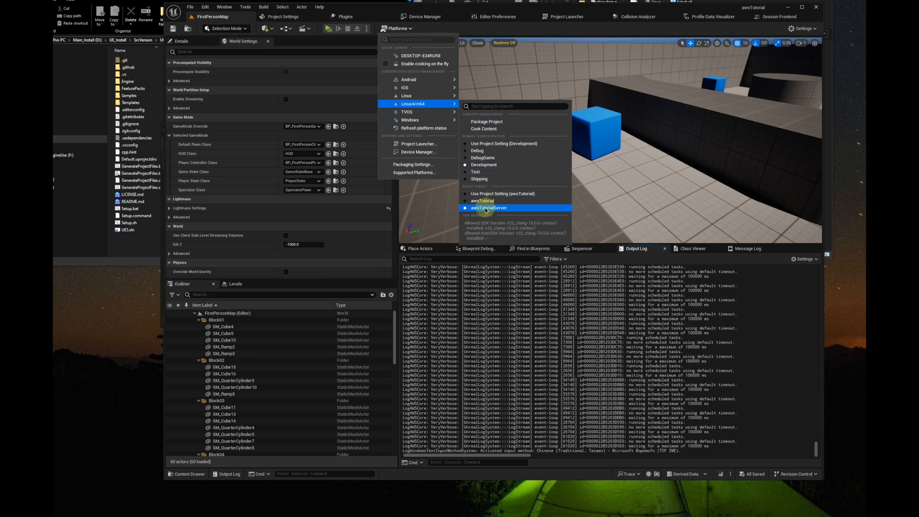
mouse_move(486, 121)
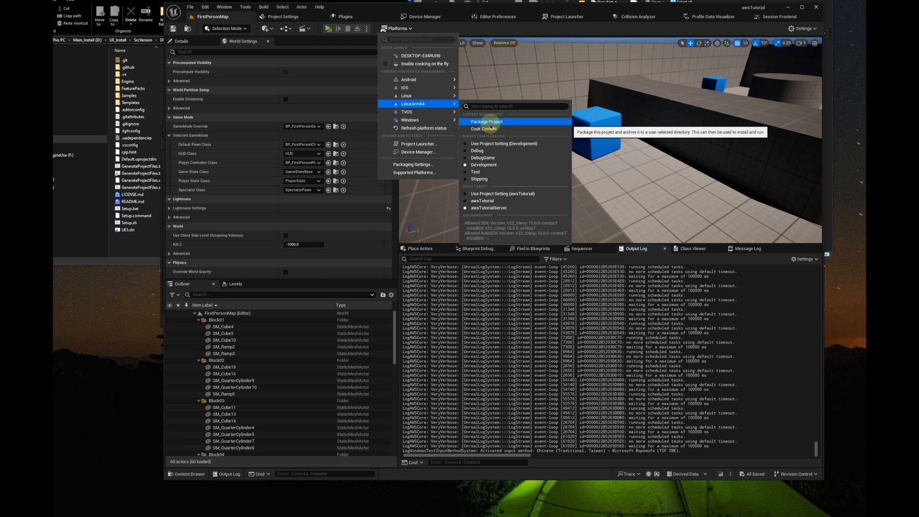
click(487, 122)
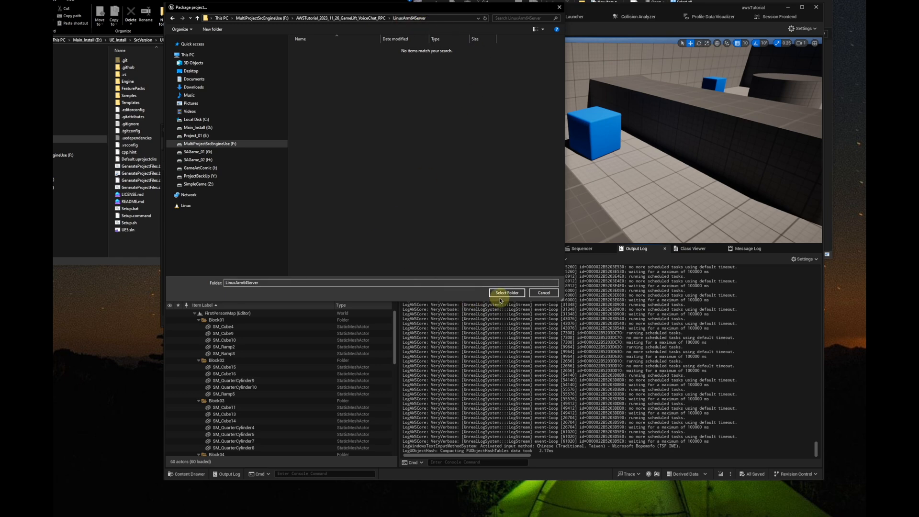
click(506, 292)
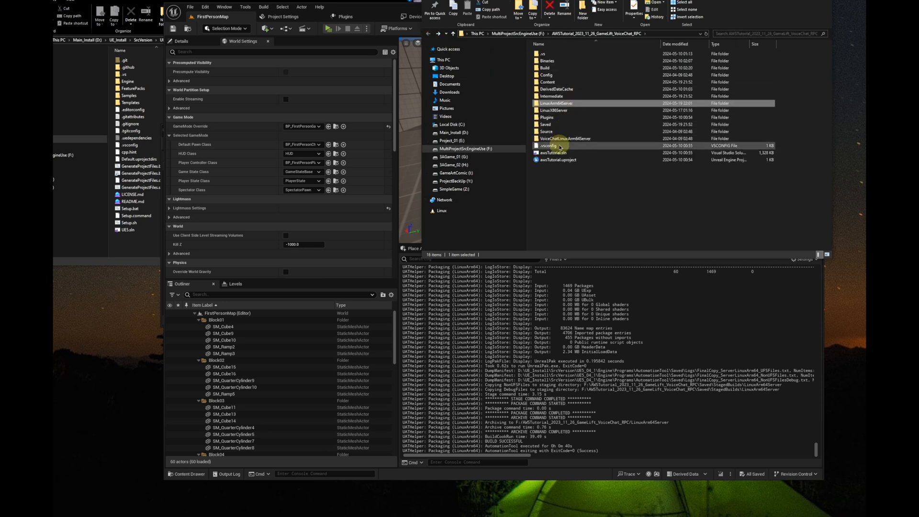
Step: Copy the four voice chat server files from the VoiceChatLinuxArm64Server folder
click(565, 138)
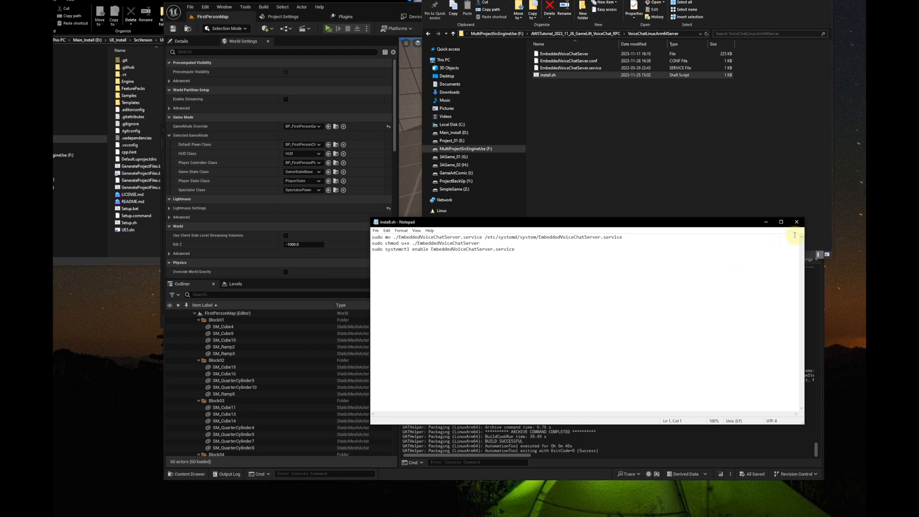
click(797, 222)
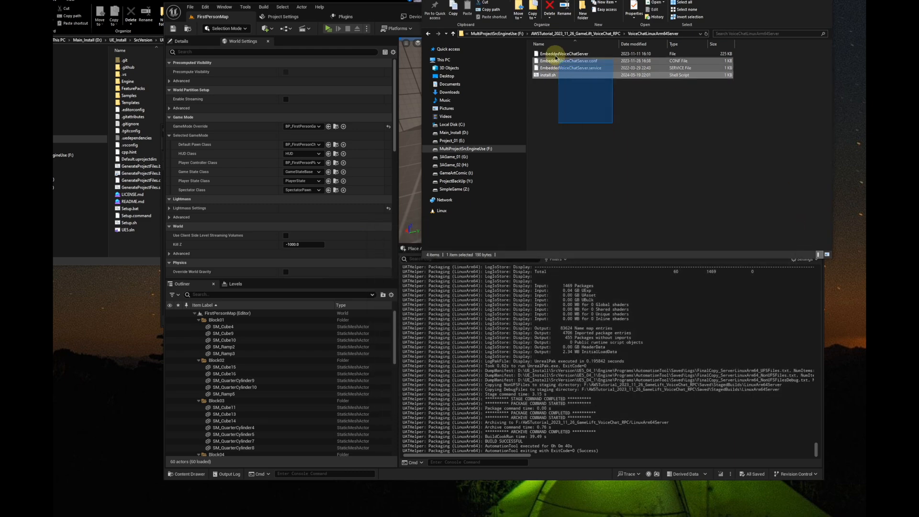
key(ctrl+a)
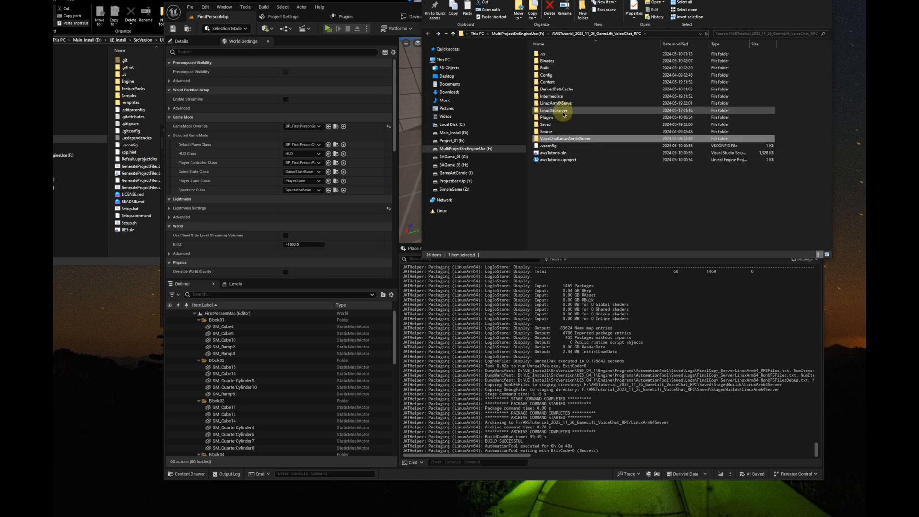
Step: Open the LinuxArm64Server build folder, paste the files, and select all its contents
click(554, 110)
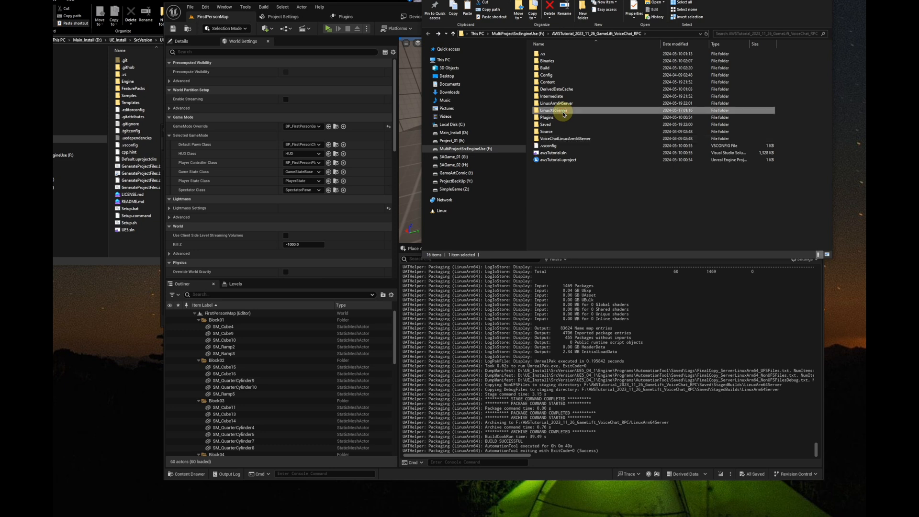
click(556, 103)
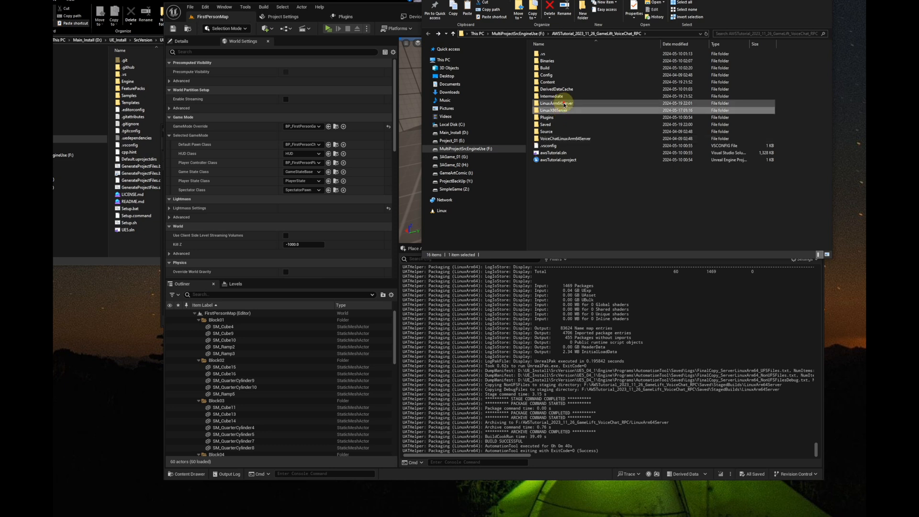
double_click(556, 104)
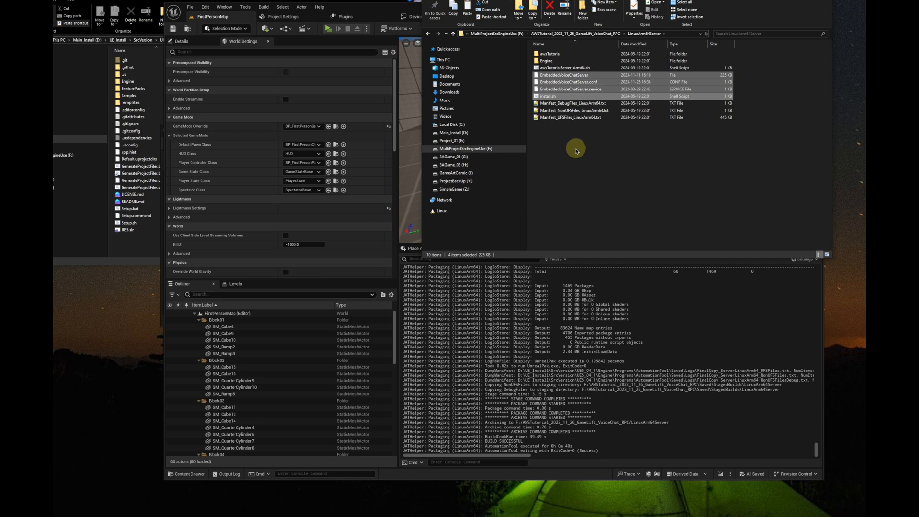
key(ctrl+a)
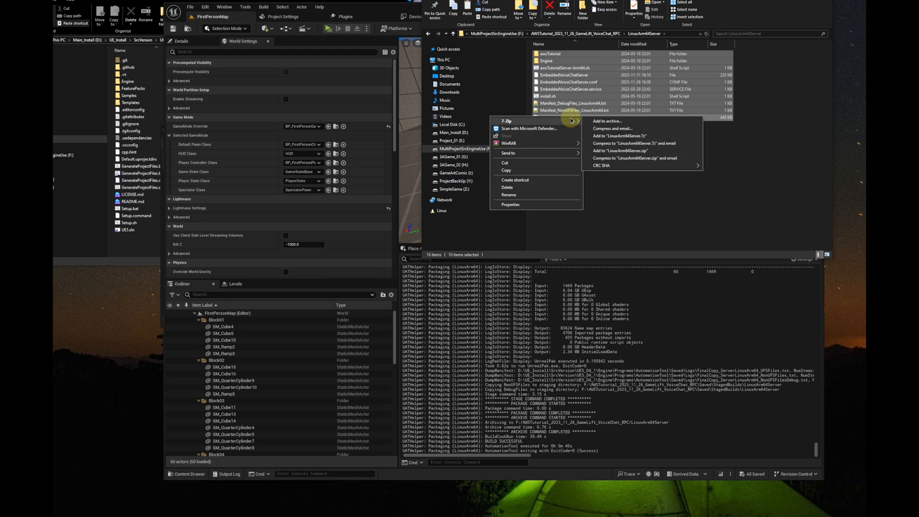
mouse_move(622, 145)
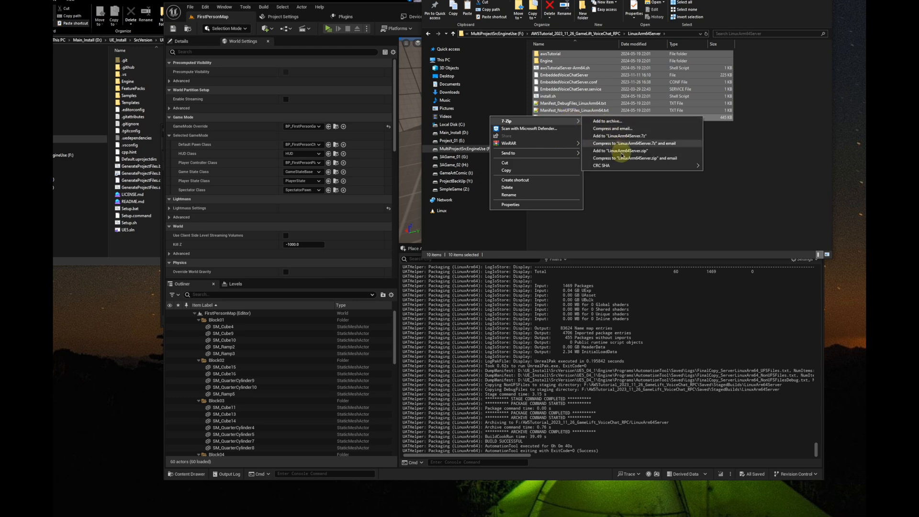
Step: Archive all LinuxArm64Server files with WinRAR into LinuxArm64Server.zip and select it
click(618, 151)
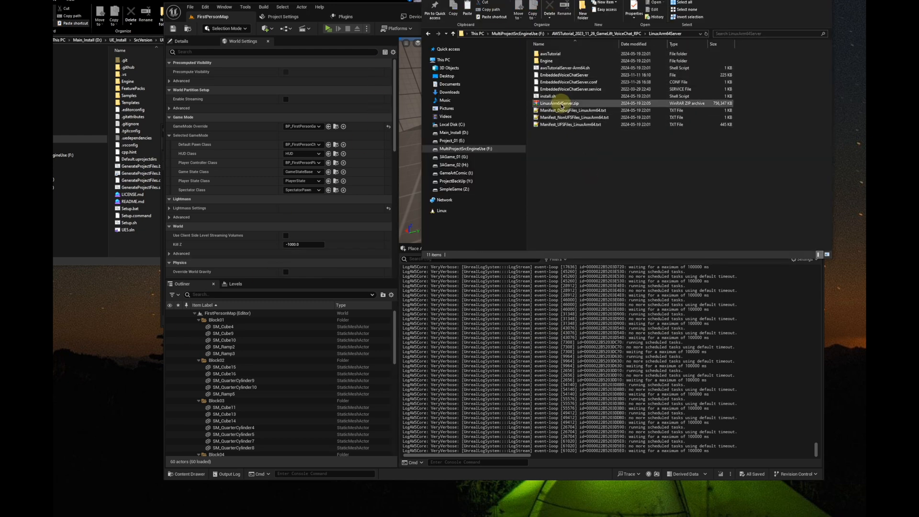
click(556, 104)
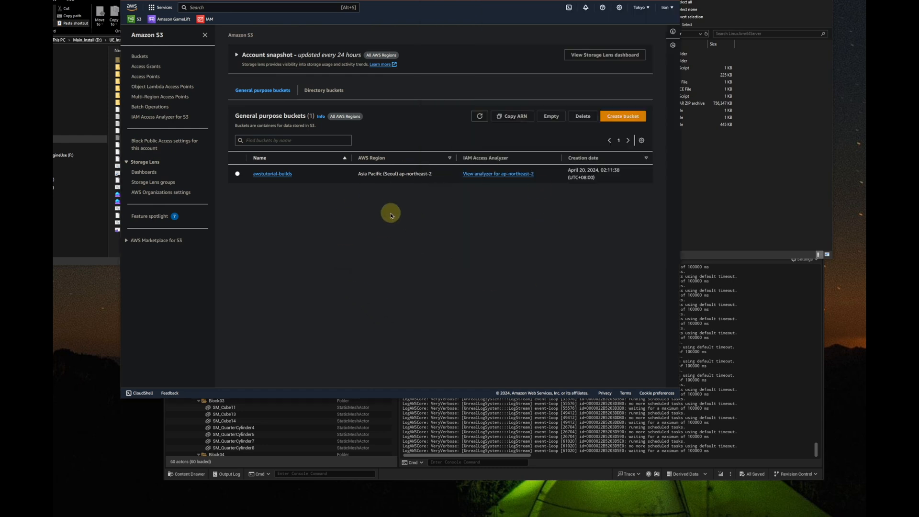
mouse_move(433, 191)
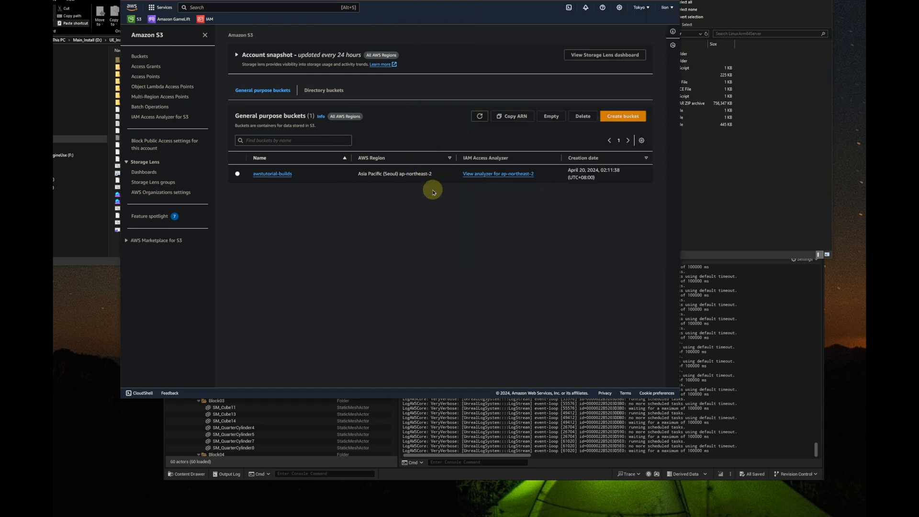
mouse_move(339, 179)
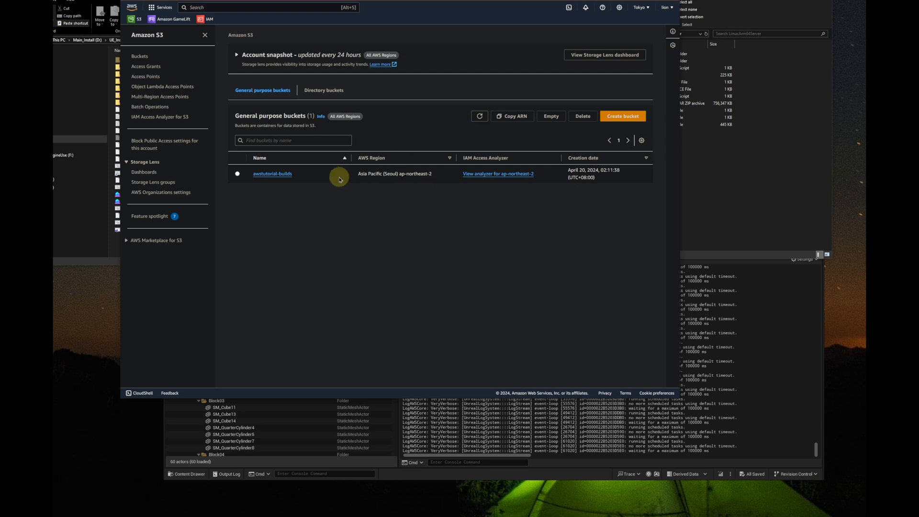
mouse_move(272, 173)
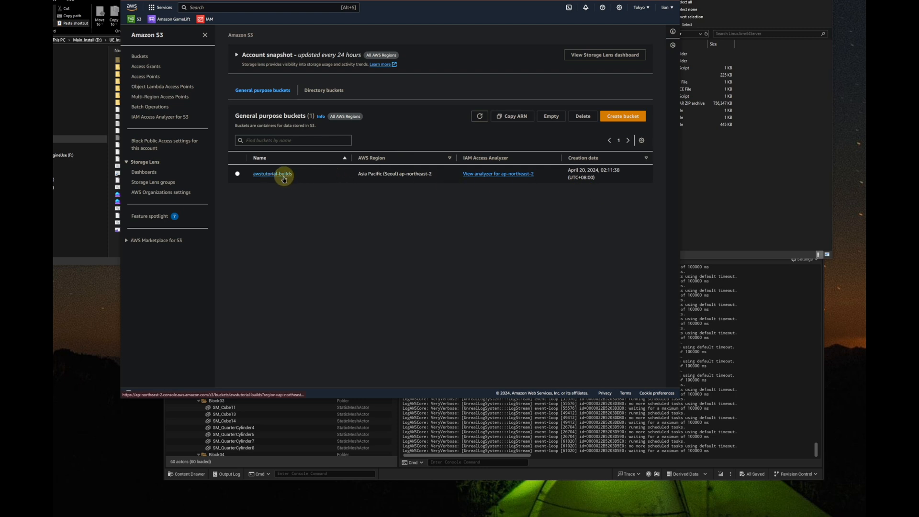
mouse_move(690, 166)
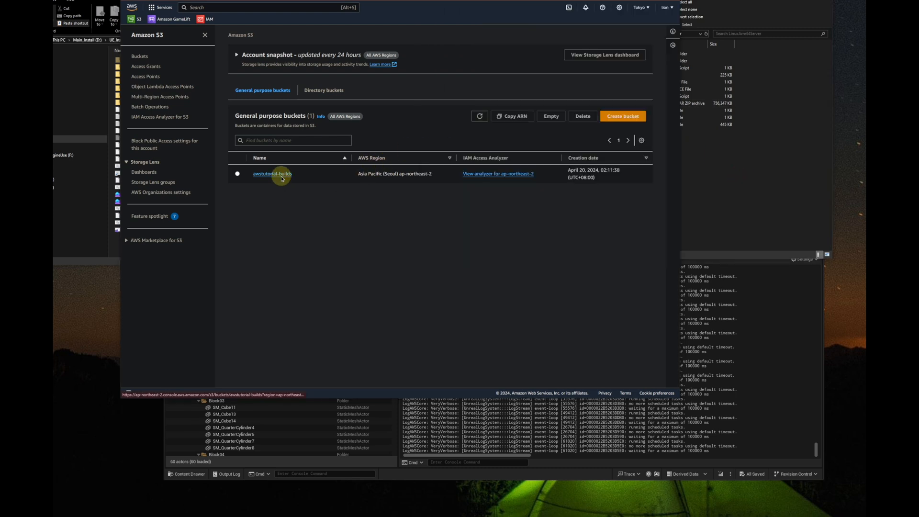
Step: Open the awstutorial-builds bucket to upload LinuxArm64Server.zip
click(272, 173)
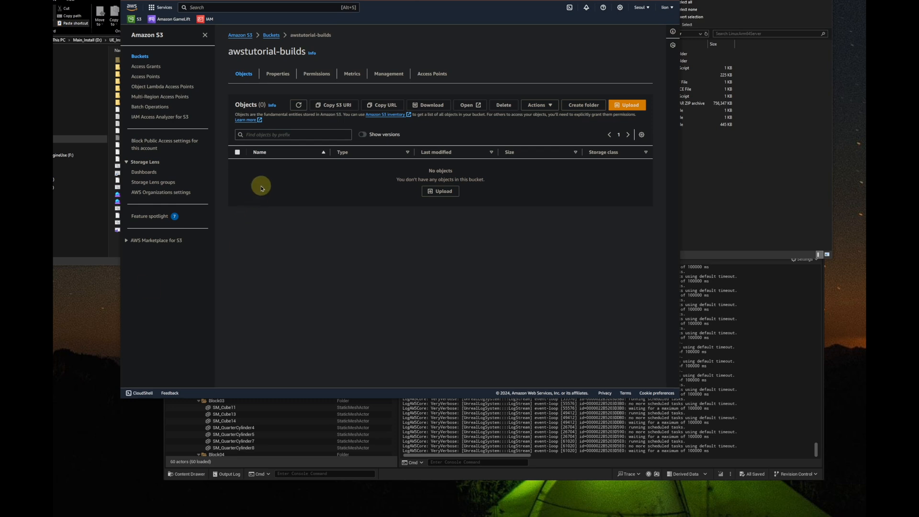
mouse_move(262, 188)
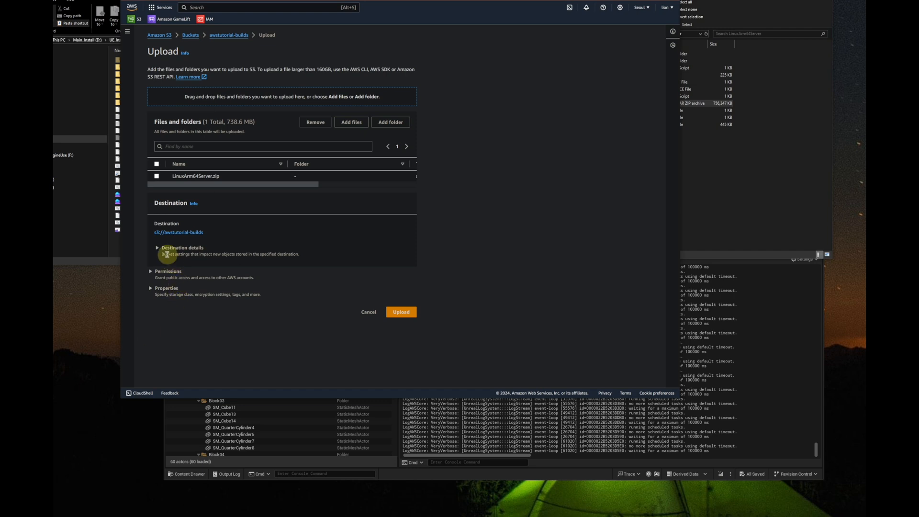
Step: Upload the 738.6 MB LinuxArm64Server.zip to awstutorial-builds, then go to the GameLift dashboard
click(156, 176)
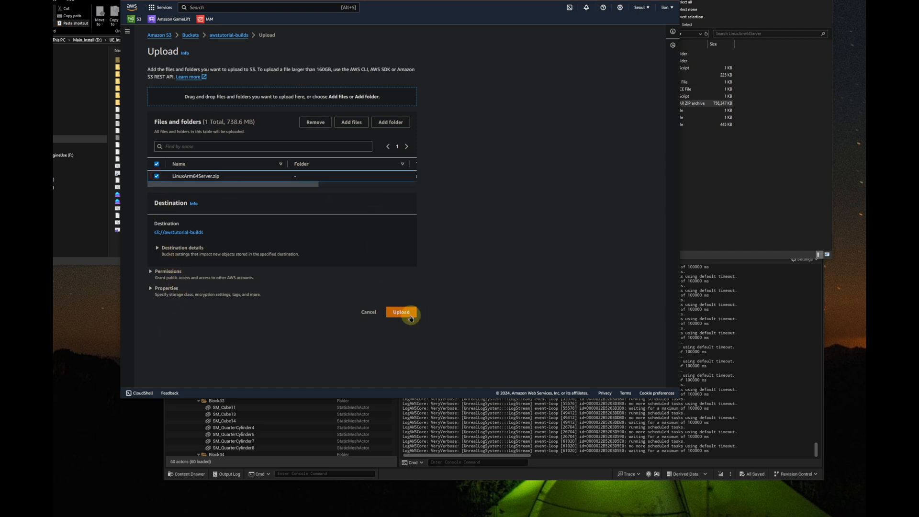
click(401, 311)
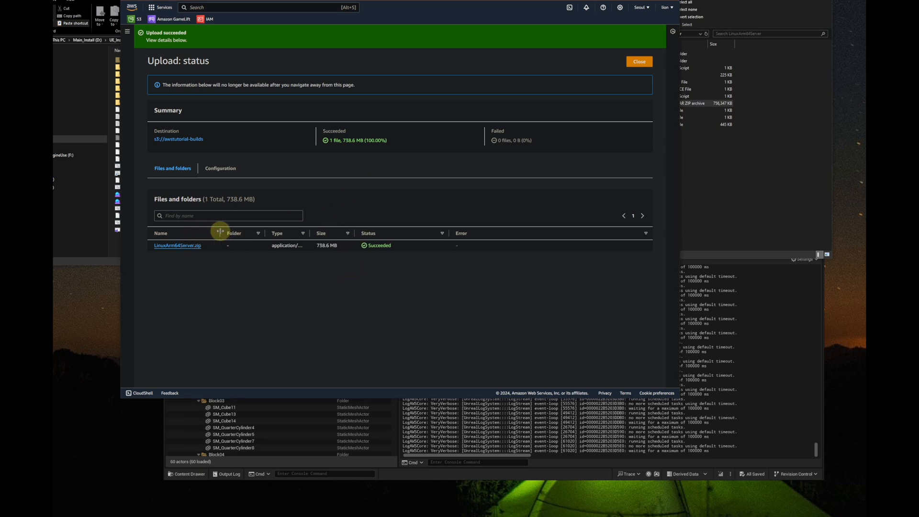
mouse_move(452, 62)
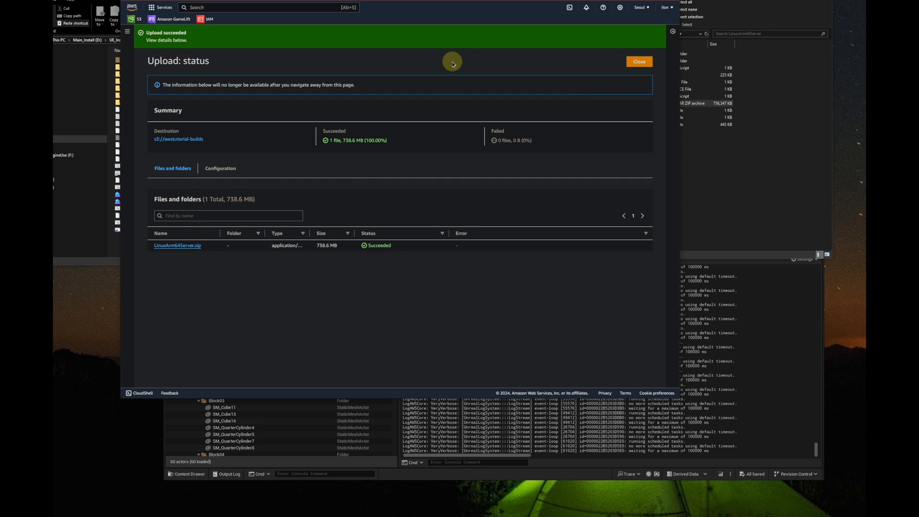
mouse_move(572, 50)
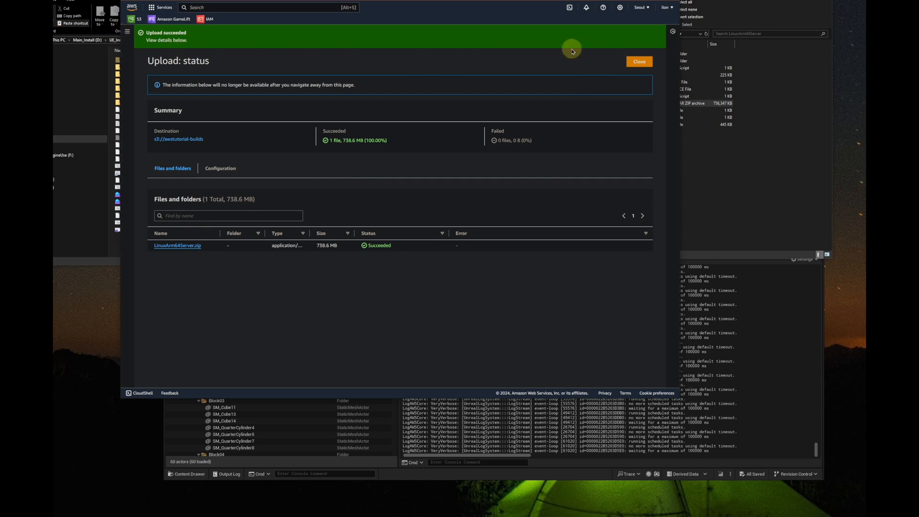
click(638, 61)
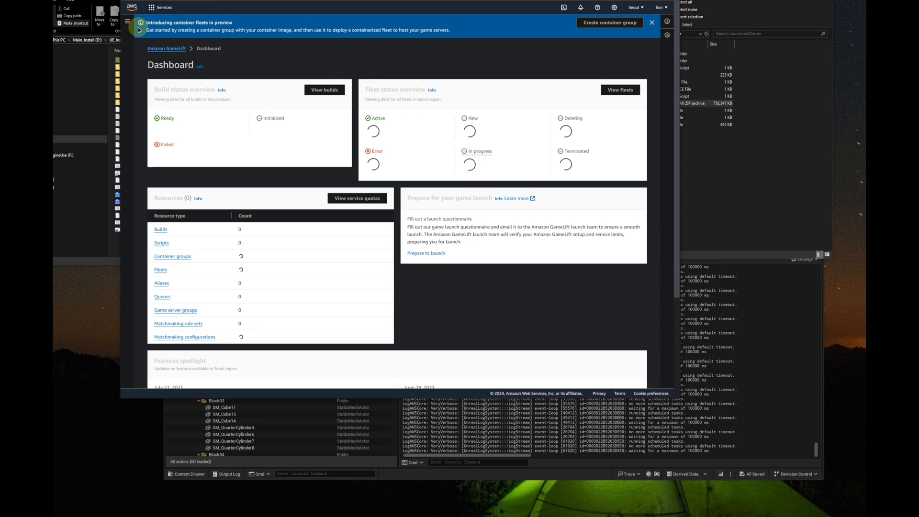
Step: Start a new GameLift build named UE541_AWS_GameLift_ServerBuild, version v1
click(127, 22)
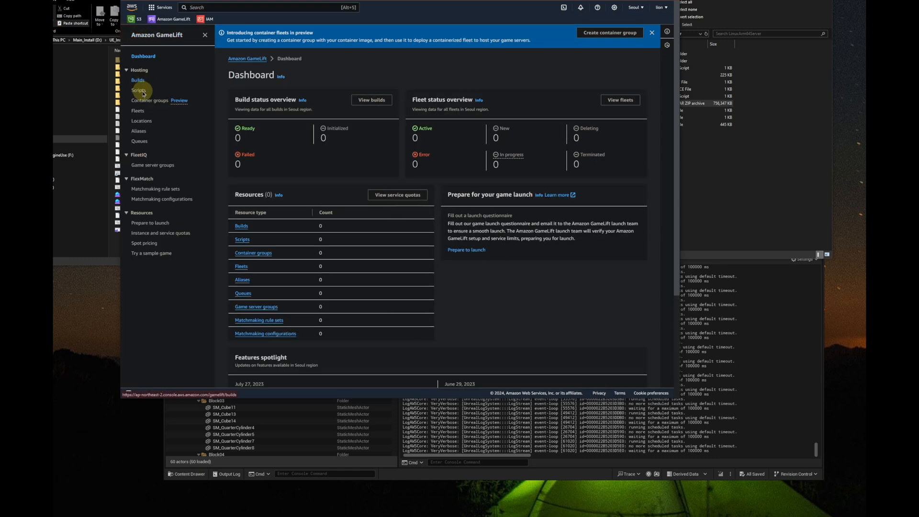
click(138, 80)
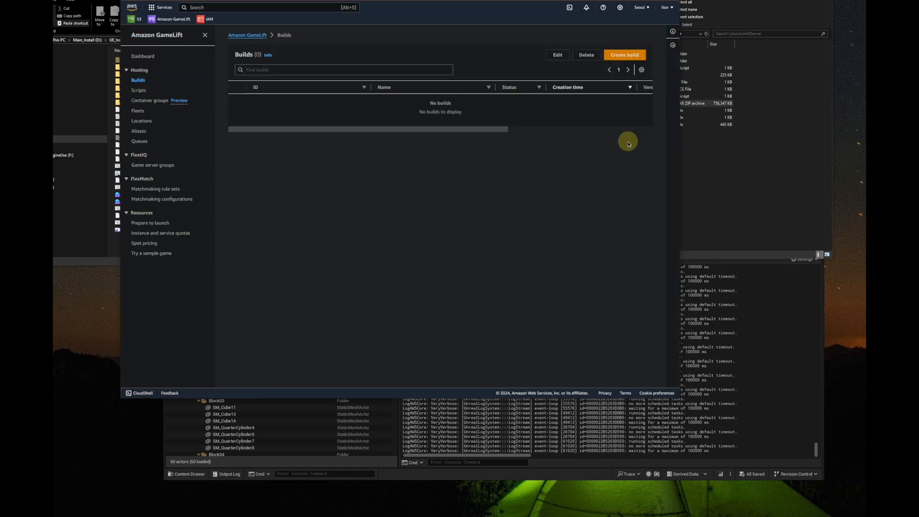
click(625, 54)
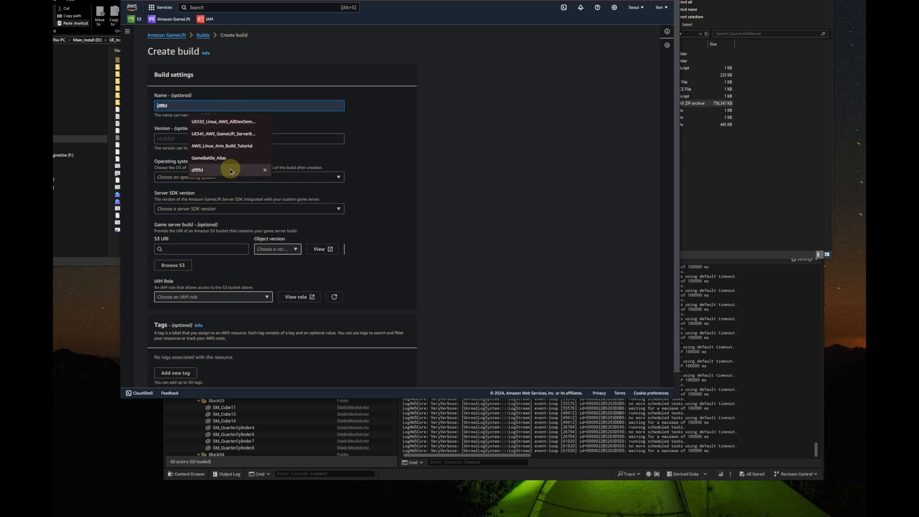
click(223, 133)
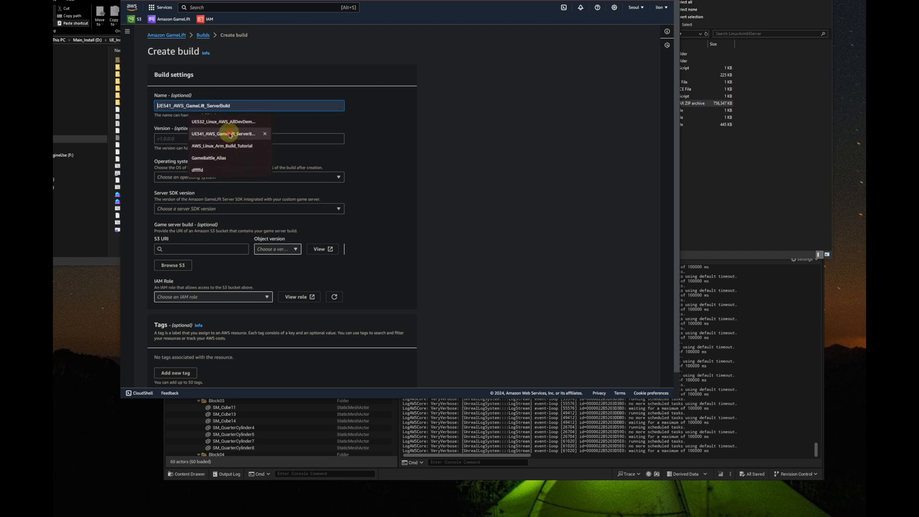
click(246, 139)
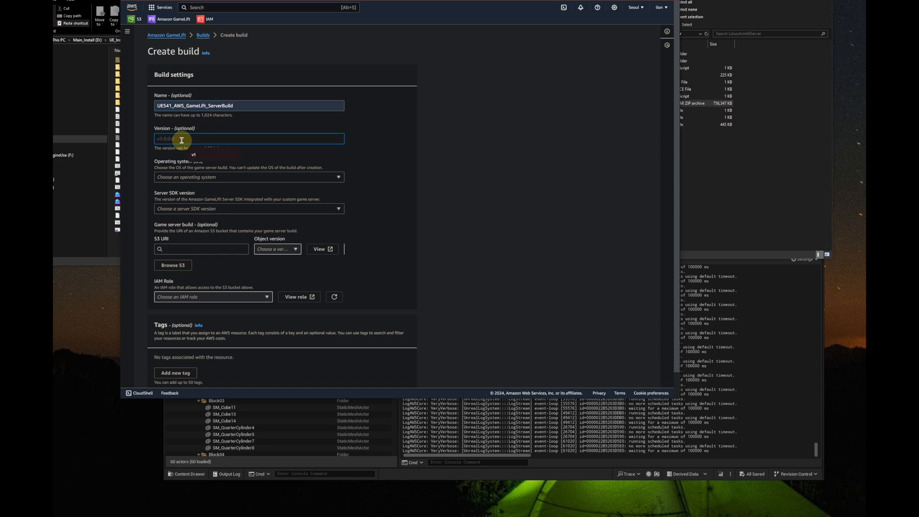
click(248, 176)
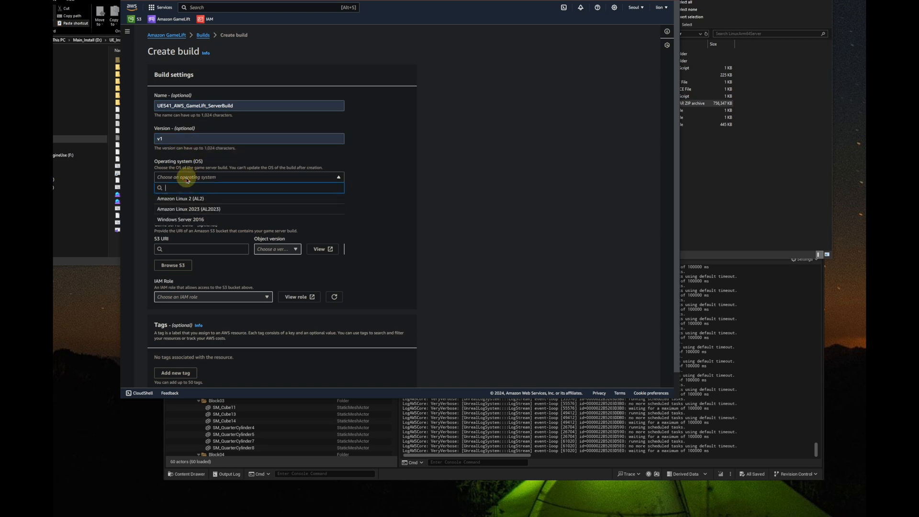
Step: Set Amazon Linux 2023, SDK 5.1.2, the S3 LinuxArm64Server.zip and IAM role, and create it
click(188, 209)
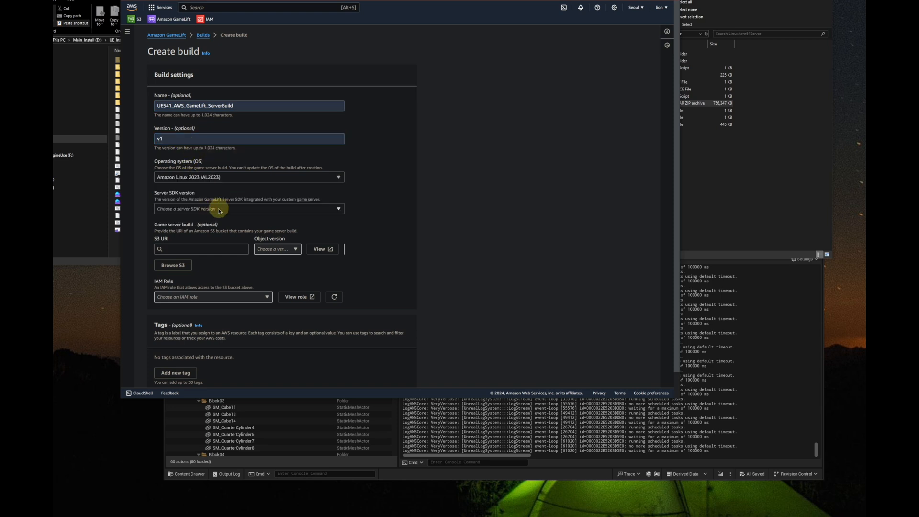
click(248, 208)
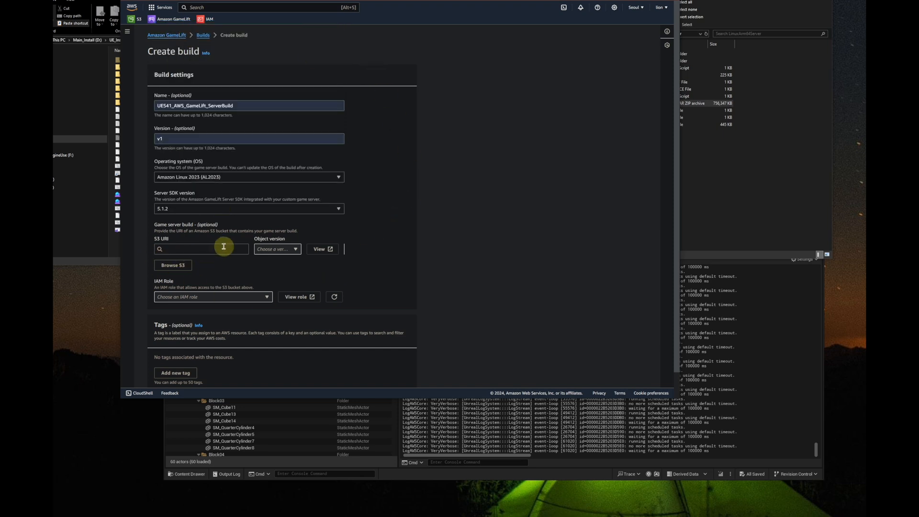
click(172, 264)
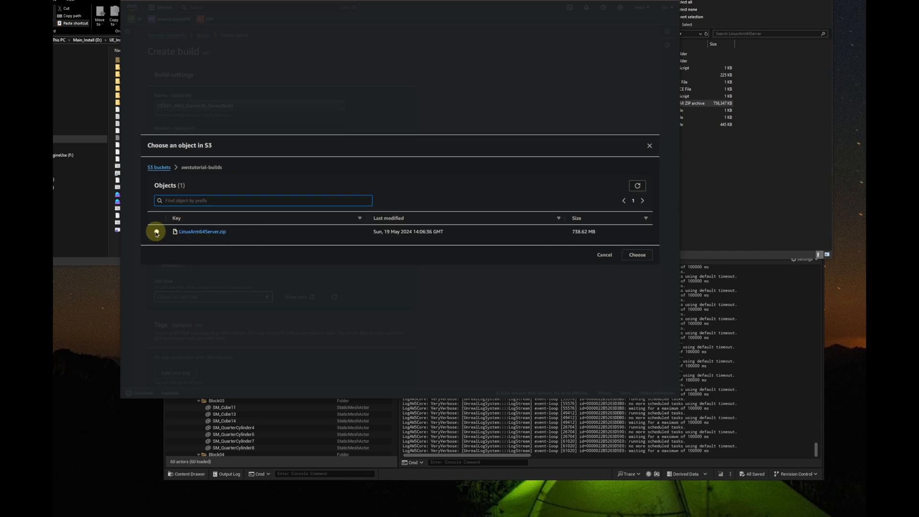
click(637, 254)
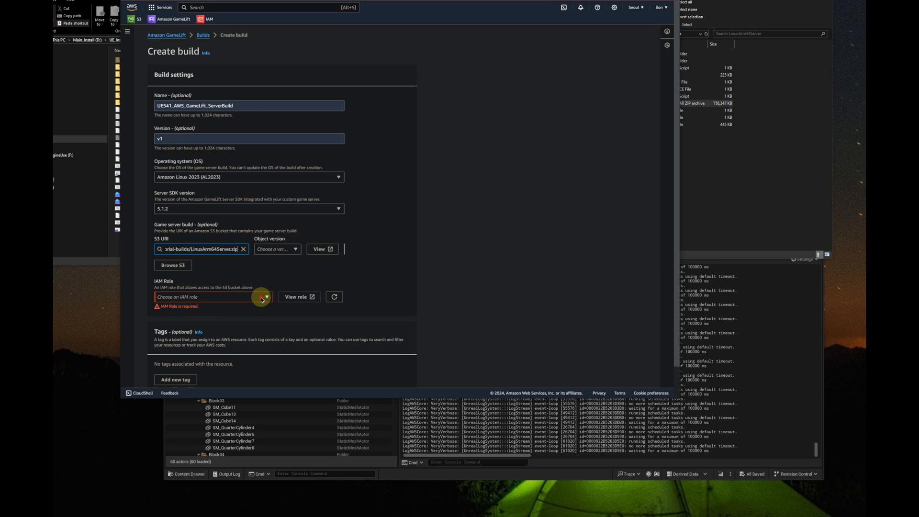
click(261, 297)
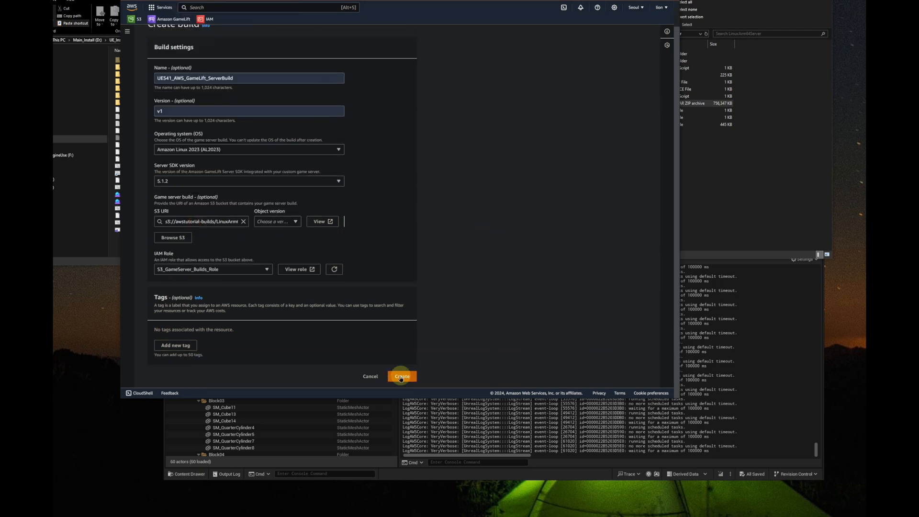
click(402, 376)
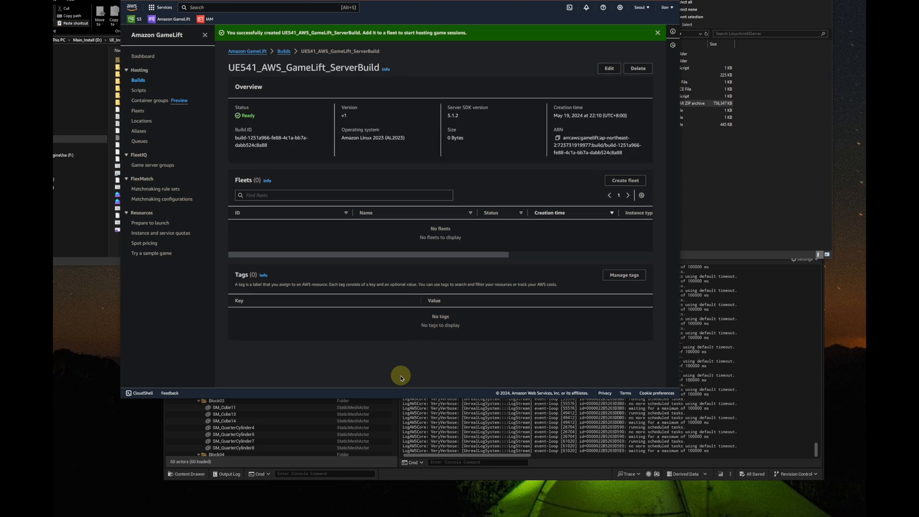
Step: Create a fleet named UE541_AWS_GameLift_ServerBuild_Fleet for the build and advance to instance details
click(624, 180)
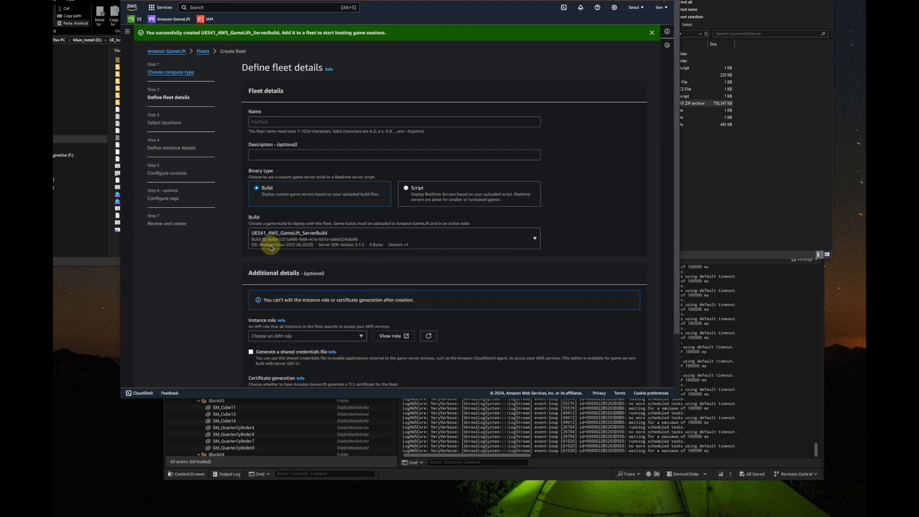
text(UE541_AWS_GameLift_ServerBuild)
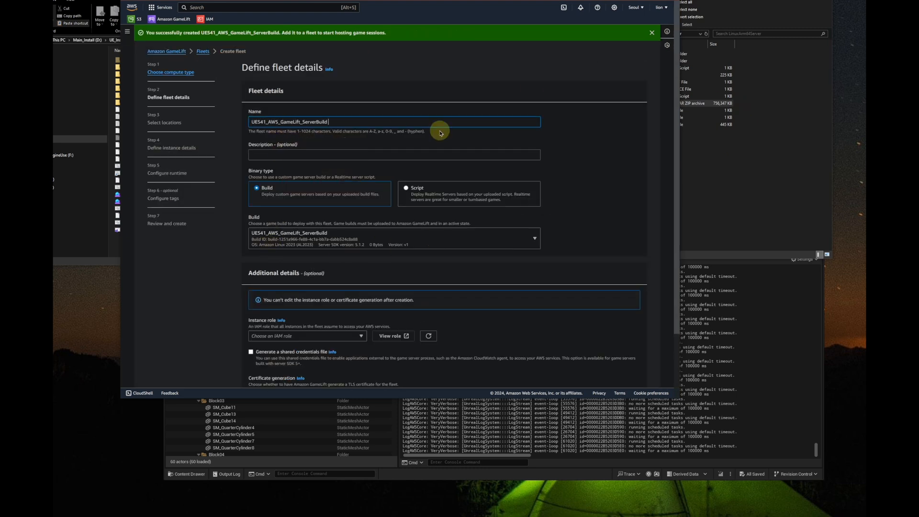
text(_F)
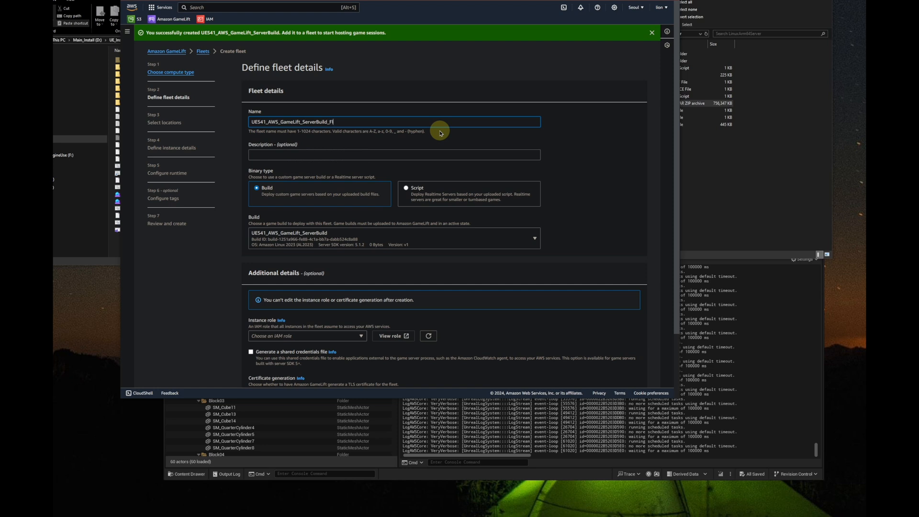
text(leet)
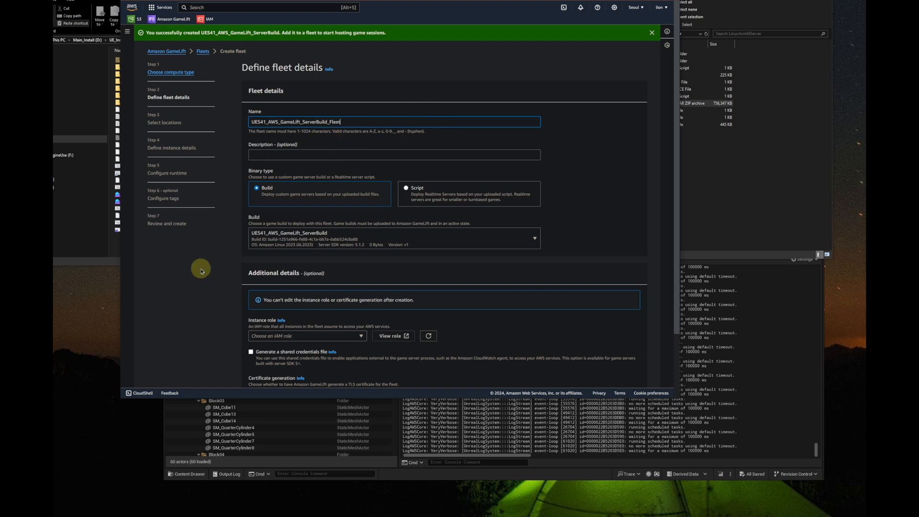
scroll(down, 3)
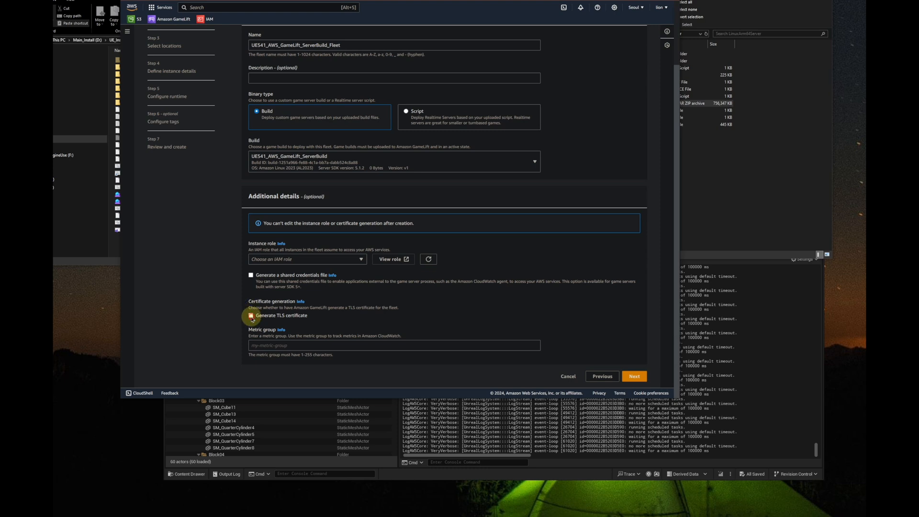
click(251, 315)
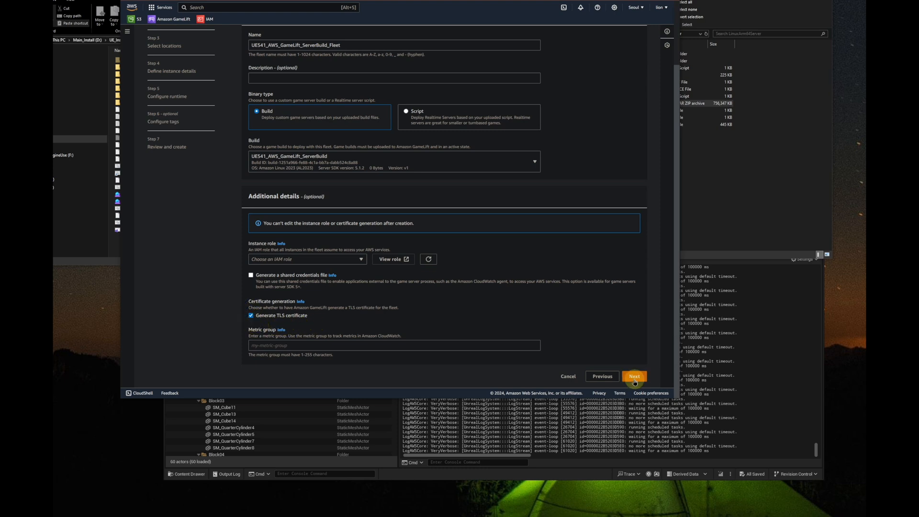
click(634, 376)
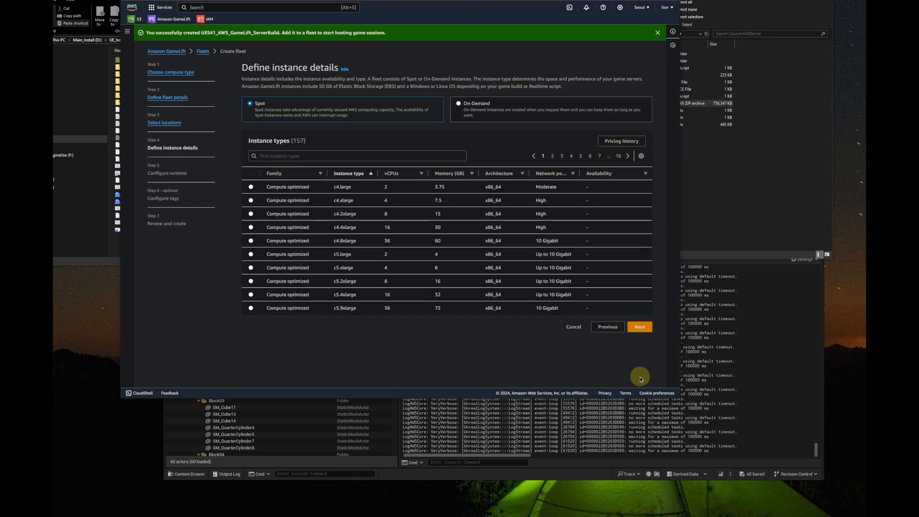
Step: Filter instance types to arm64 and select the c6g.medium Spot instance
click(287, 155)
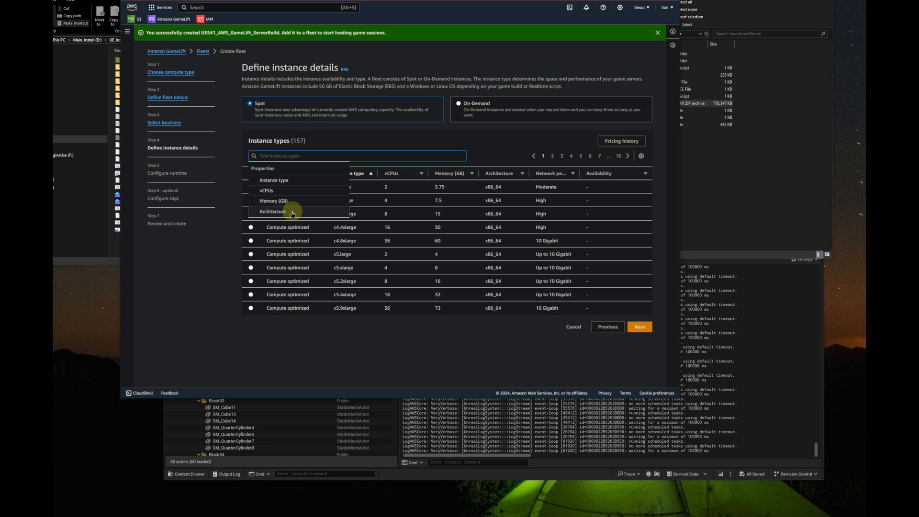
text(arm)
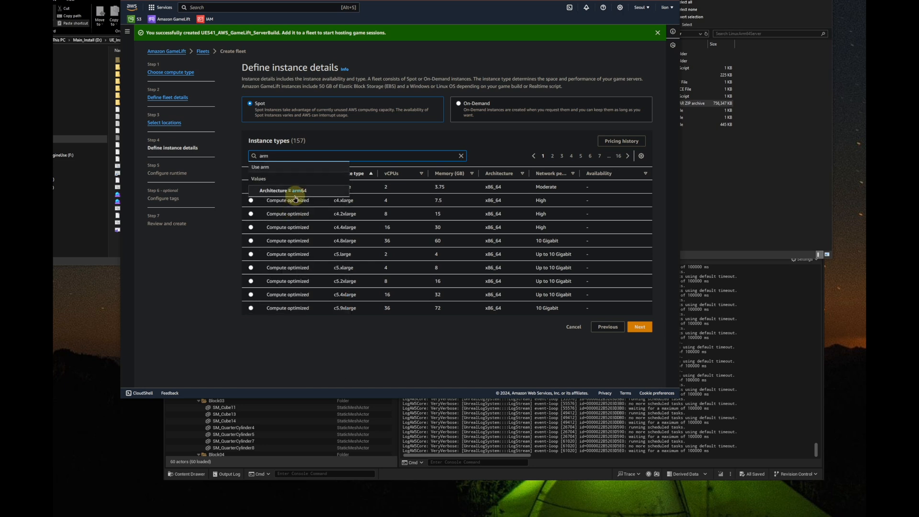
click(283, 191)
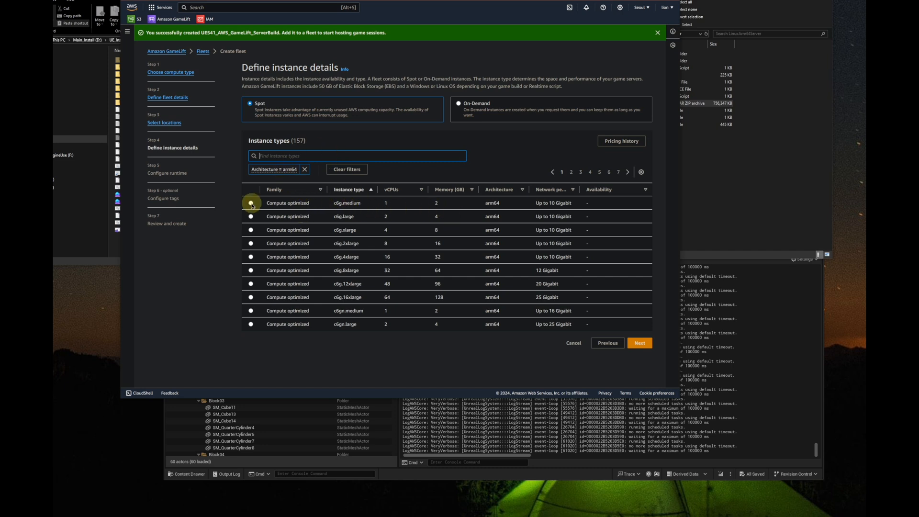
click(251, 203)
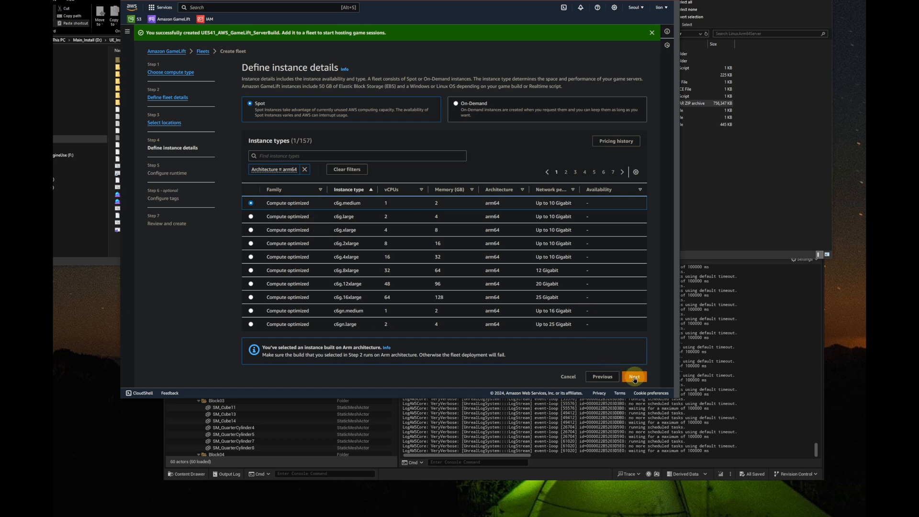
click(635, 377)
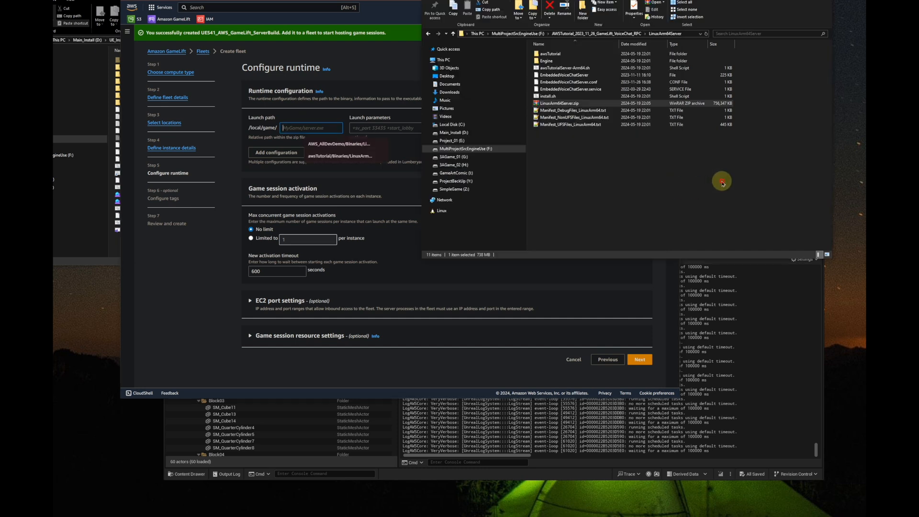
Step: Set the launch path to the Linux arm64 server binary with 5 concurrent processes
double_click(550, 53)
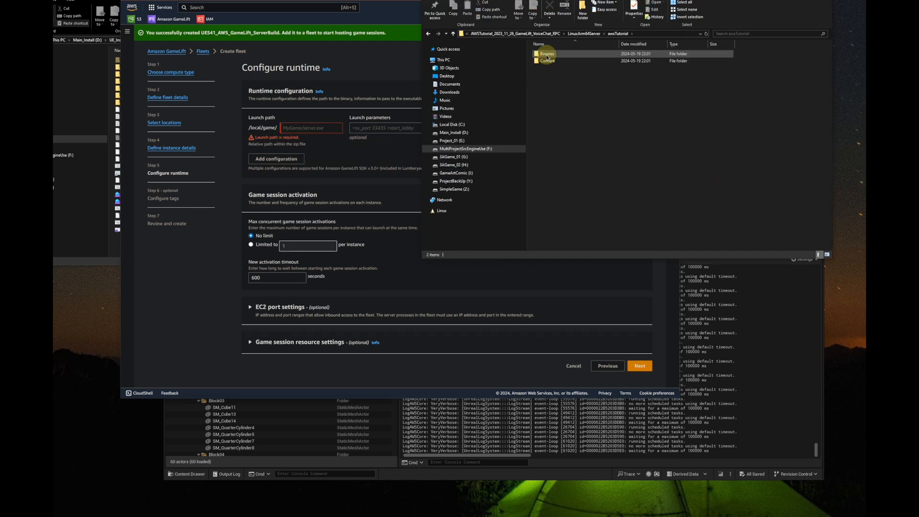
double_click(547, 53)
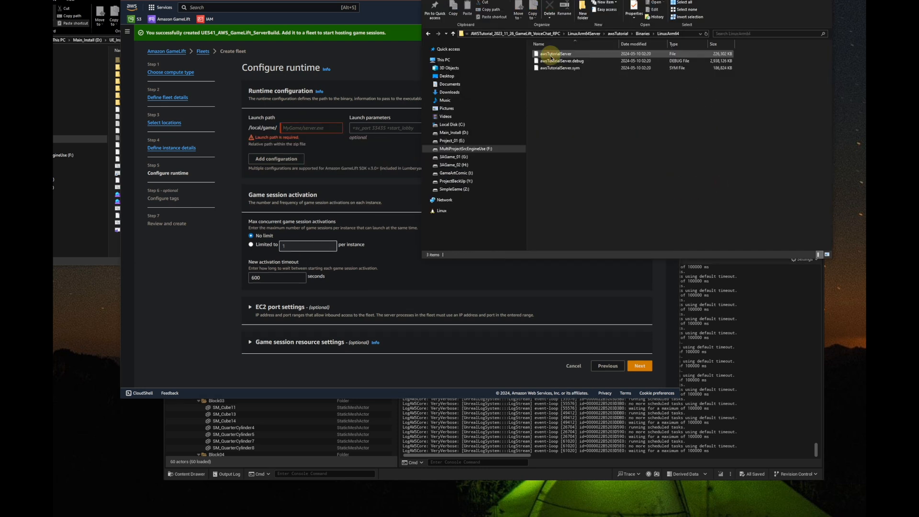
click(586, 34)
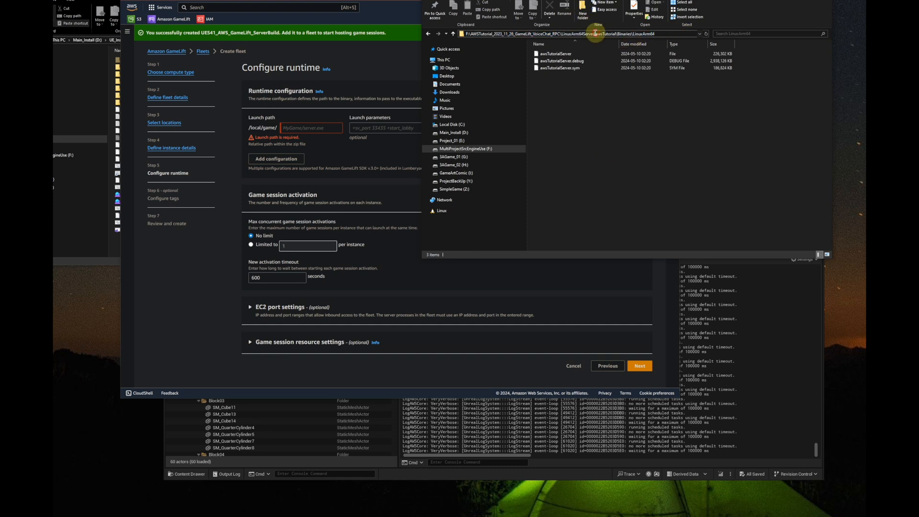
click(560, 68)
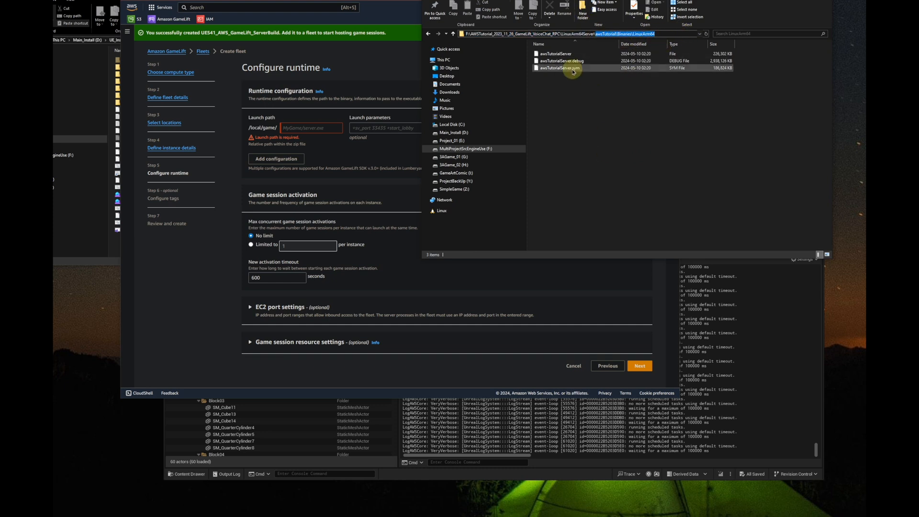
click(554, 53)
text(4)
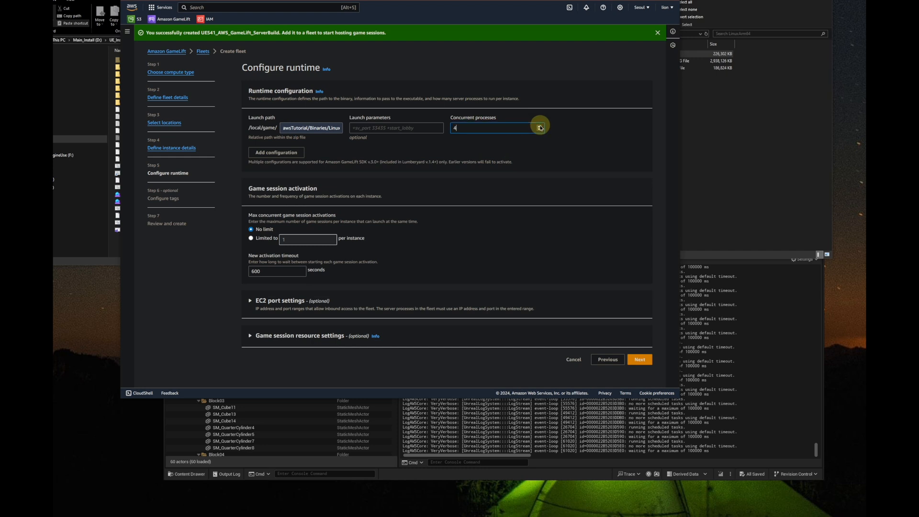
click(538, 125)
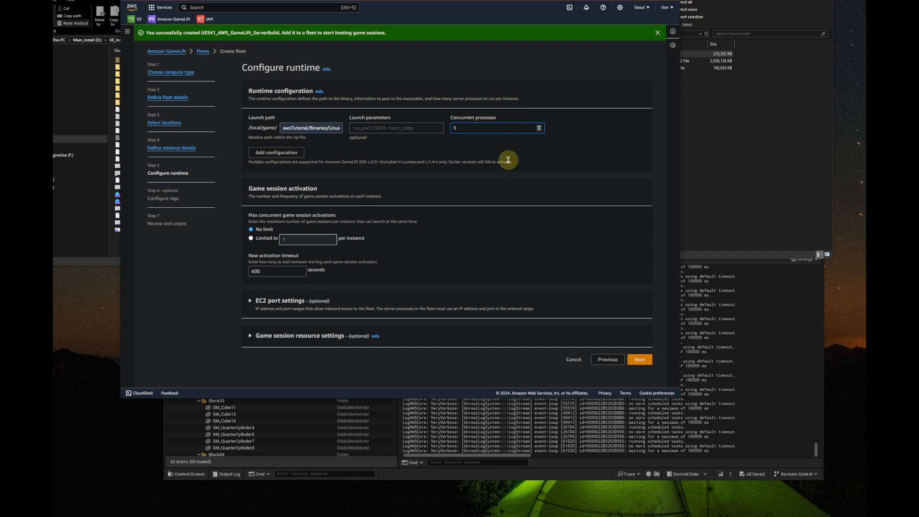
mouse_move(309, 259)
text(5)
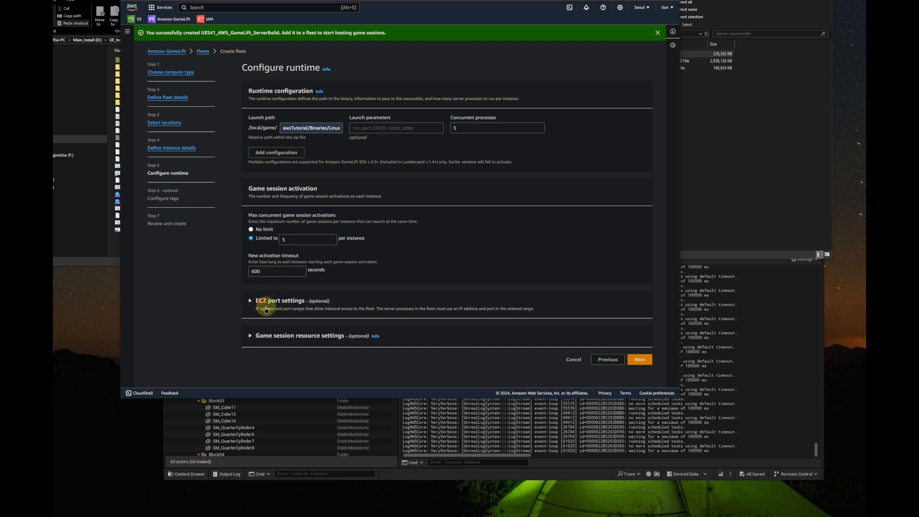
Step: Add two EC2 port rules and set the protocols to UDP, UDP, TCP and UDP
click(251, 300)
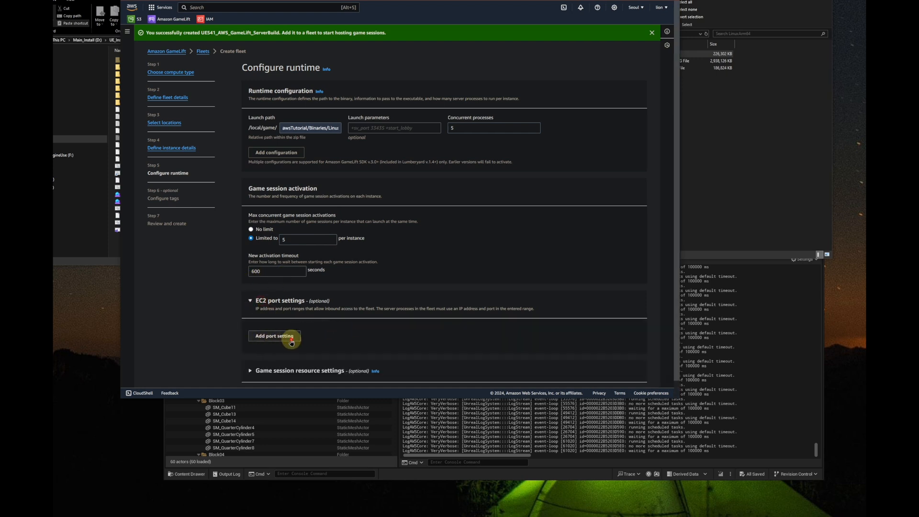
click(273, 336)
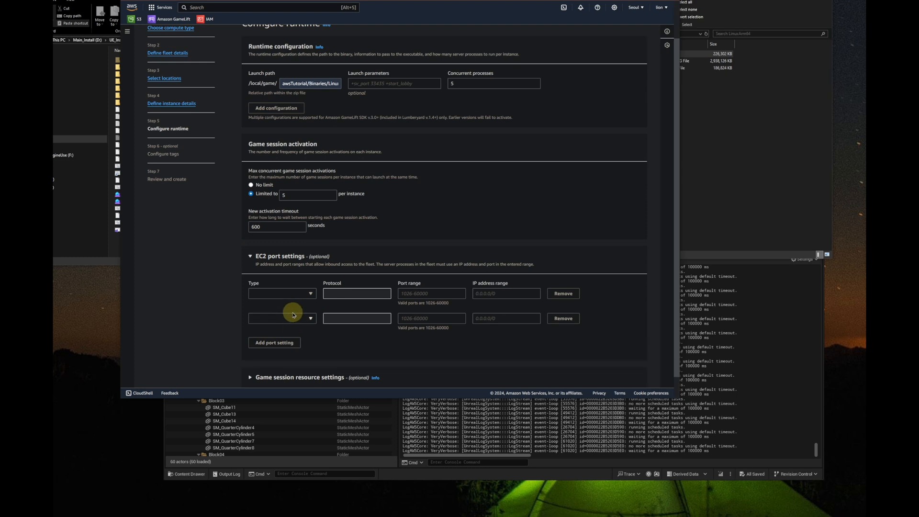
click(274, 343)
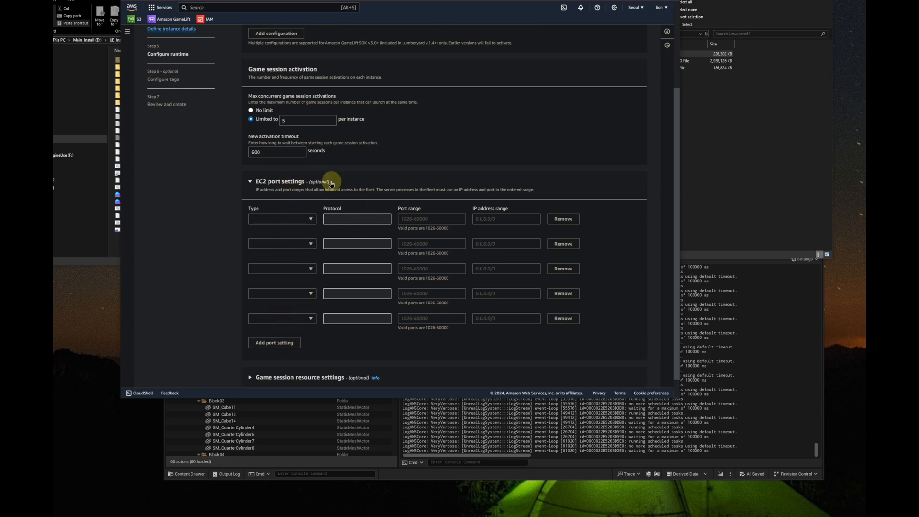
click(282, 219)
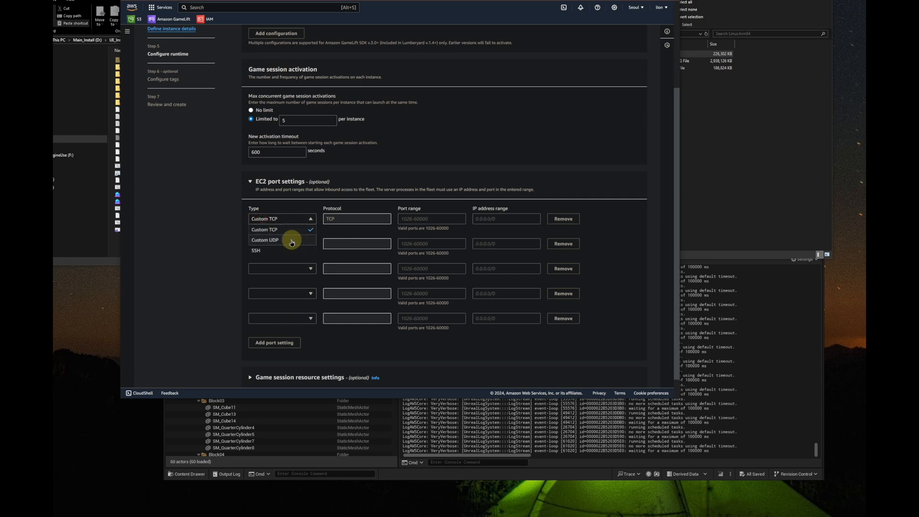
click(264, 239)
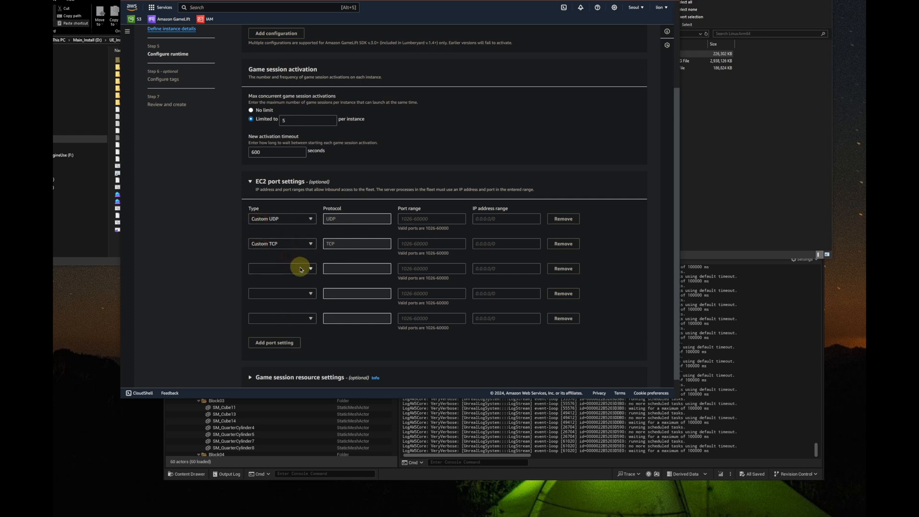
click(282, 268)
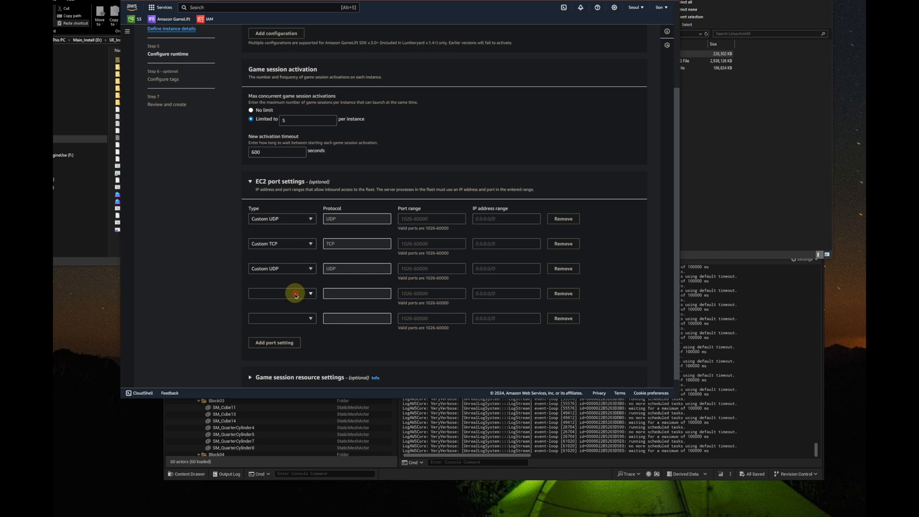
click(282, 293)
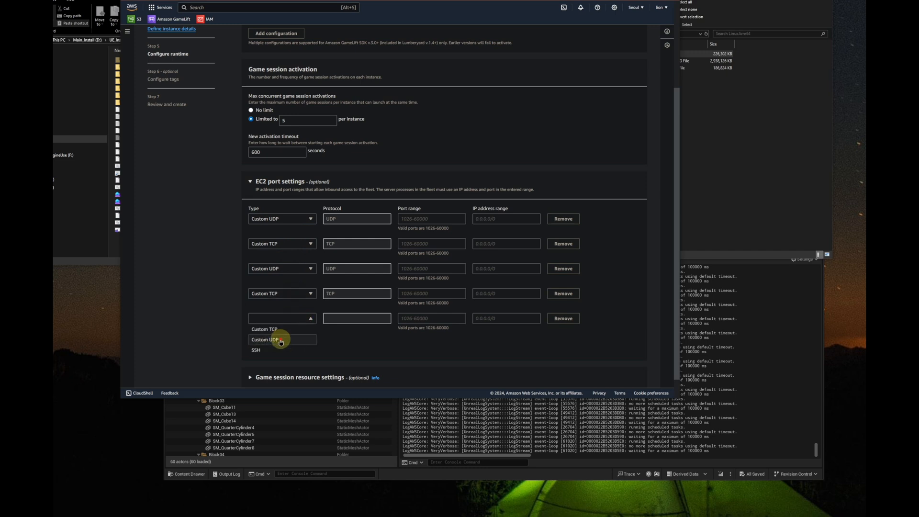
click(264, 340)
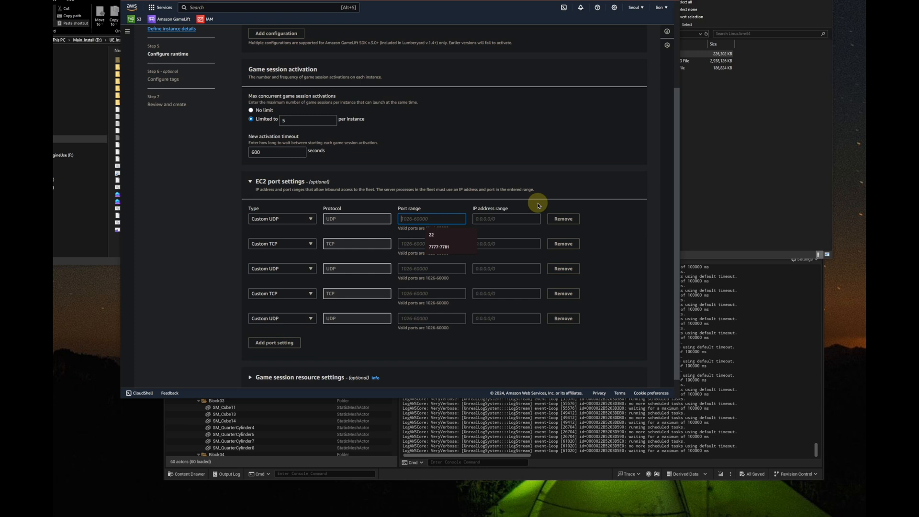
mouse_move(444, 227)
text(7777-7781)
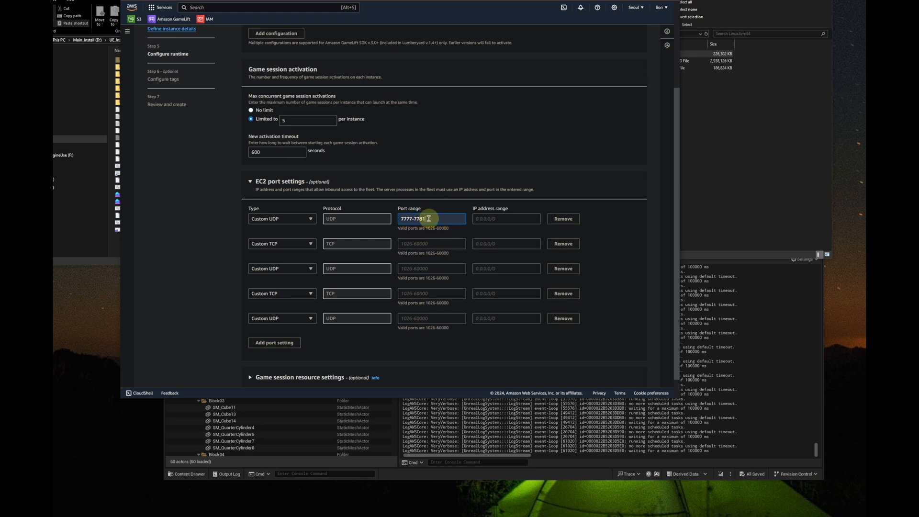
Step: Enter 0.0.0.0/0 IP ranges and port 19302 for the port rules
click(505, 219)
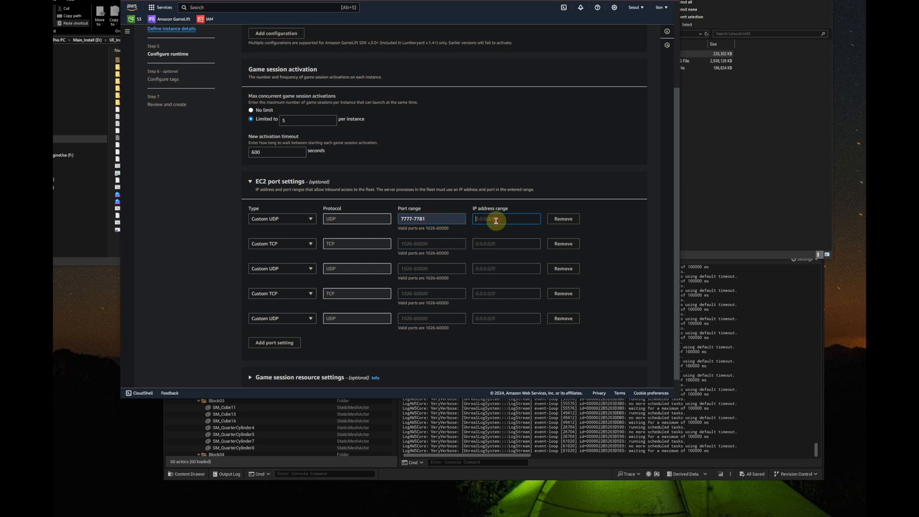
text(0.0.0.0/0)
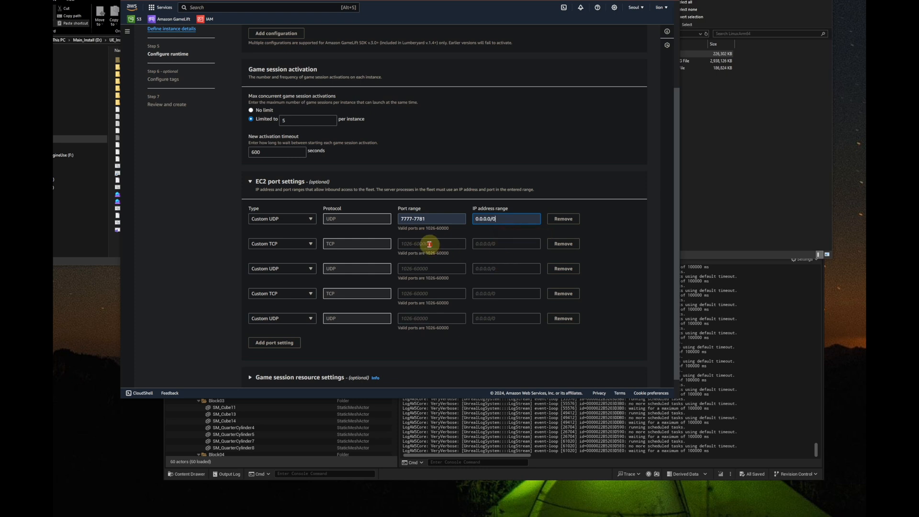
text(19302)
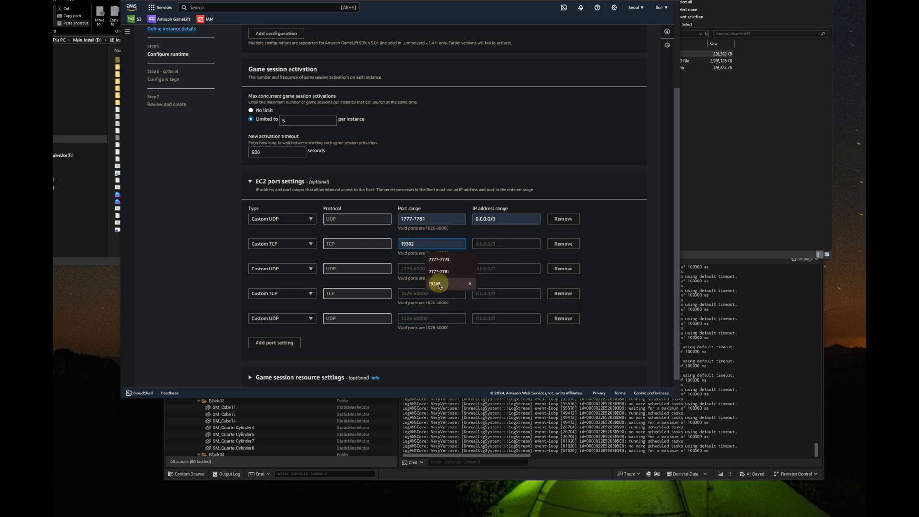
click(436, 283)
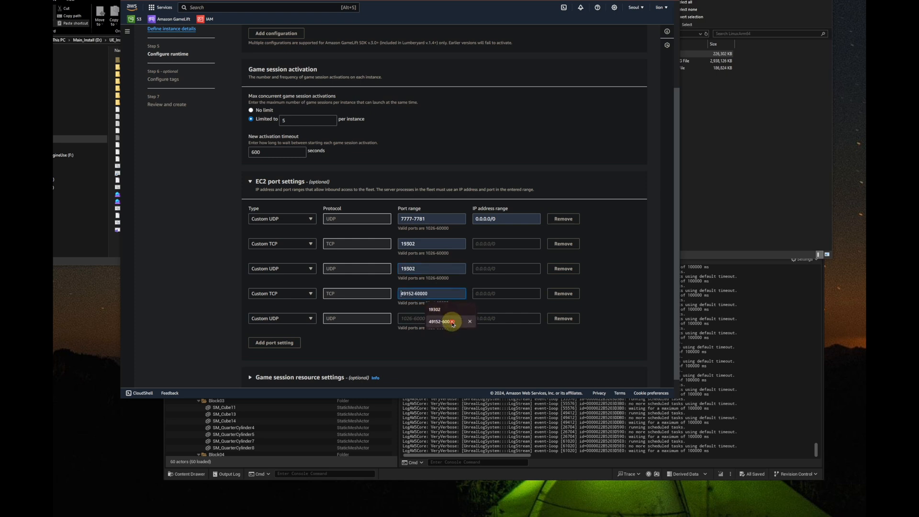
click(435, 321)
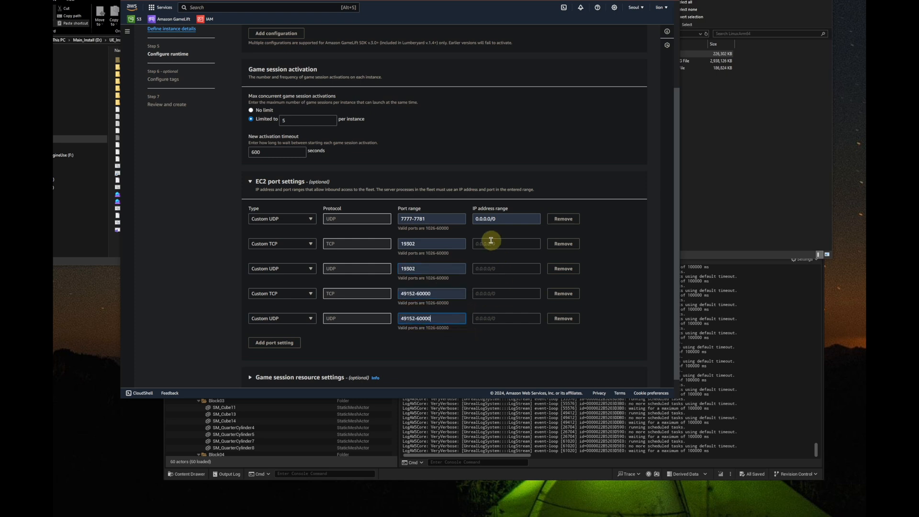
click(505, 269)
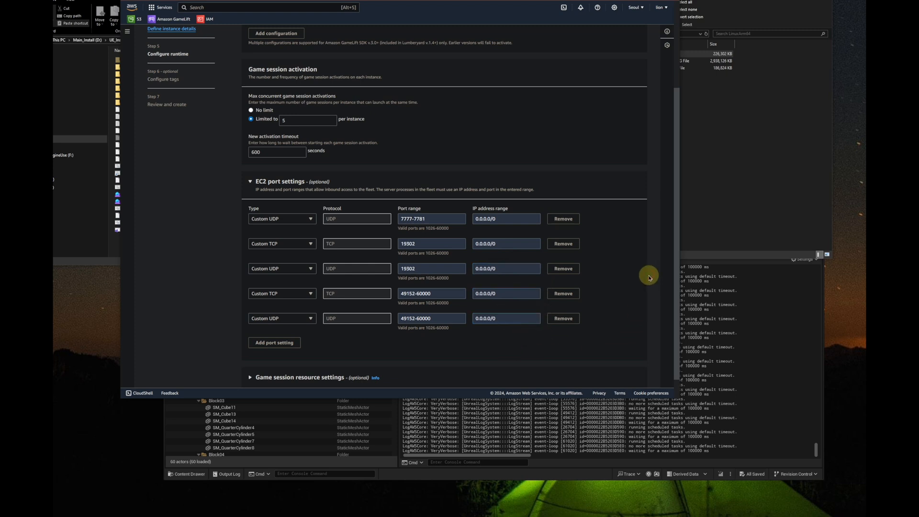
mouse_move(637, 289)
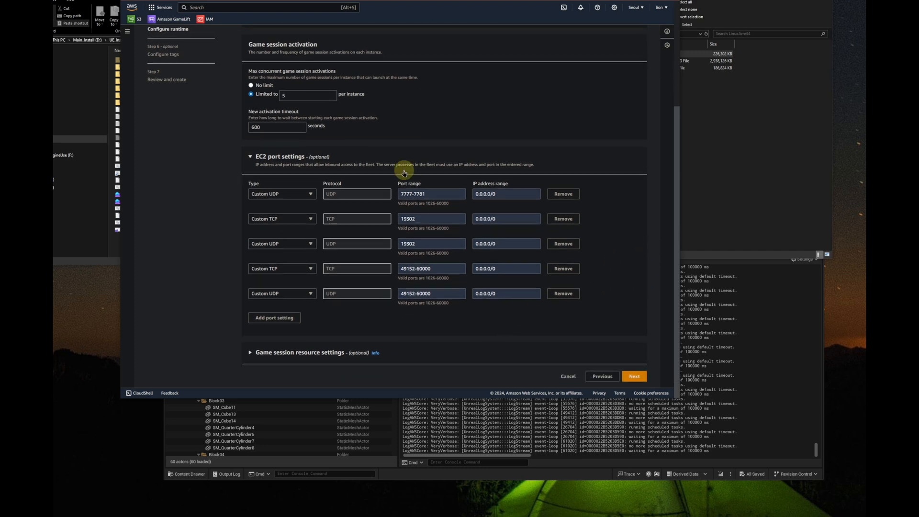
mouse_move(634, 376)
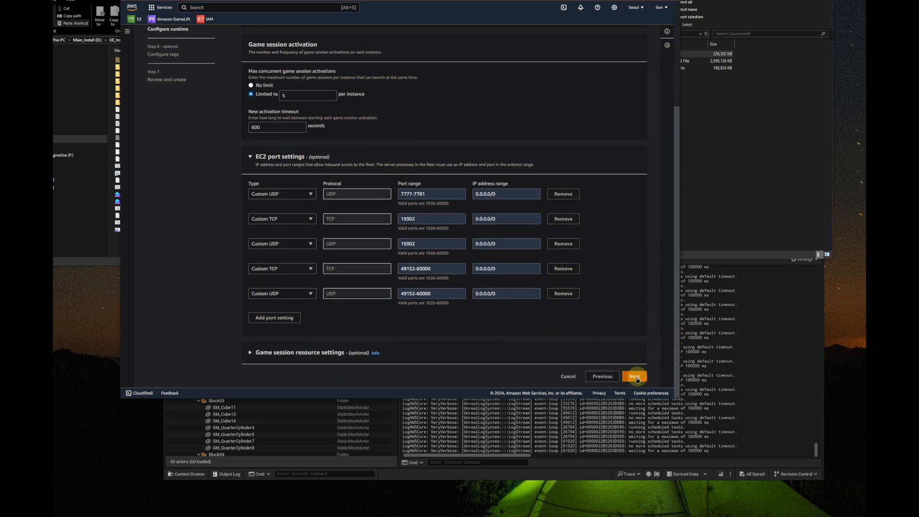
Step: Skip tags, review the arm64 spot fleet settings, and submit UE541_AWS_GameLift_ServerBuild_Fleet
click(634, 375)
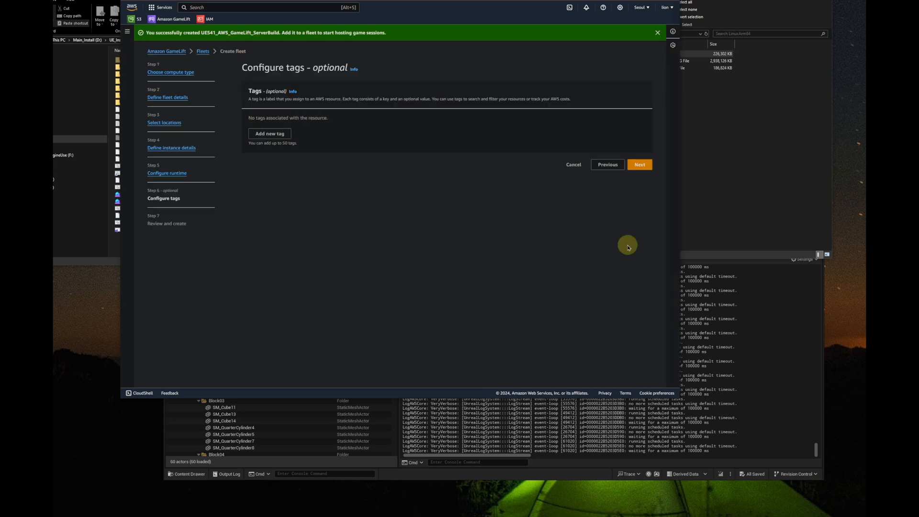
click(639, 165)
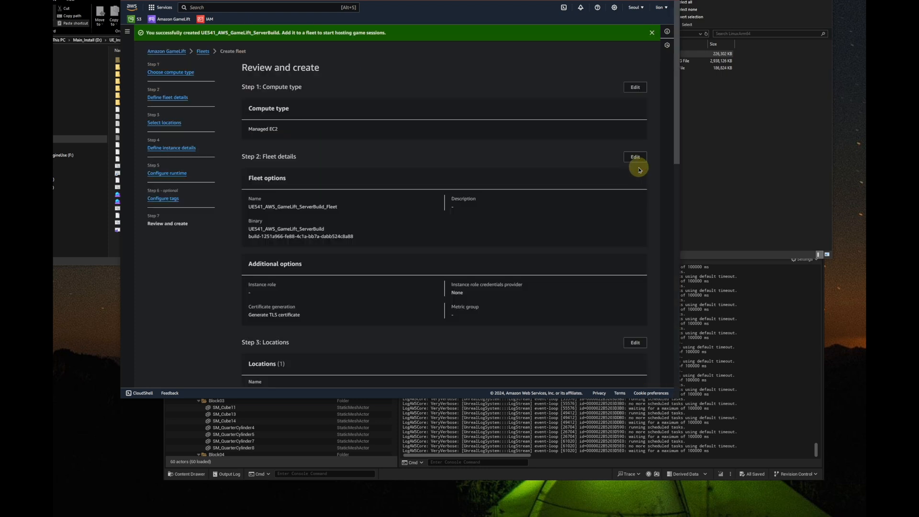
scroll(down, 3)
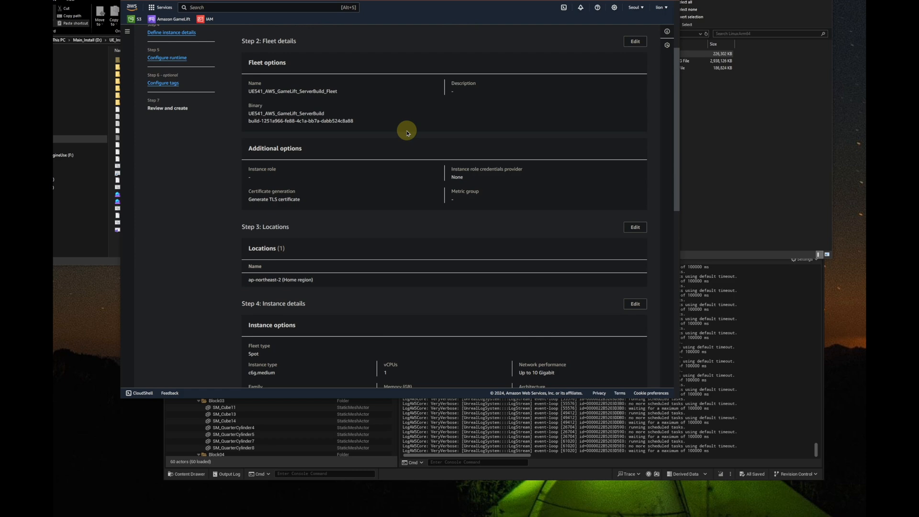
scroll(down, 3)
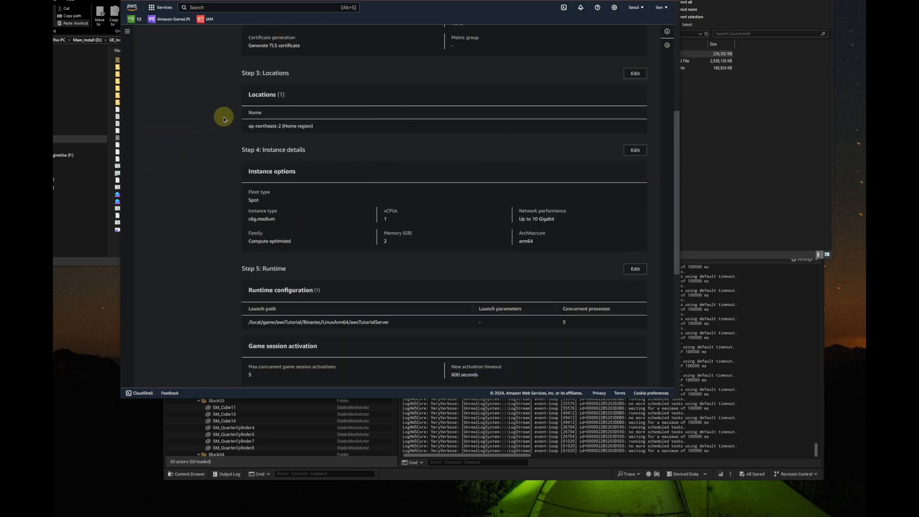
mouse_move(437, 180)
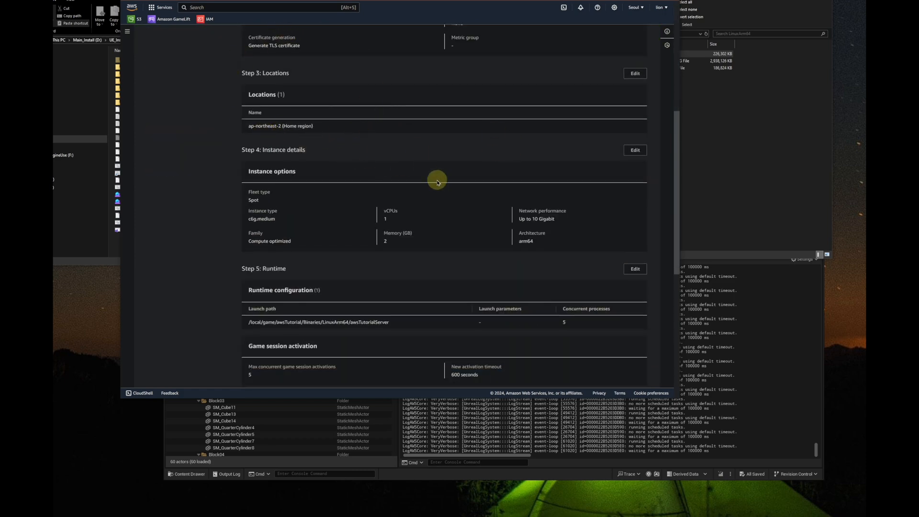
scroll(down, 3)
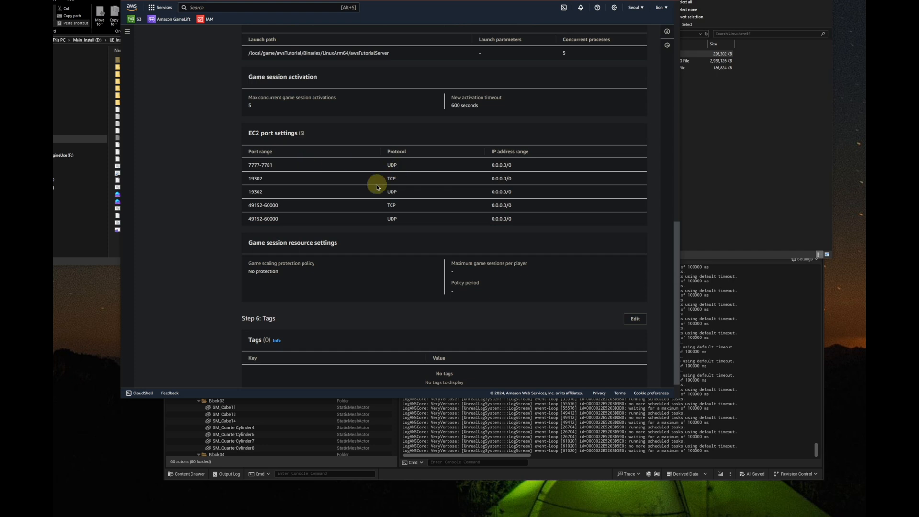
scroll(down, 3)
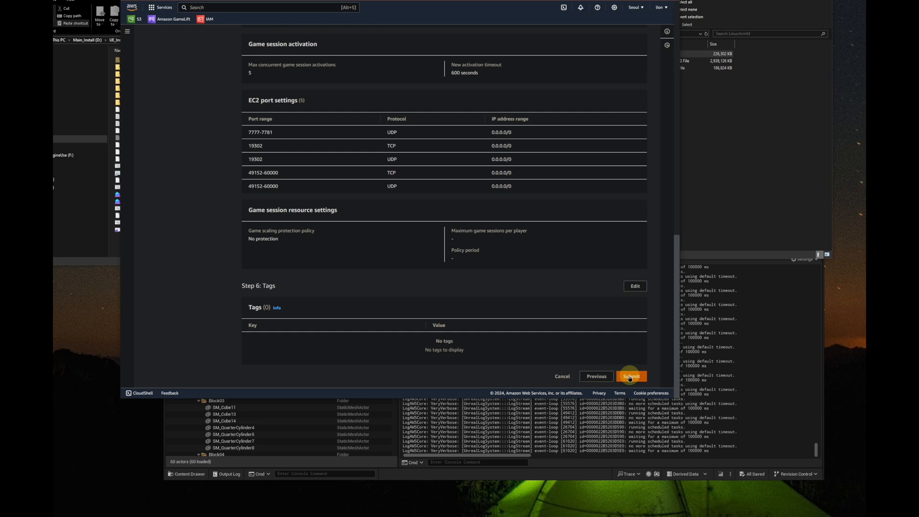
click(631, 377)
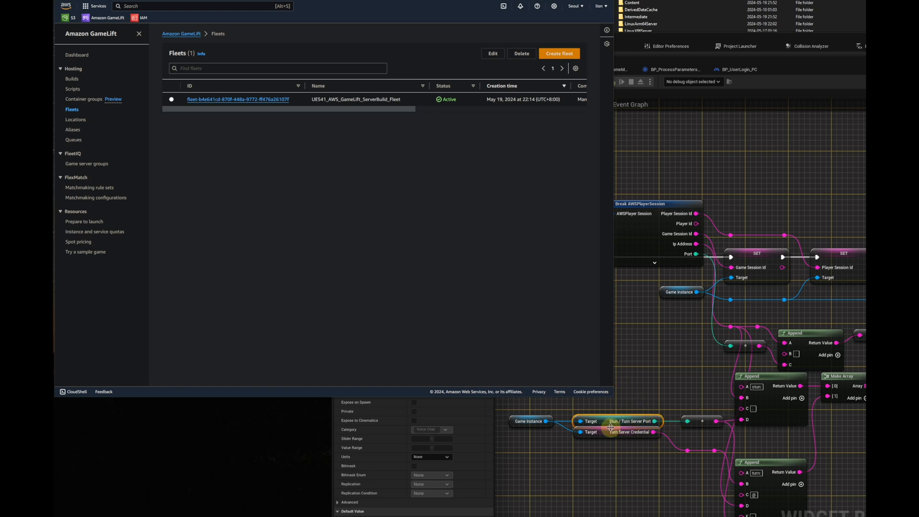
mouse_move(661, 407)
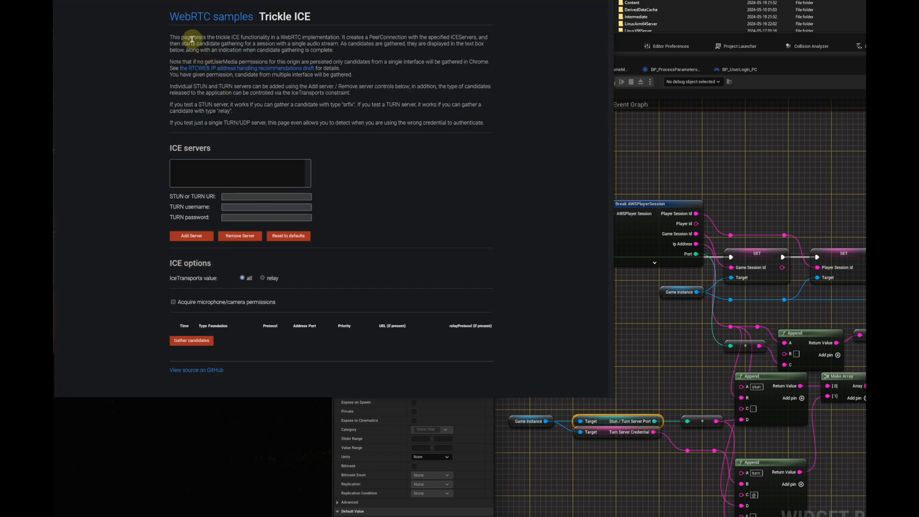
mouse_move(317, 19)
text(stun:)
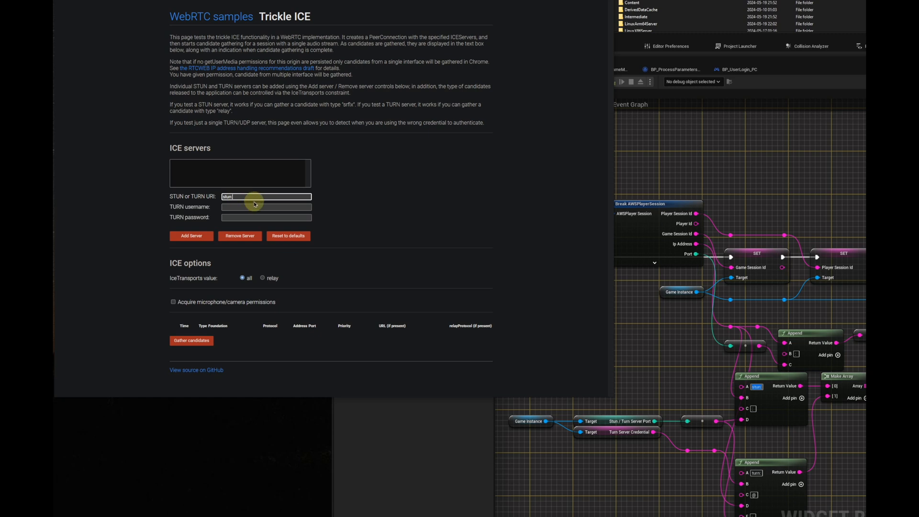
mouse_move(255, 203)
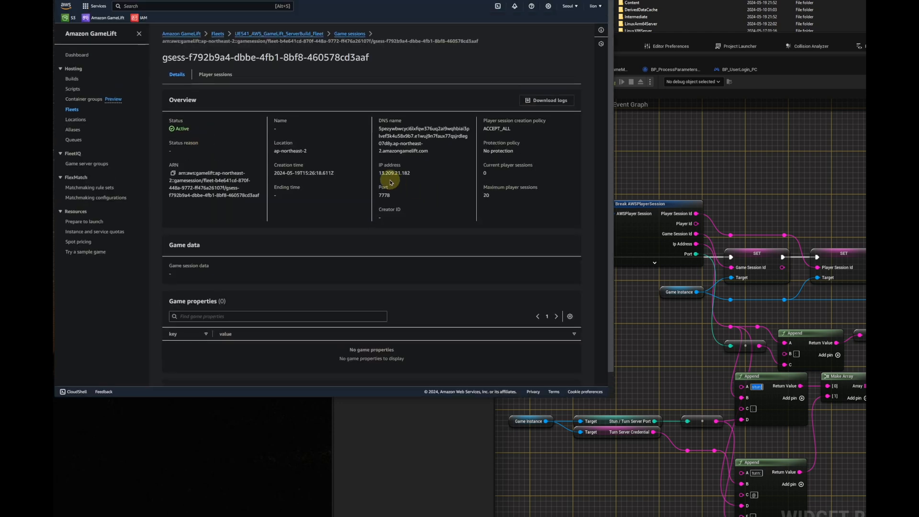
Step: Select and copy the game session IP address 13.209.21.182
double_click(394, 173)
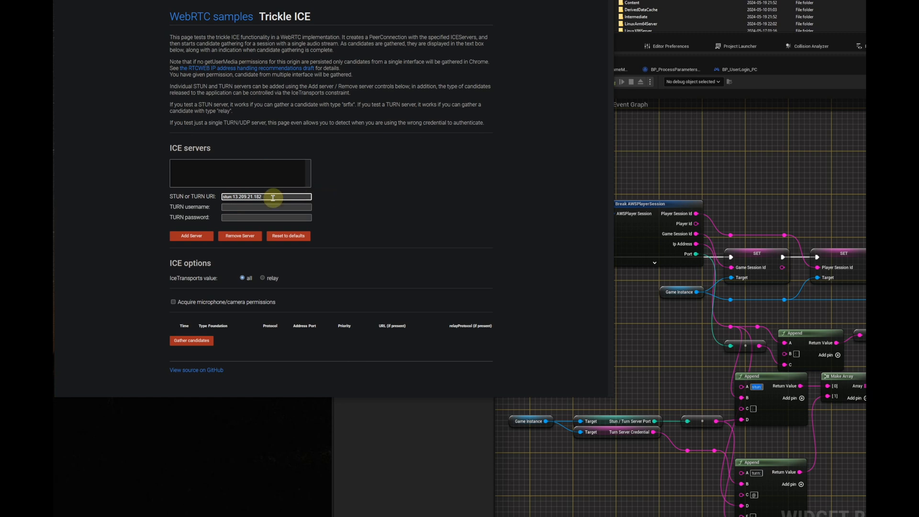
mouse_move(339, 358)
text(:)
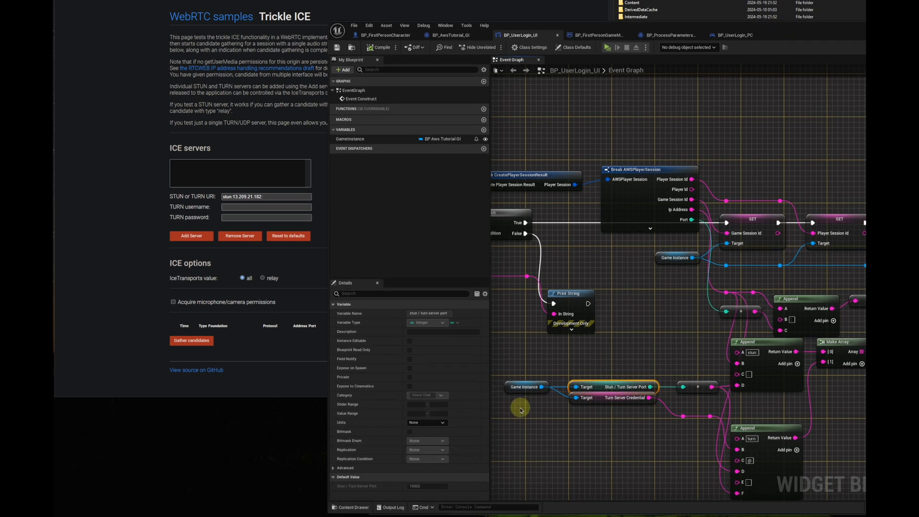
mouse_move(435, 493)
text(19302)
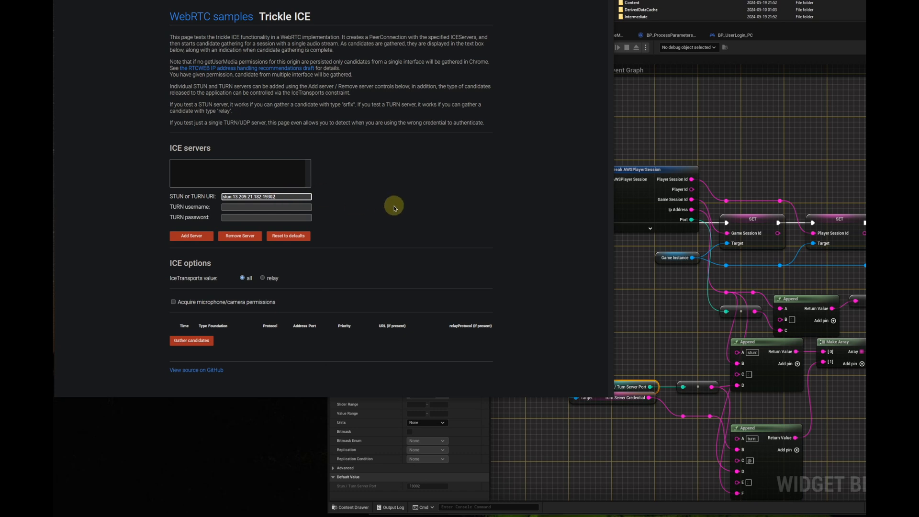
Step: Add stun:13.209.21.182:19302 as an ICE server and gather candidates
click(191, 236)
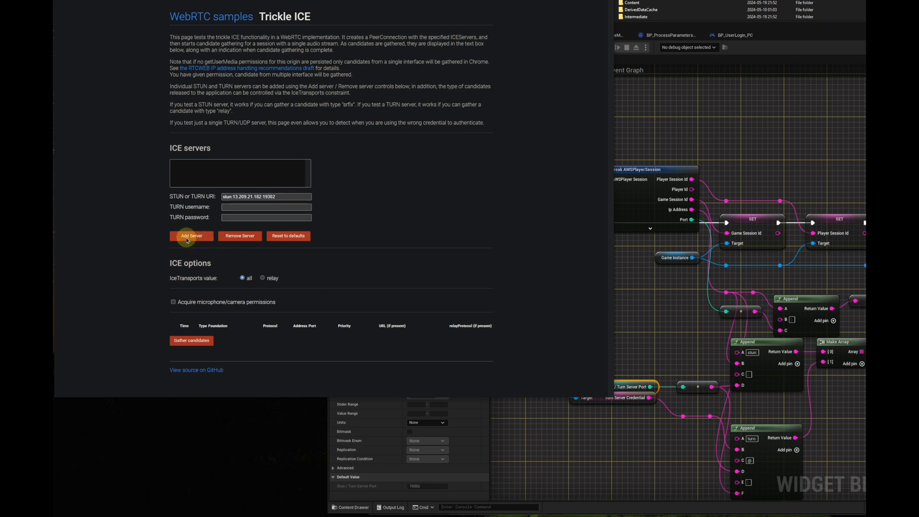
click(191, 236)
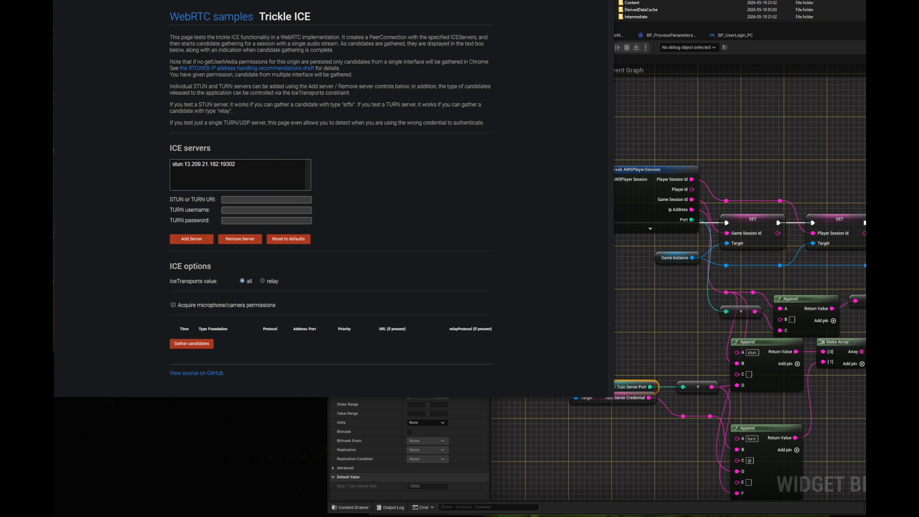
click(191, 343)
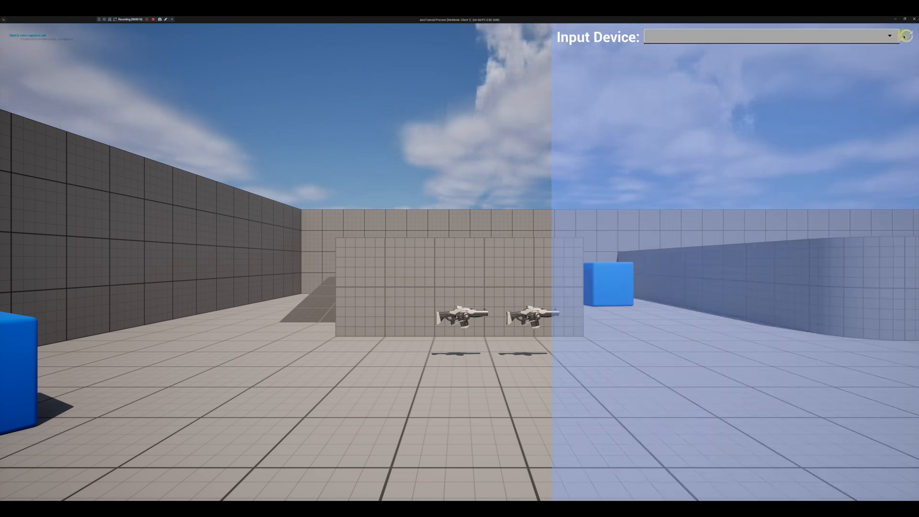
Step: Select HyperX QuadCast S, refresh devices, then select MagicMic Virtual Audio Device
click(888, 36)
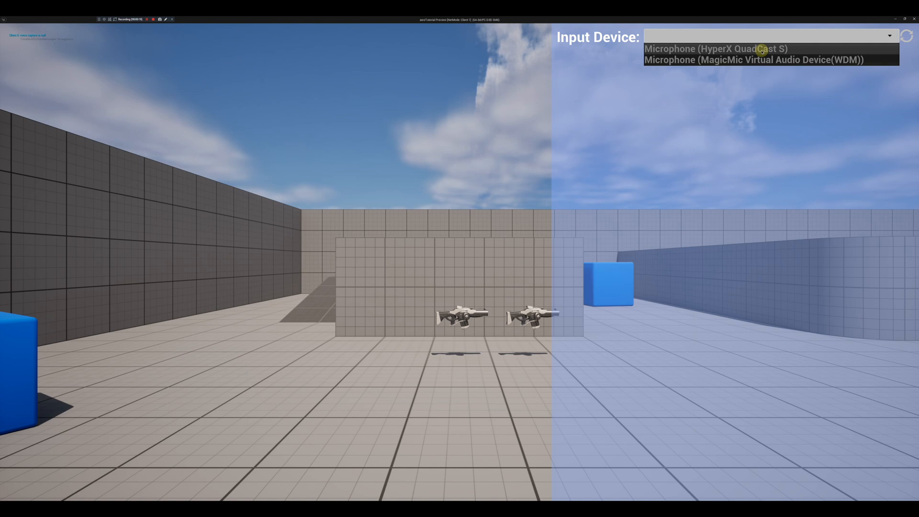
click(715, 49)
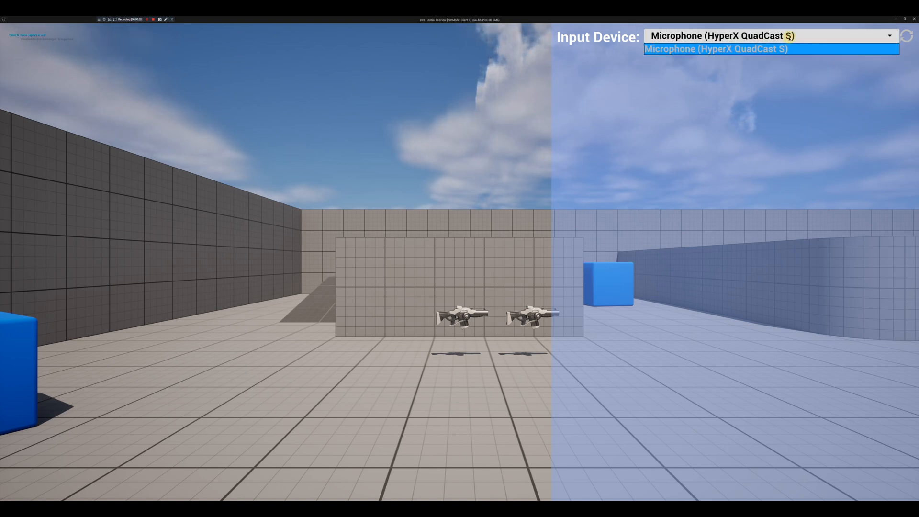
click(715, 49)
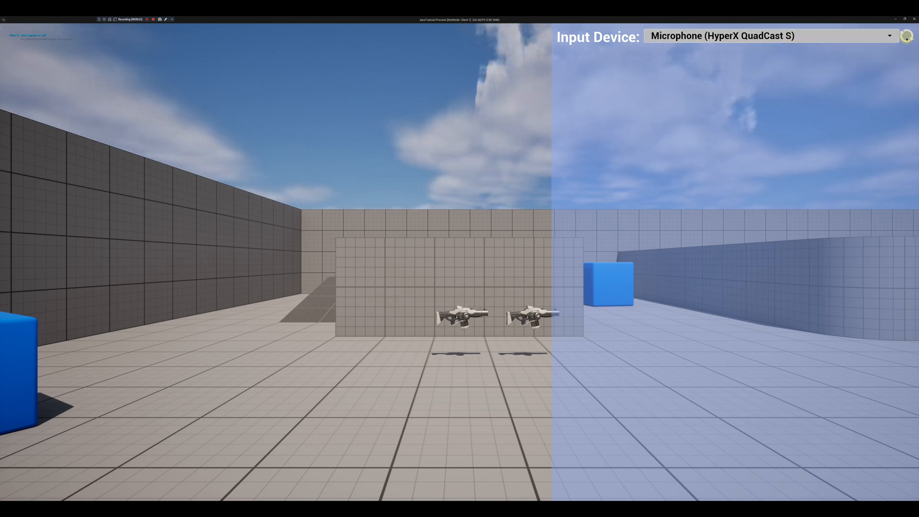
click(888, 35)
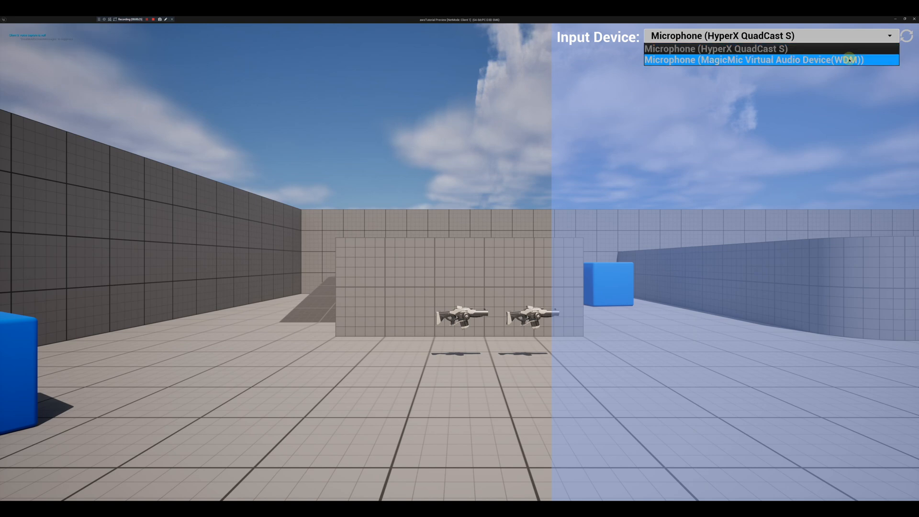
click(752, 60)
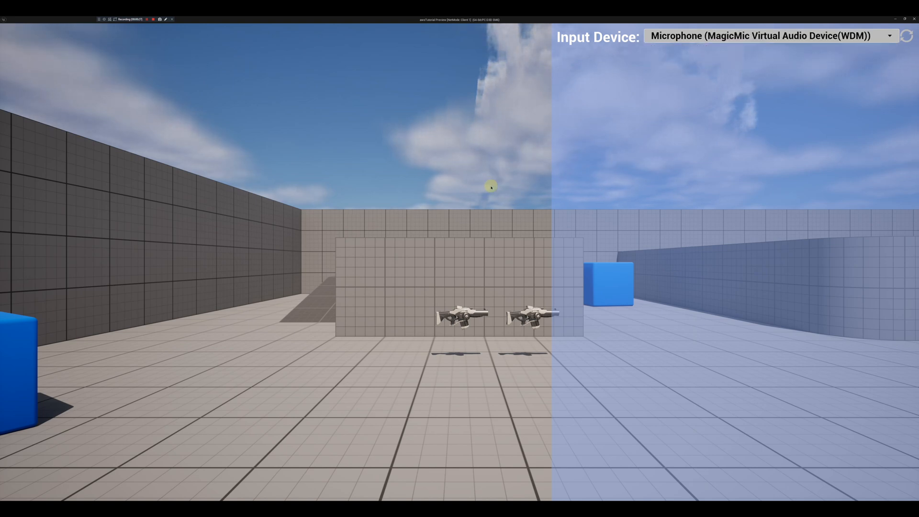